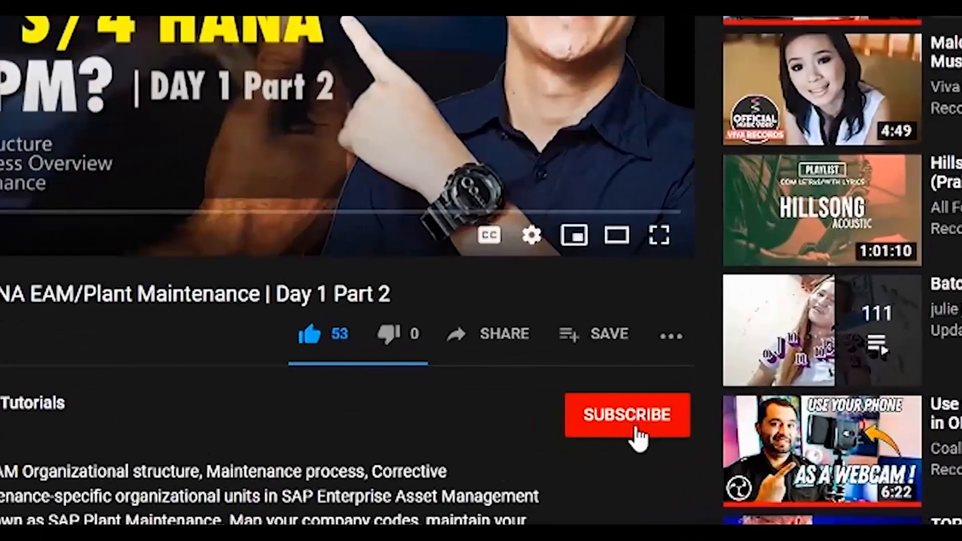
Dismiss the intro clip so the Windows desktop with its shortcuts is showing.
{"action": "left_click", "coordinate": [626, 414]}
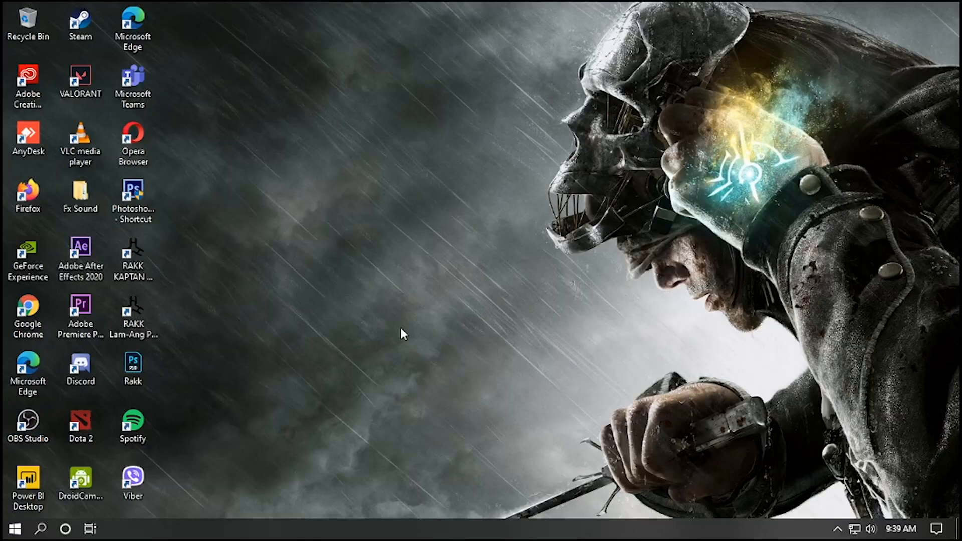
Launch the browser and reach the Google Drive product page from the 'google drive' search results.
{"action": "left_click", "coordinate": [12, 528]}
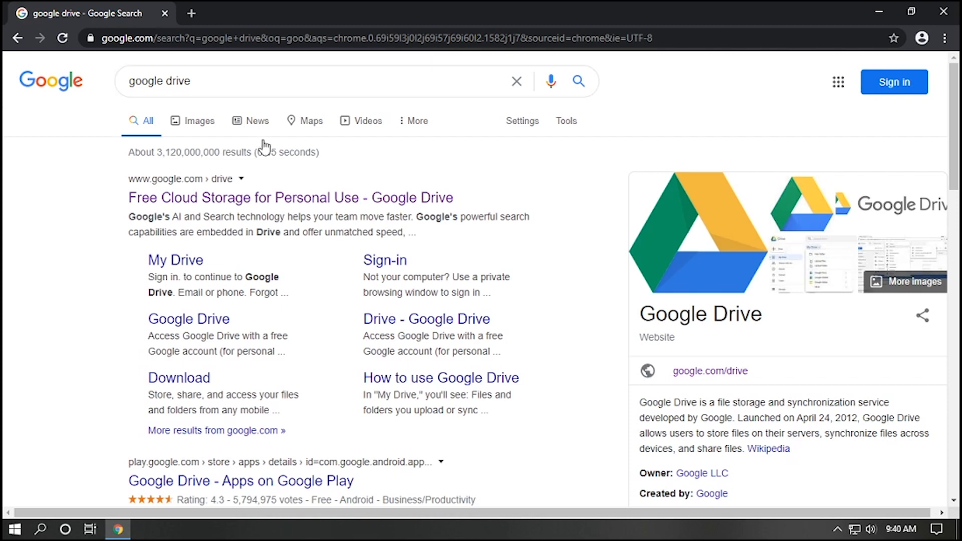
{"action": "mouse_move", "coordinate": [290, 198]}
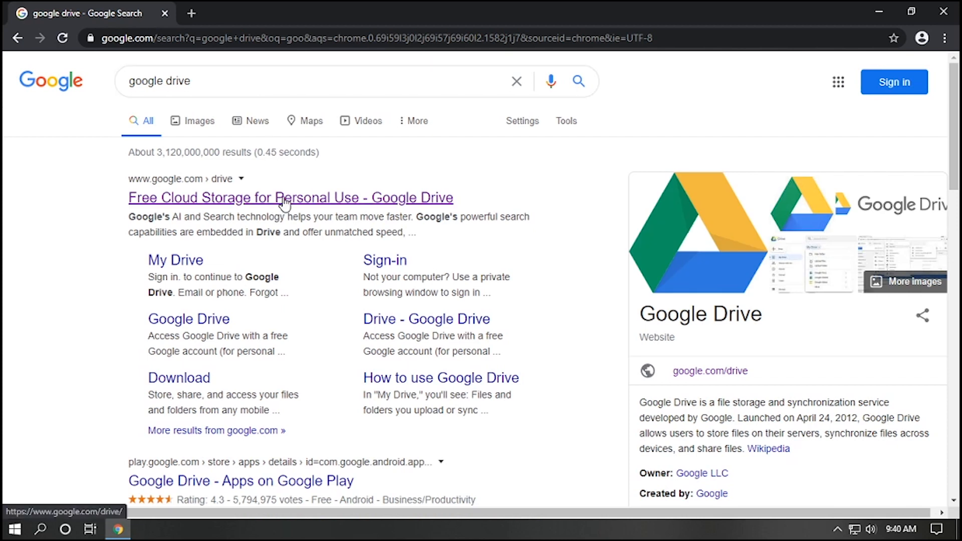
{"action": "mouse_move", "coordinate": [275, 393]}
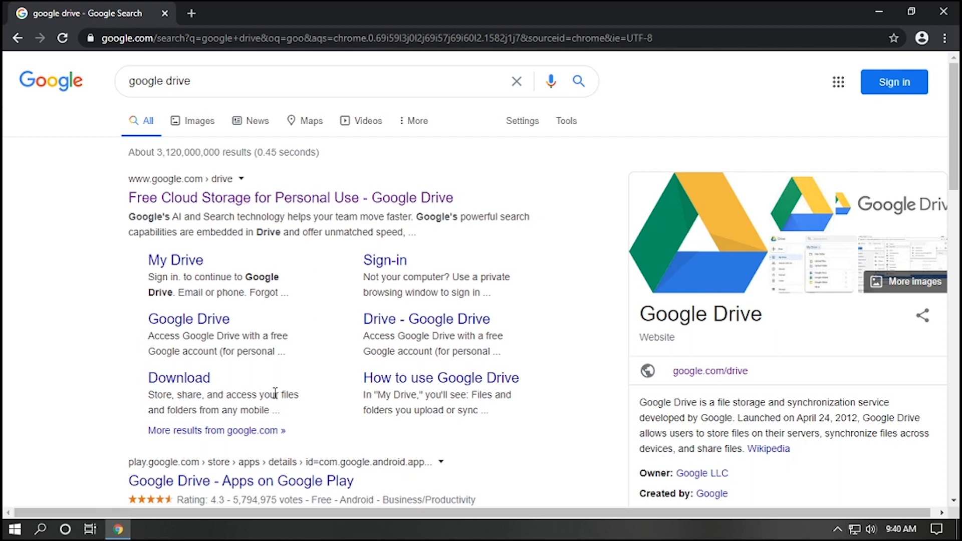
{"action": "left_click", "coordinate": [291, 198]}
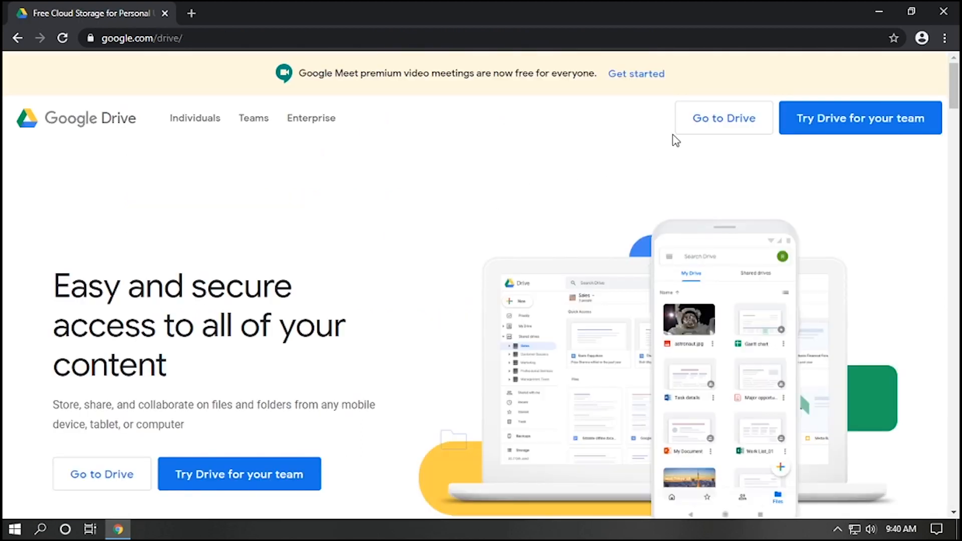
{"action": "mouse_move", "coordinate": [723, 118]}
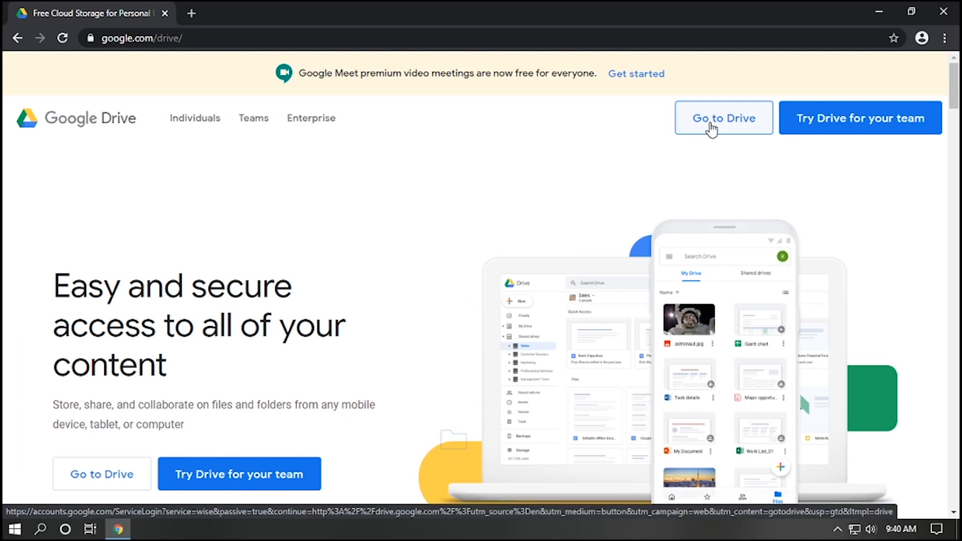
Sign in to the Google account from Go to Drive, landing in My Drive.
{"action": "left_click", "coordinate": [724, 118]}
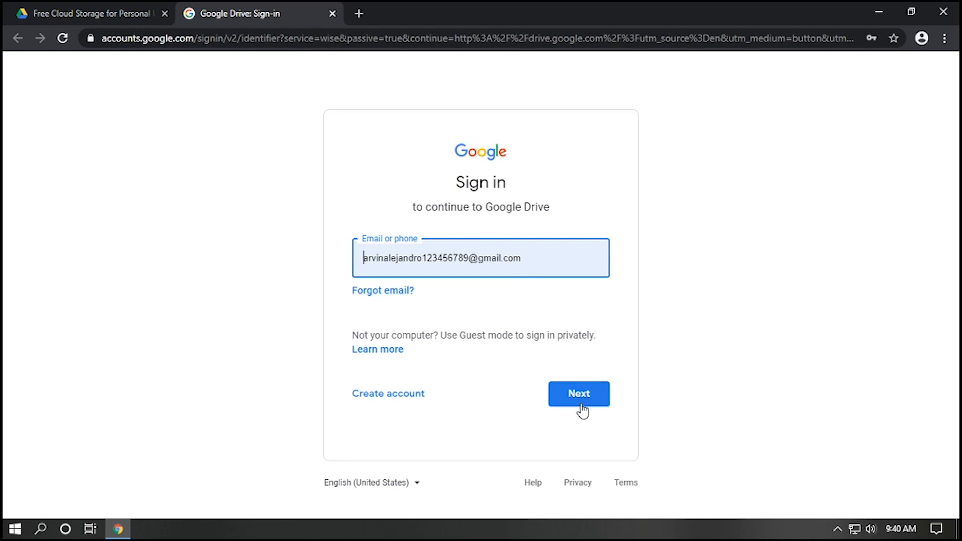
{"action": "left_click", "coordinate": [577, 393]}
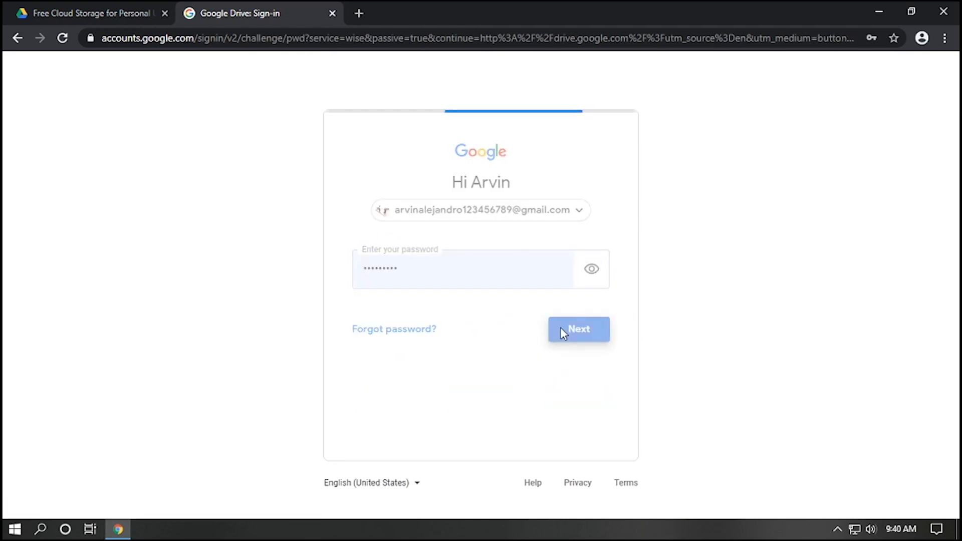
{"action": "left_click", "coordinate": [577, 329]}
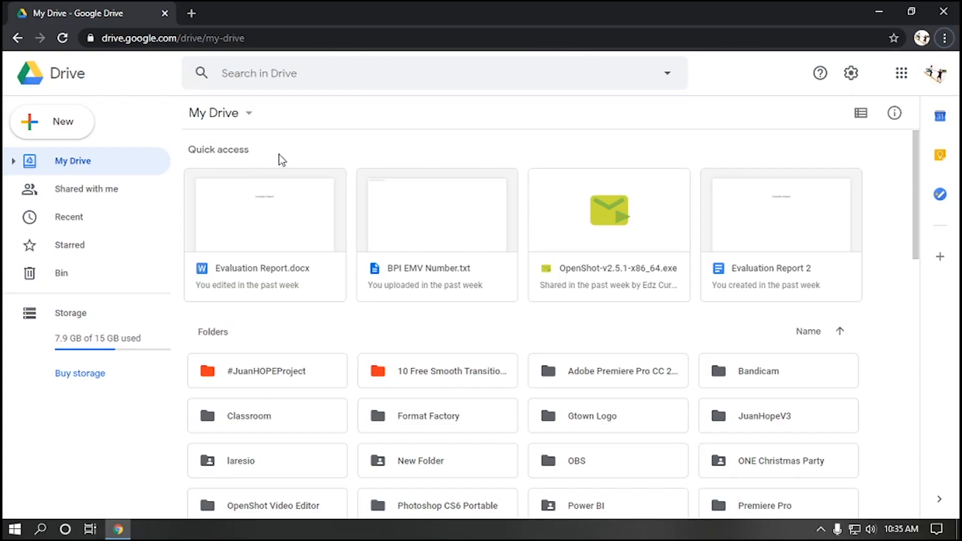
{"action": "mouse_move", "coordinate": [287, 152]}
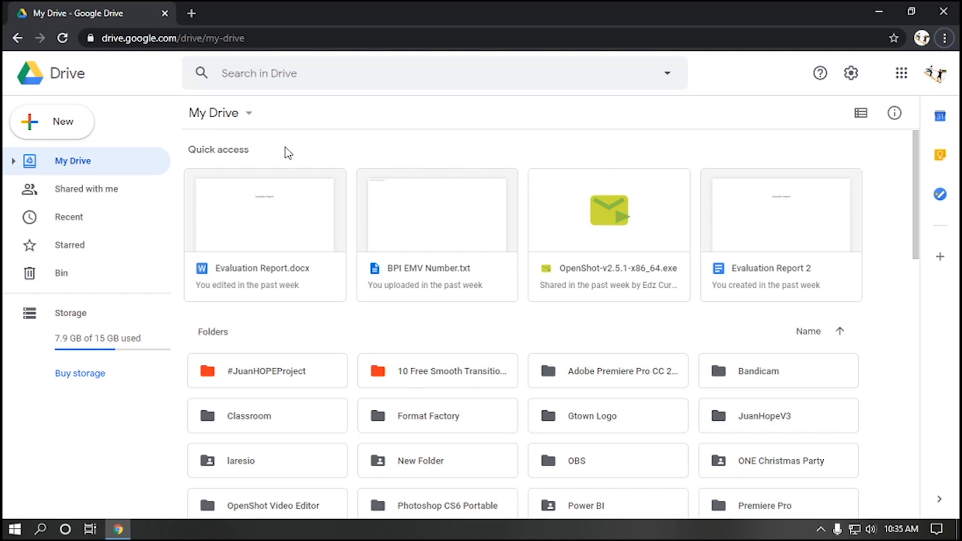
Show the New menu's creatable item types such as Docs, Sheets, Slides and More.
{"action": "left_click", "coordinate": [52, 122]}
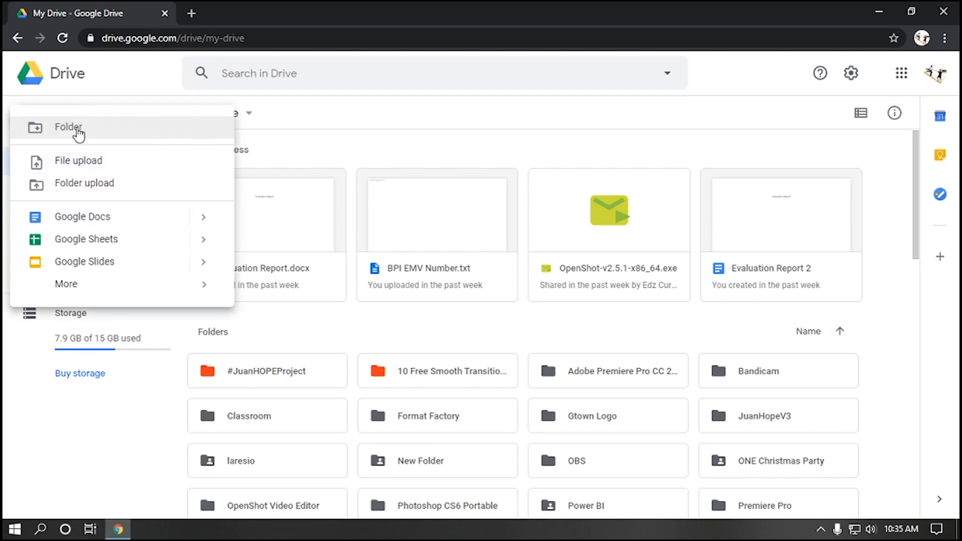
{"action": "mouse_move", "coordinate": [153, 185]}
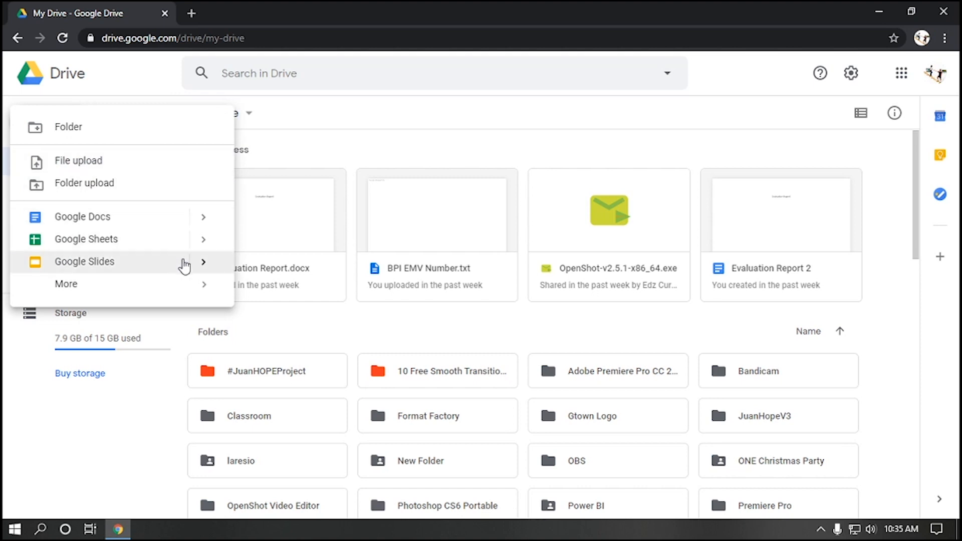
{"action": "mouse_move", "coordinate": [159, 223]}
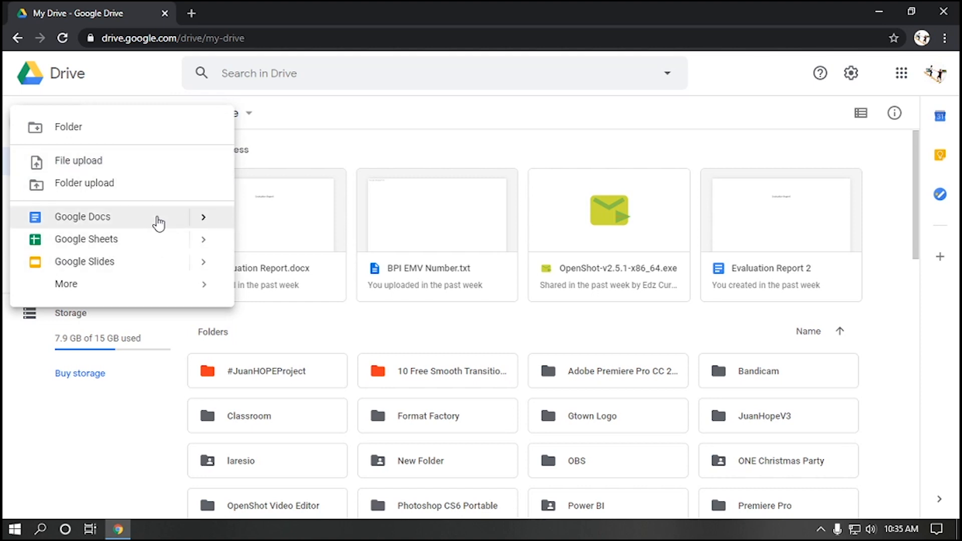
{"action": "mouse_move", "coordinate": [160, 262]}
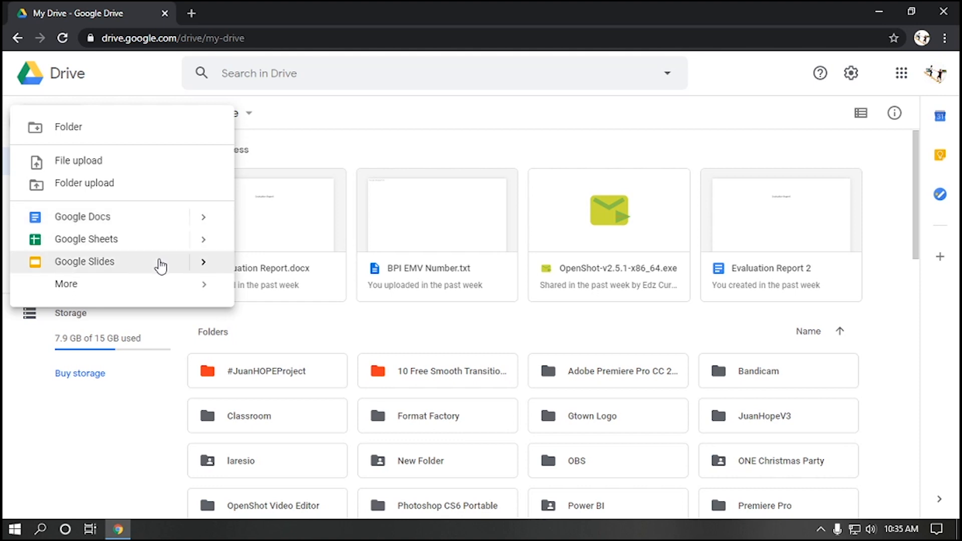
{"action": "mouse_move", "coordinate": [158, 269]}
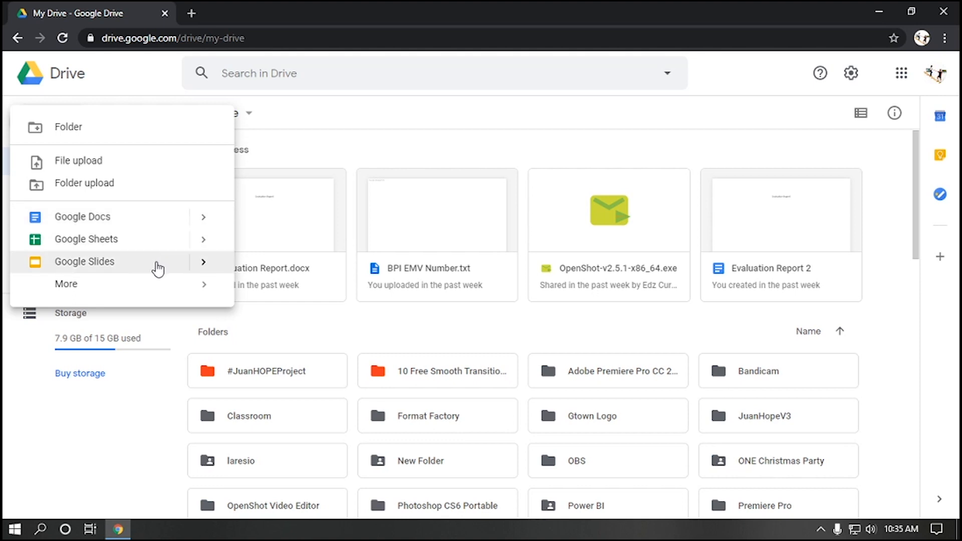
{"action": "mouse_move", "coordinate": [187, 283]}
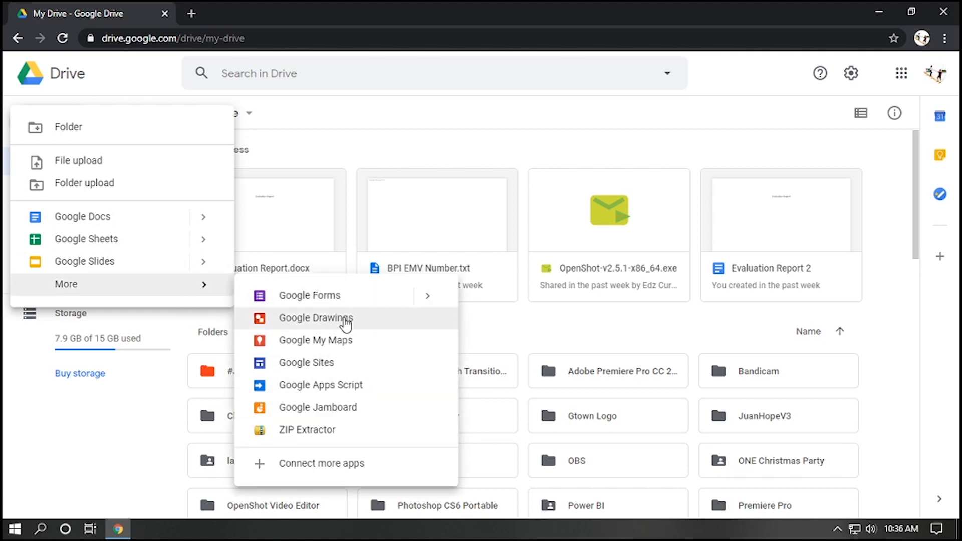
{"action": "mouse_move", "coordinate": [358, 368]}
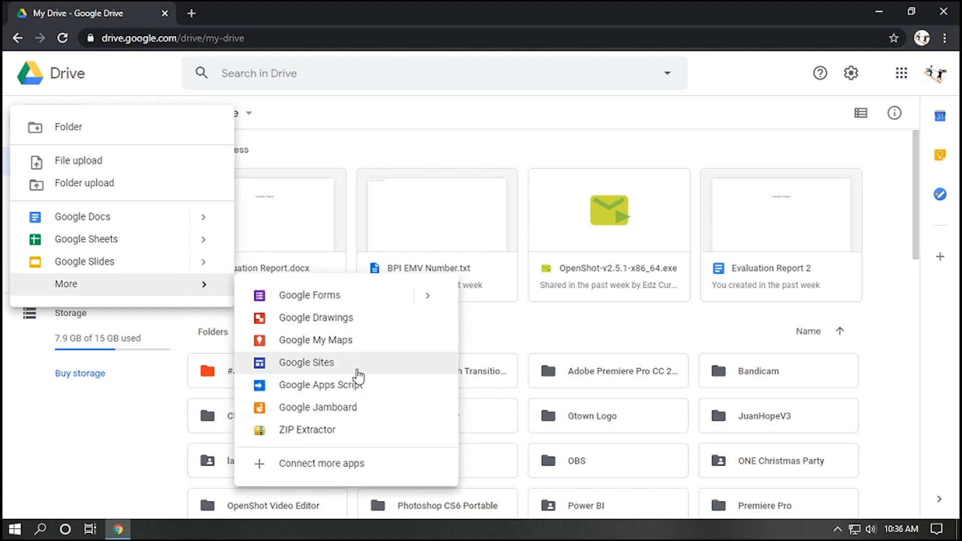
{"action": "mouse_move", "coordinate": [362, 463]}
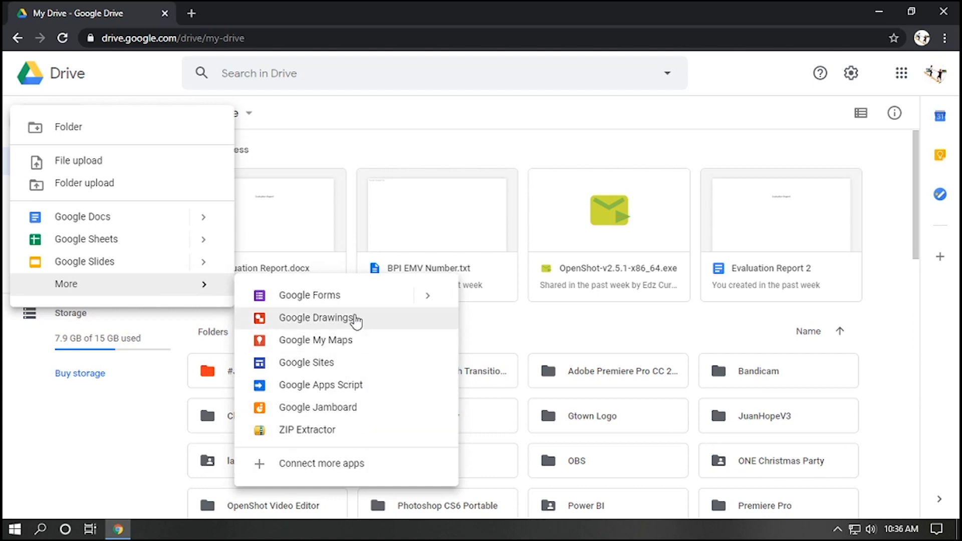
{"action": "left_click", "coordinate": [83, 217]}
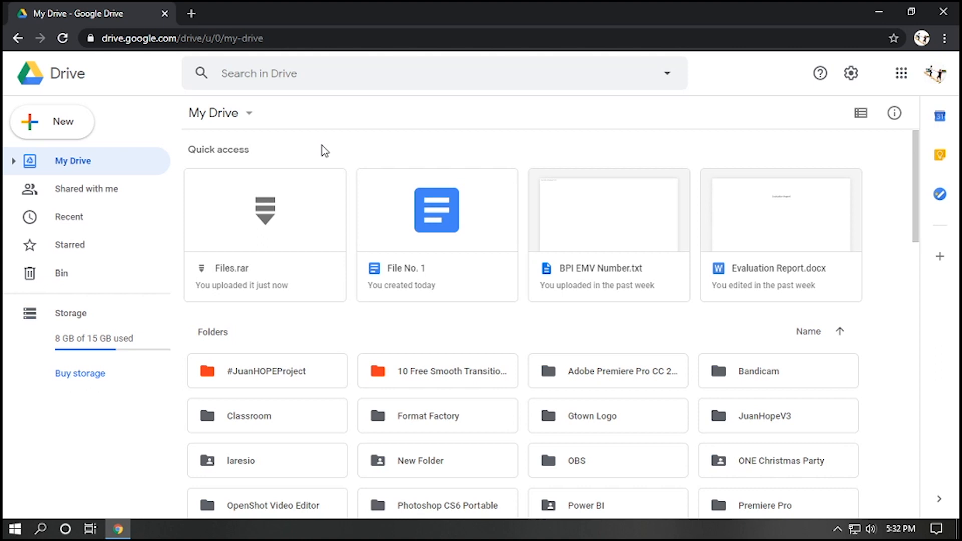
{"action": "mouse_move", "coordinate": [53, 130]}
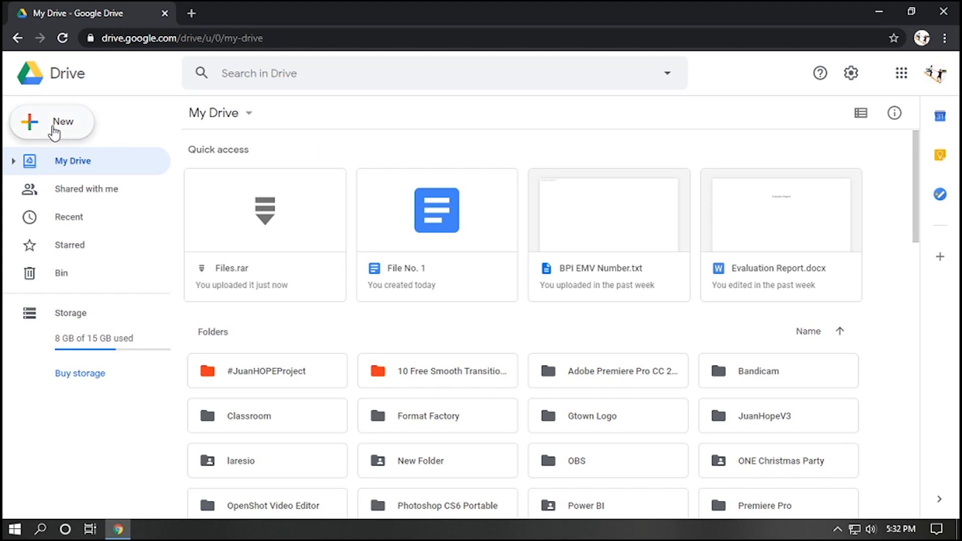
Upload the Evaluation Report document from This PC > Documents via New > File upload.
{"action": "left_click", "coordinate": [51, 121]}
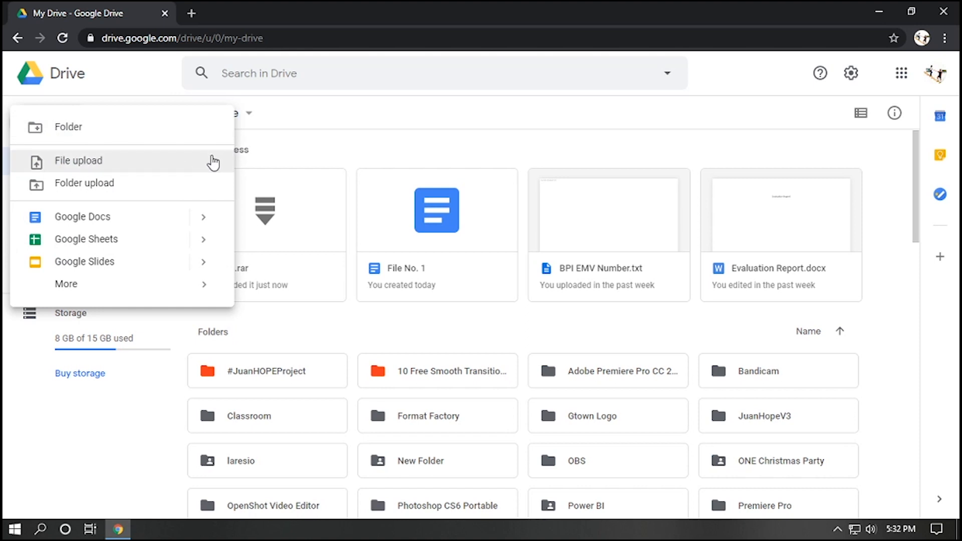
{"action": "mouse_move", "coordinate": [211, 187]}
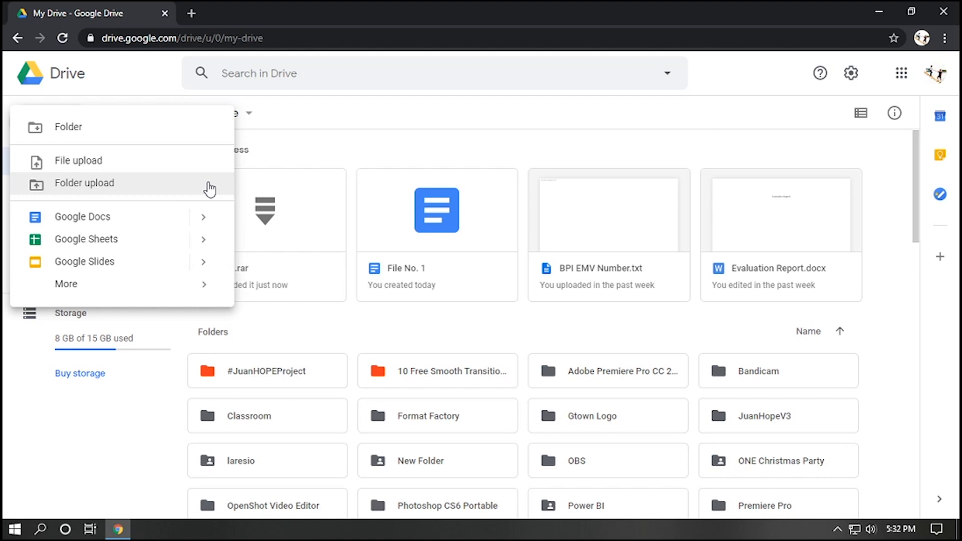
{"action": "mouse_move", "coordinate": [187, 187]}
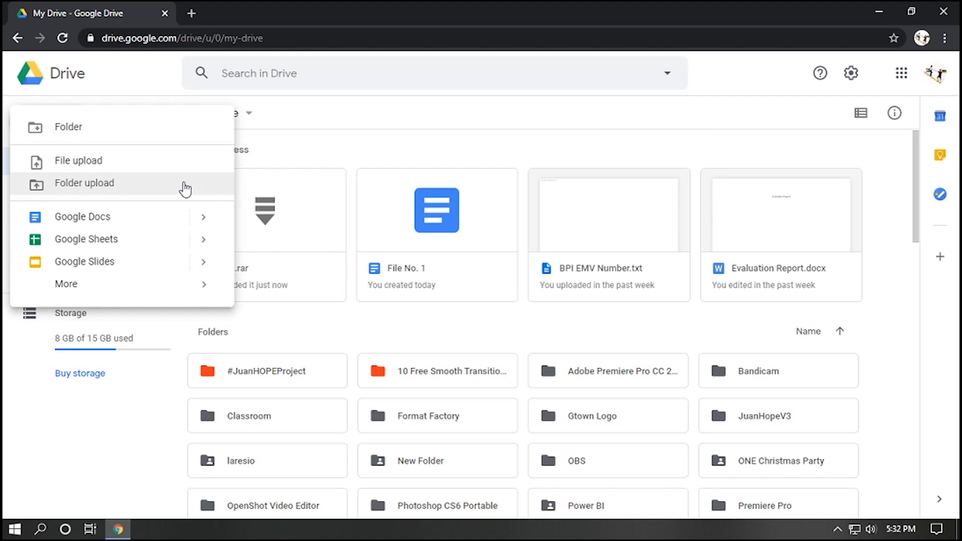
{"action": "mouse_move", "coordinate": [98, 165]}
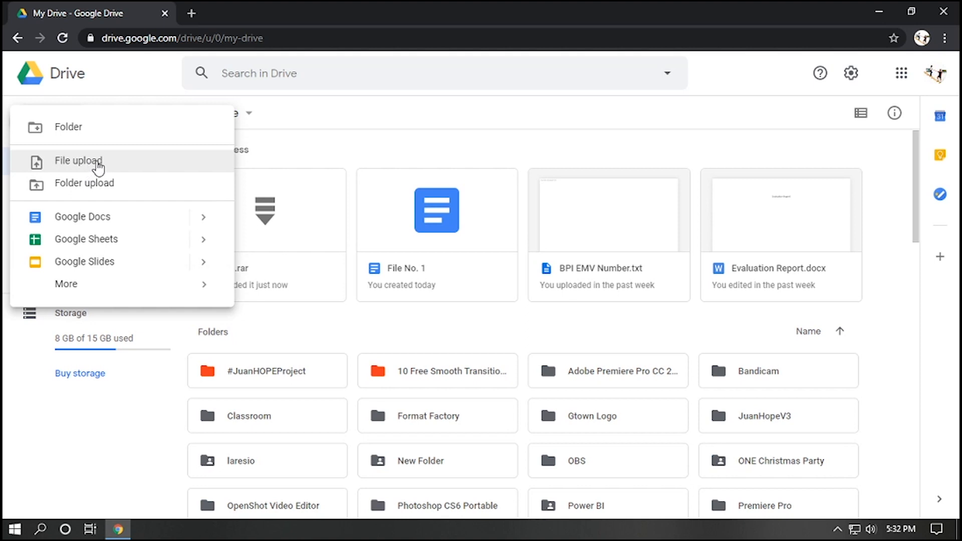
{"action": "left_click", "coordinate": [78, 160]}
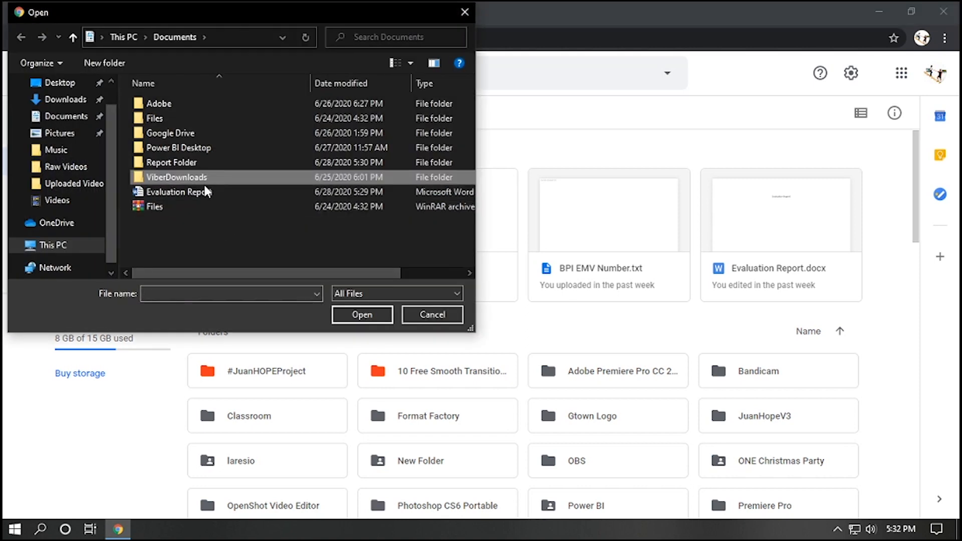
{"action": "left_click", "coordinate": [181, 191]}
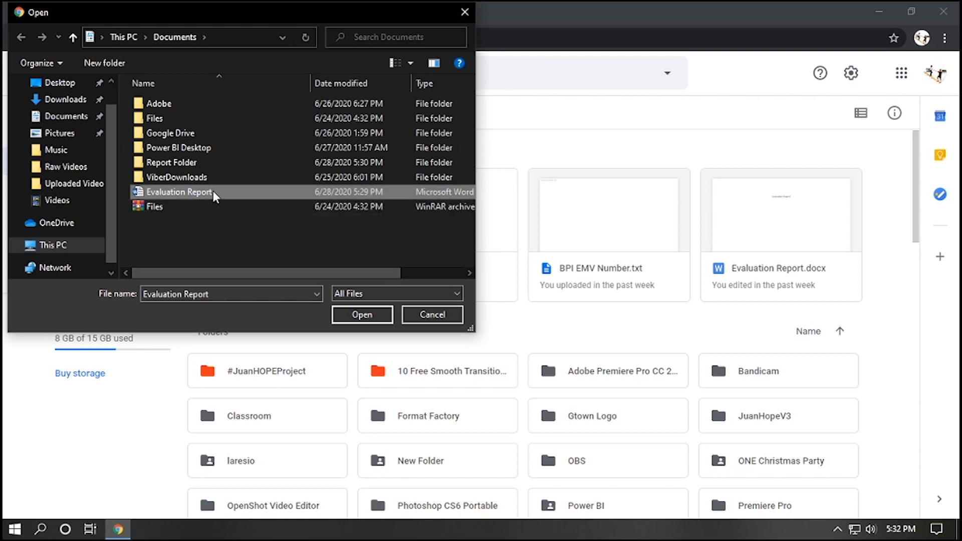
{"action": "mouse_move", "coordinate": [305, 198]}
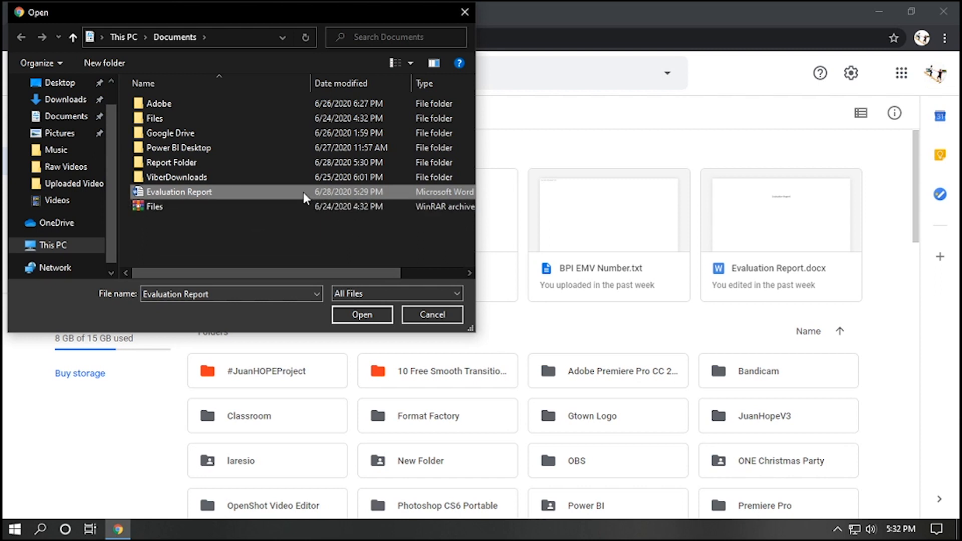
{"action": "mouse_move", "coordinate": [362, 314]}
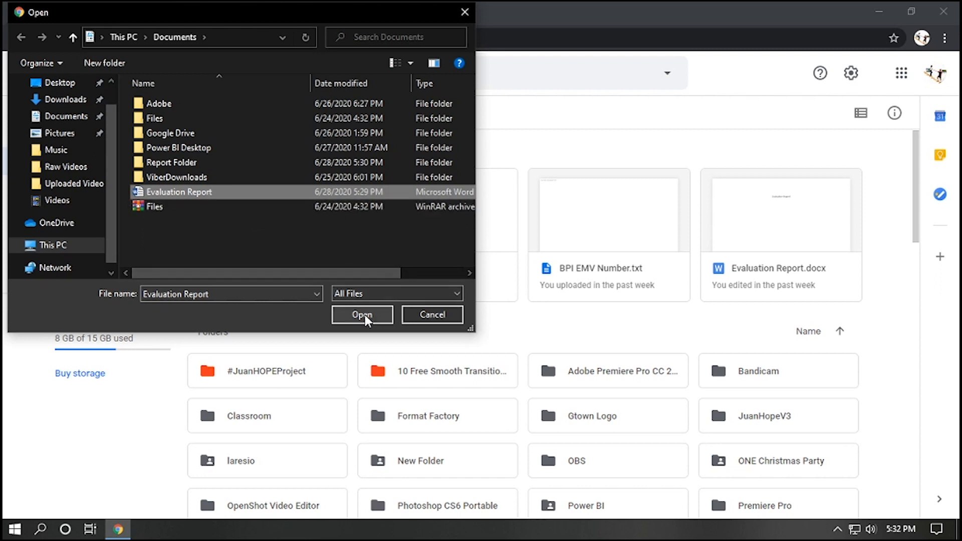
{"action": "left_click", "coordinate": [362, 314]}
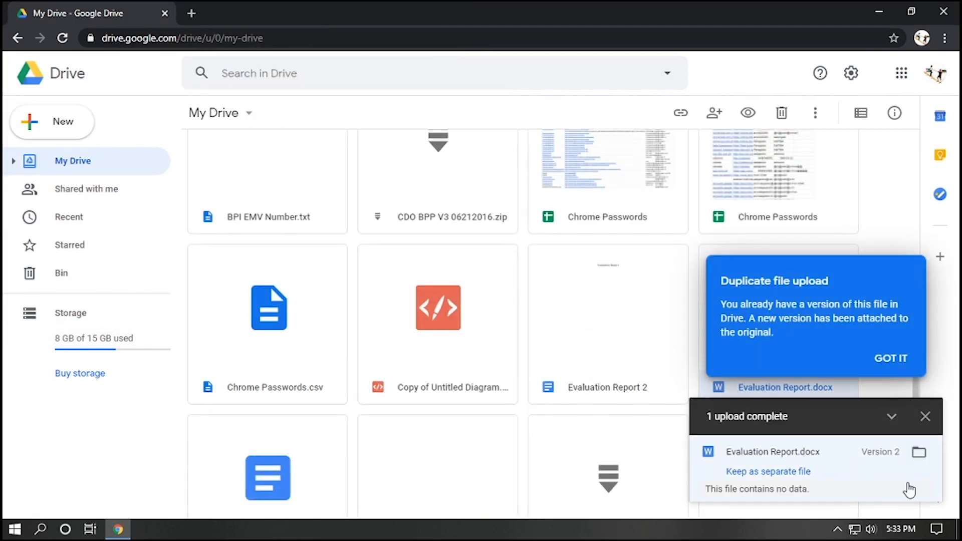
Dismiss the duplicate-upload notice and upload panel, then reload My Drive.
{"action": "left_click", "coordinate": [890, 359]}
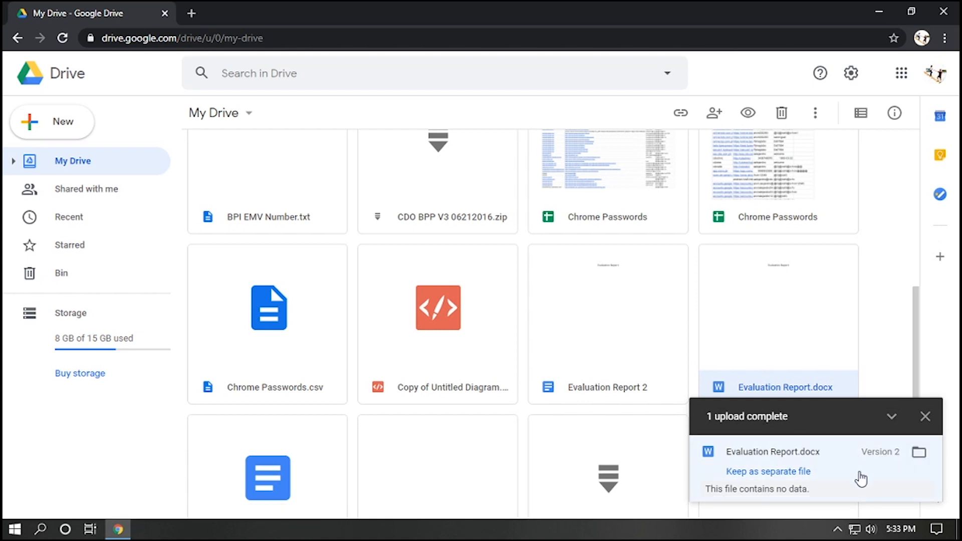
{"action": "mouse_move", "coordinate": [880, 452]}
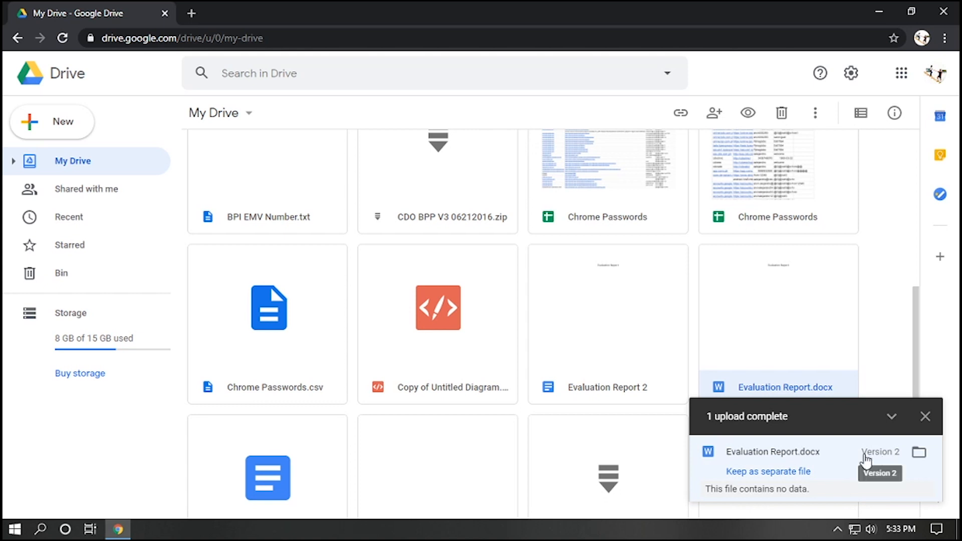
{"action": "left_click", "coordinate": [927, 416]}
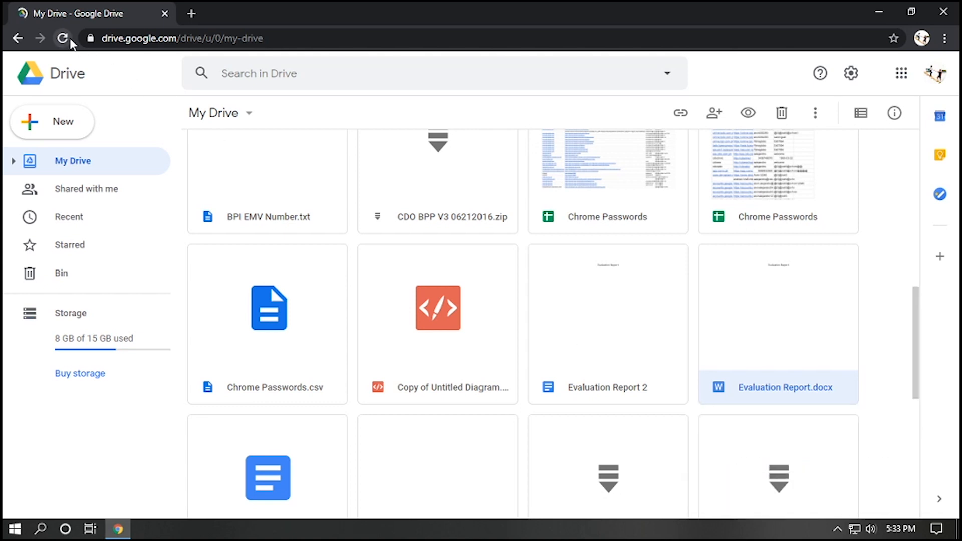
{"action": "left_click", "coordinate": [62, 38]}
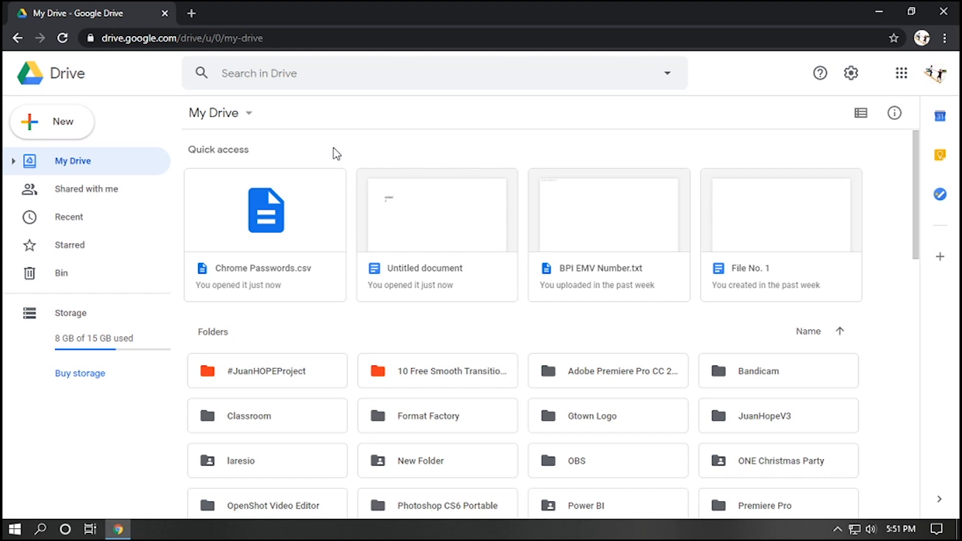
Enable 'Convert uploaded files to Google Docs editor format' in Drive settings and confirm with DONE.
{"action": "left_click", "coordinate": [851, 73]}
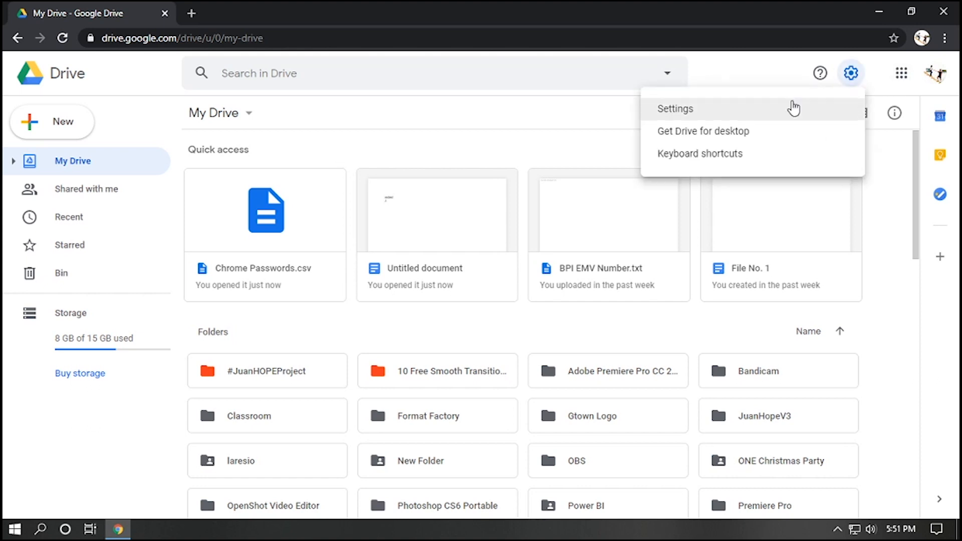
{"action": "left_click", "coordinate": [675, 108]}
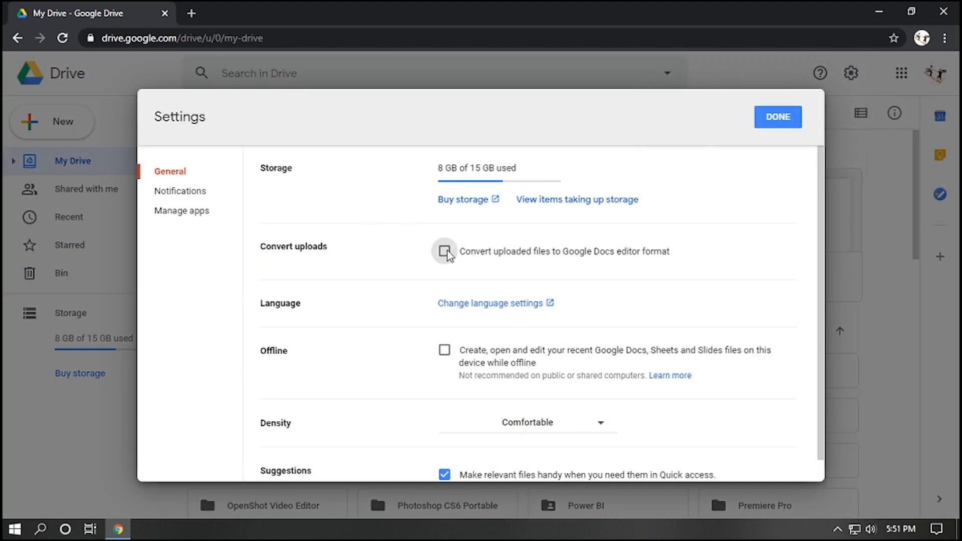
{"action": "left_click", "coordinate": [444, 250]}
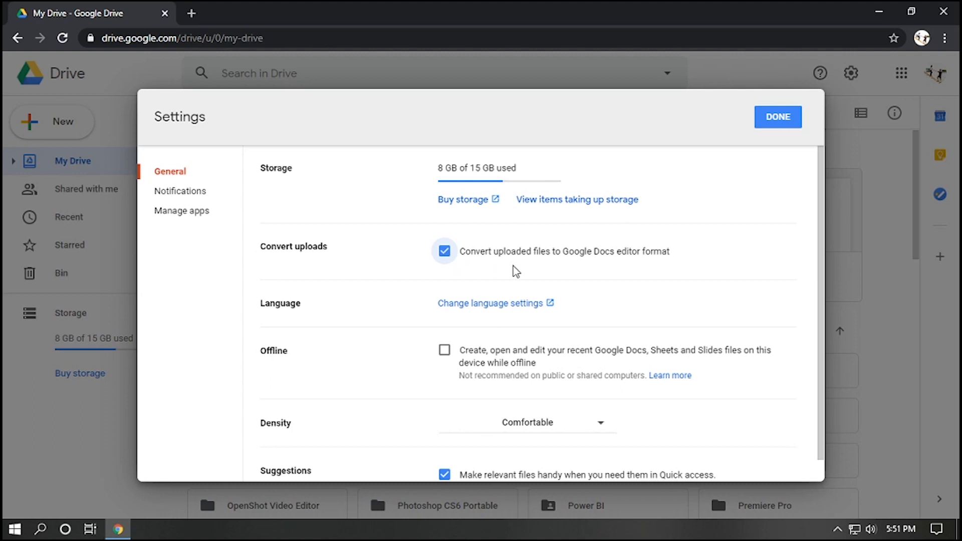
{"action": "mouse_move", "coordinate": [779, 204]}
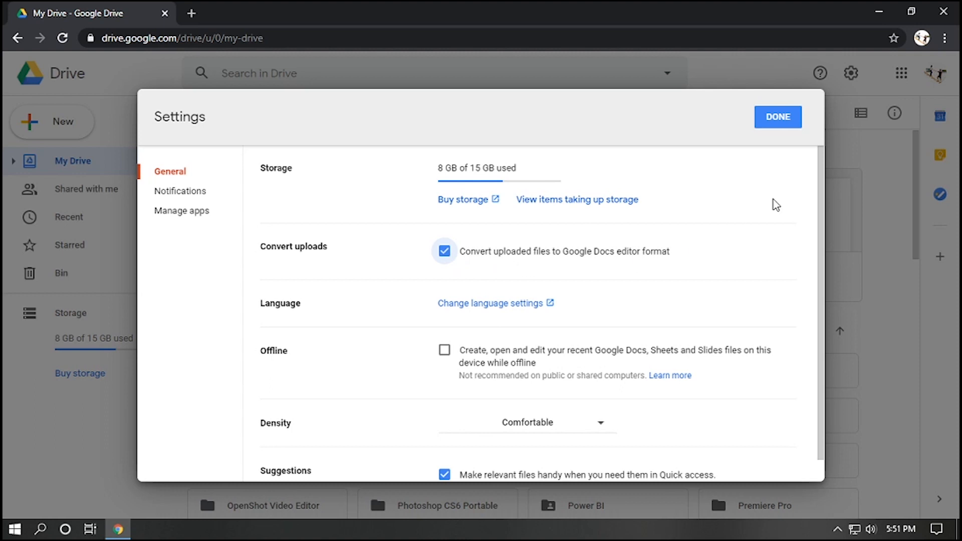
{"action": "mouse_move", "coordinate": [772, 155]}
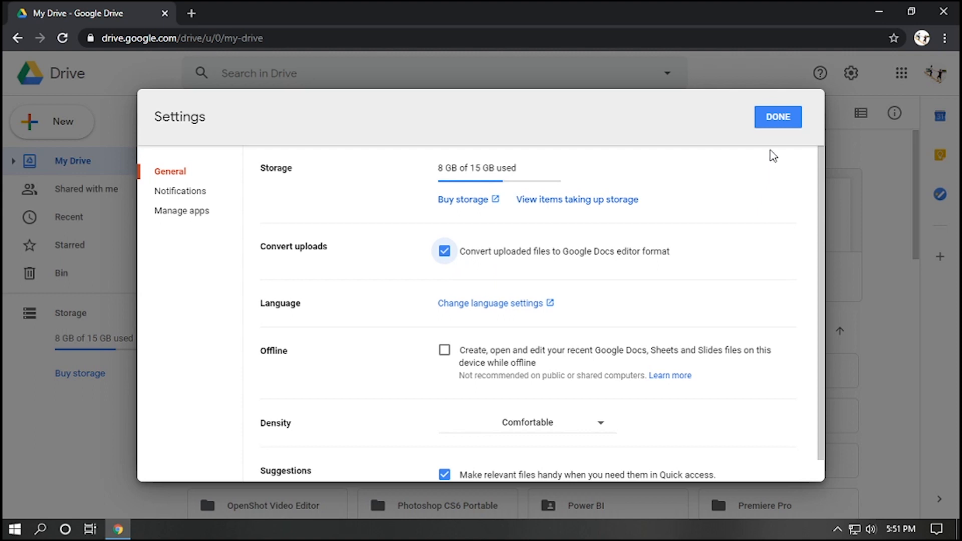
{"action": "mouse_move", "coordinate": [780, 192]}
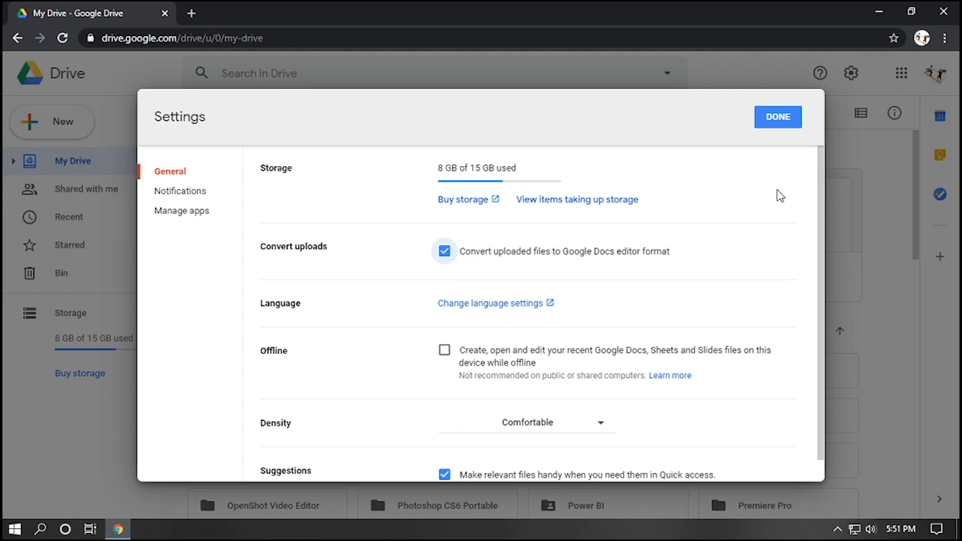
{"action": "mouse_move", "coordinate": [775, 200]}
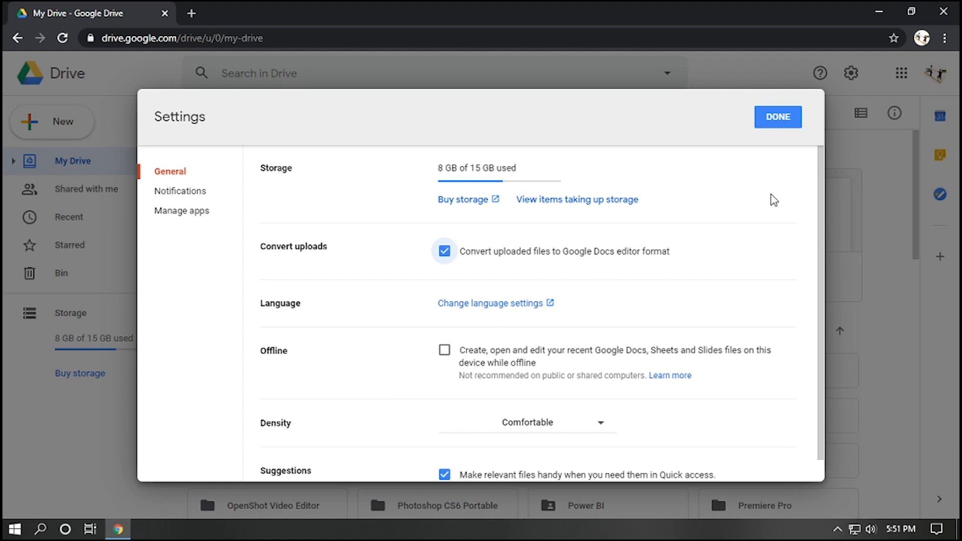
{"action": "left_click", "coordinate": [778, 116]}
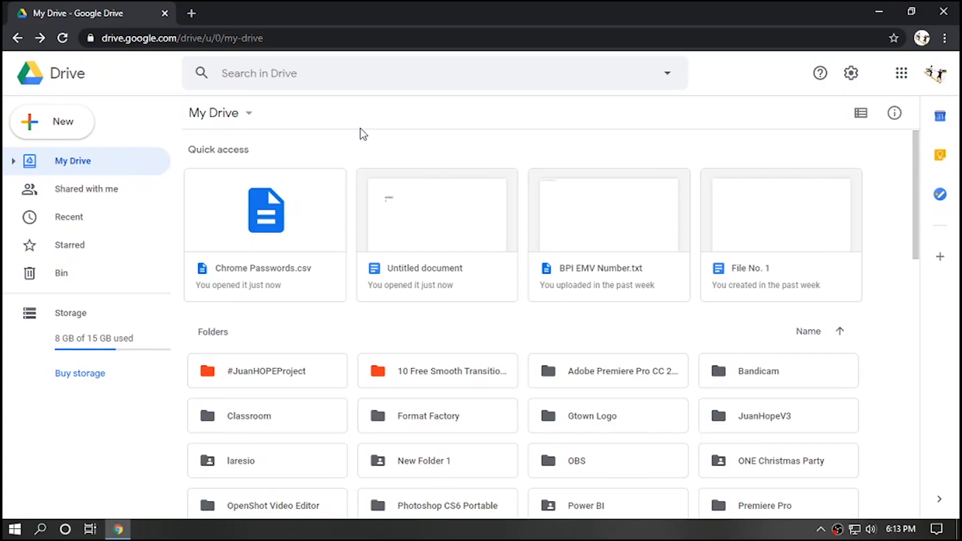
{"action": "mouse_move", "coordinate": [332, 151]}
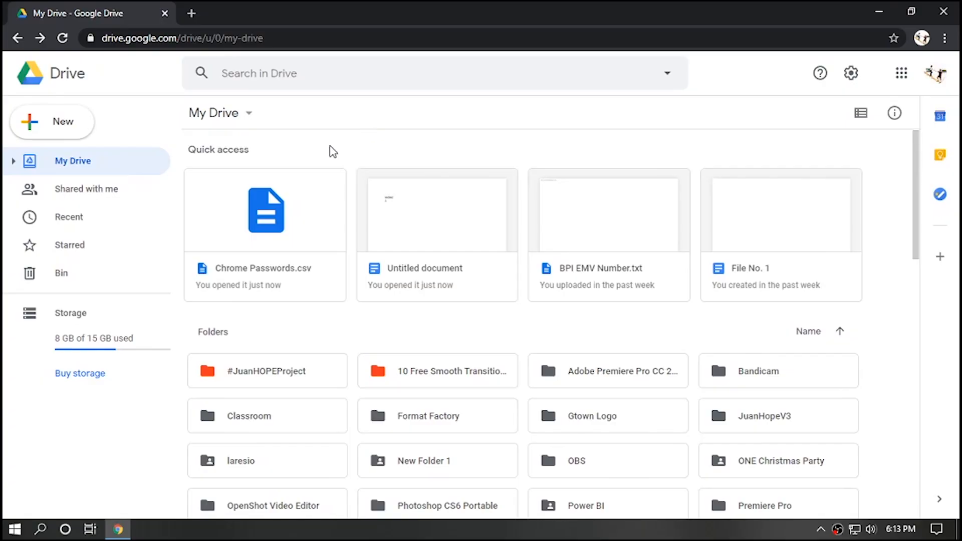
Create a folder named 'New Folder' in My Drive, which appears as New Folder 3, and select it.
{"action": "left_click", "coordinate": [52, 121]}
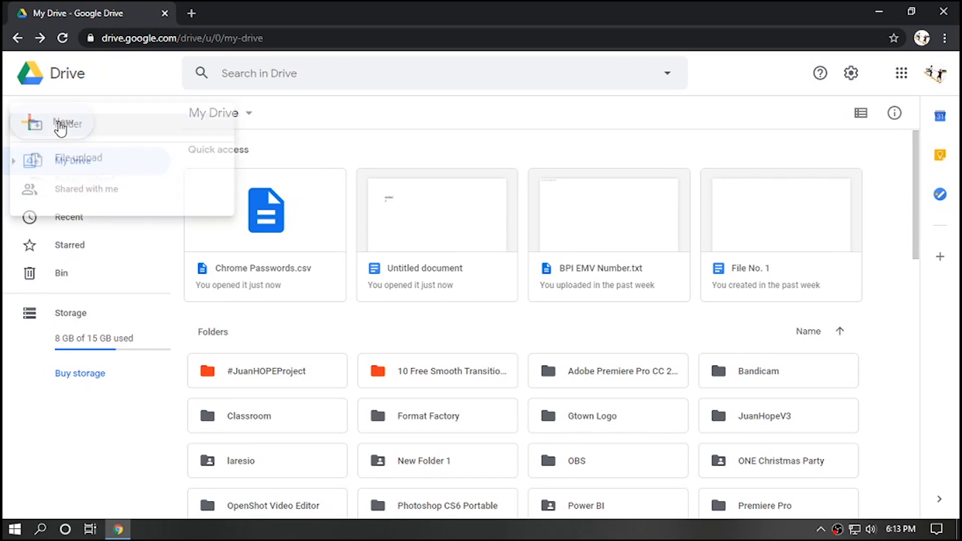
{"action": "left_click", "coordinate": [52, 123]}
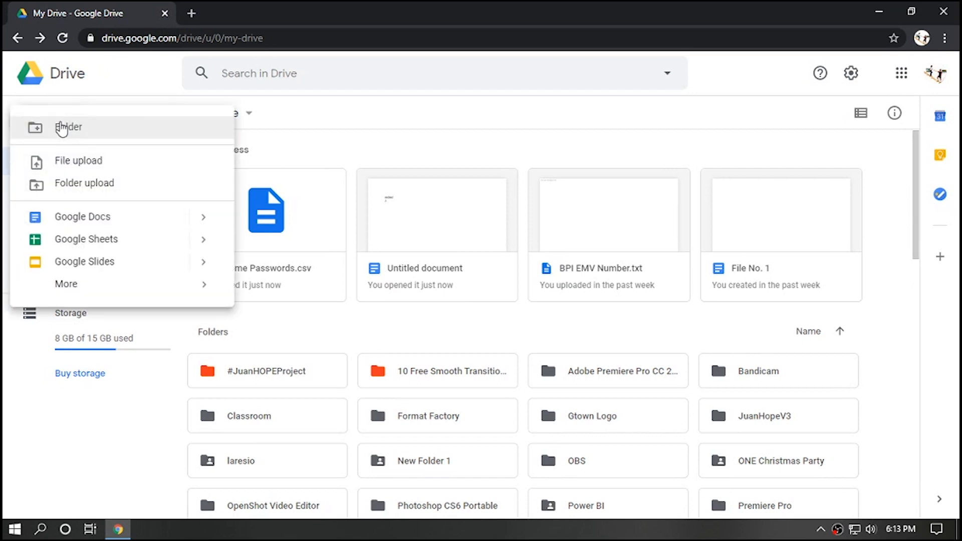
{"action": "left_click", "coordinate": [69, 127]}
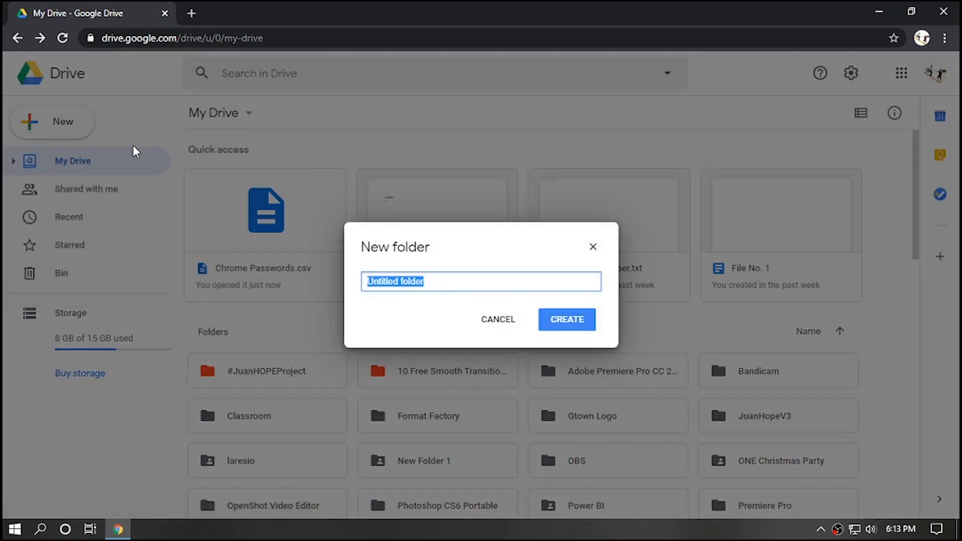
{"action": "type", "text": "Ne"}
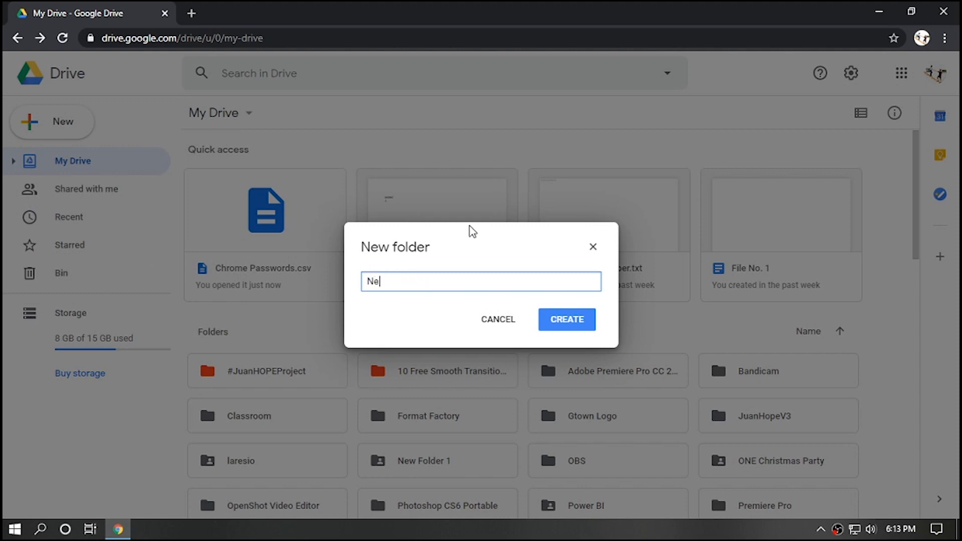
{"action": "type", "text": "w Folder"}
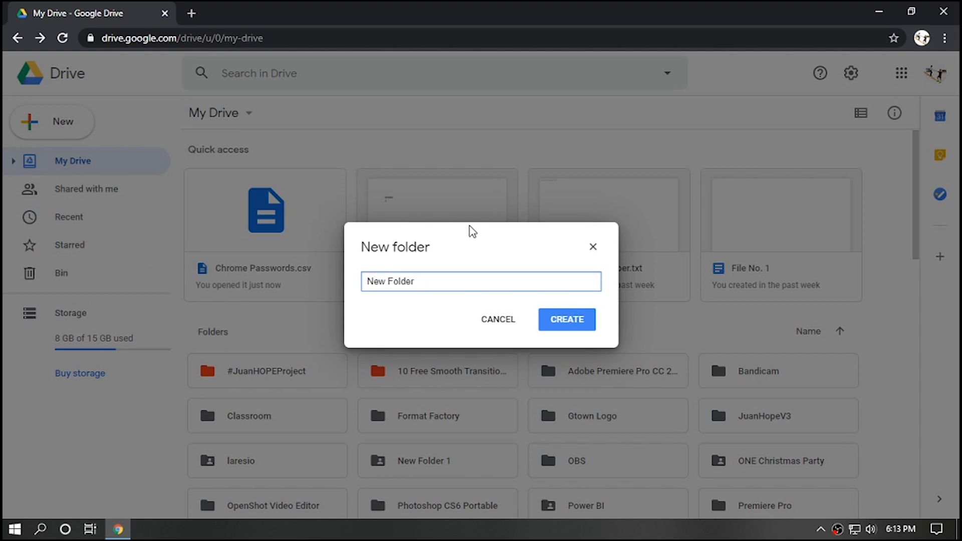
{"action": "left_click", "coordinate": [565, 319]}
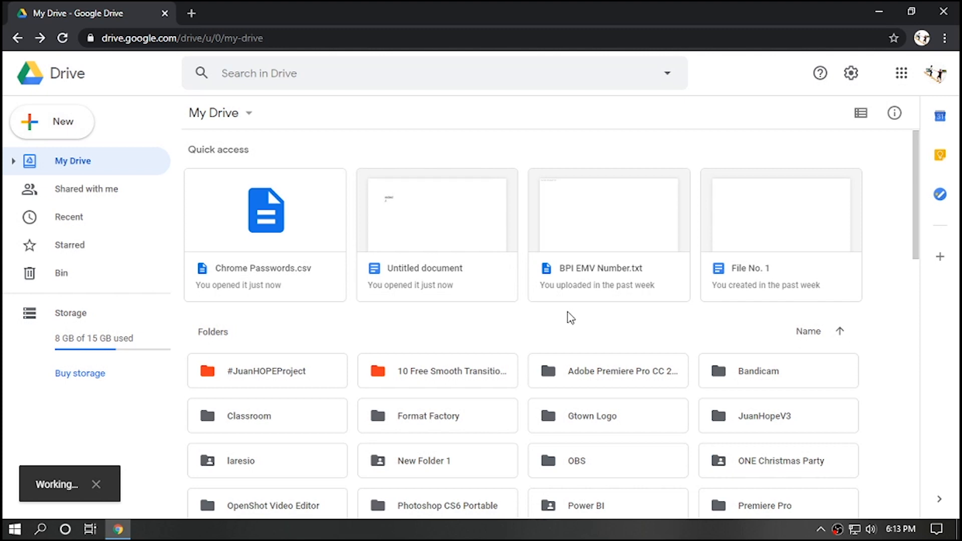
{"action": "left_click", "coordinate": [595, 281]}
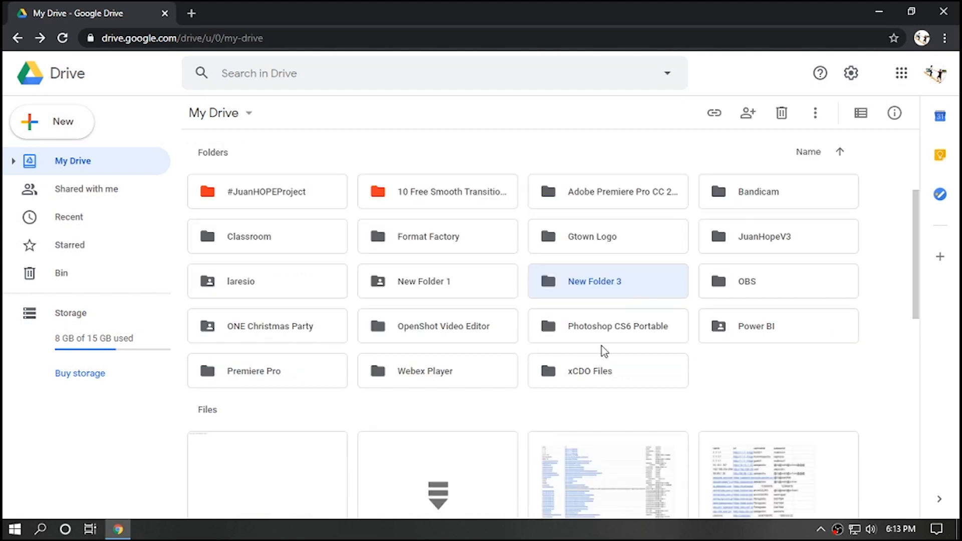
{"action": "mouse_move", "coordinate": [604, 287]}
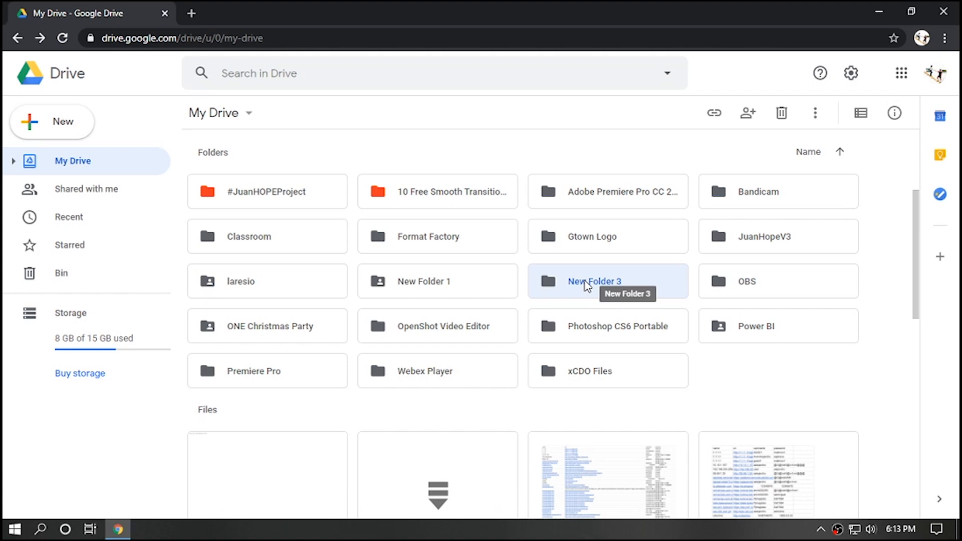
{"action": "mouse_move", "coordinate": [591, 290]}
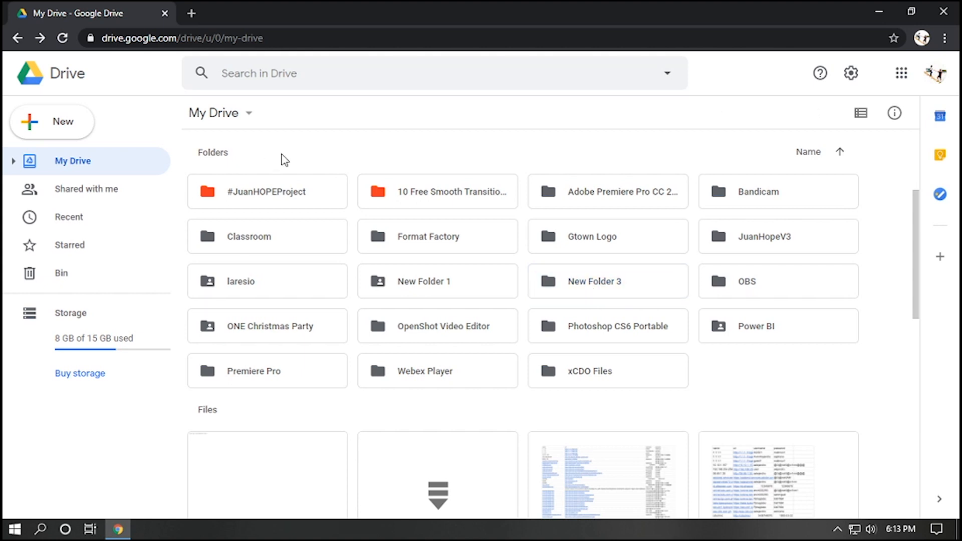
{"action": "mouse_move", "coordinate": [599, 288]}
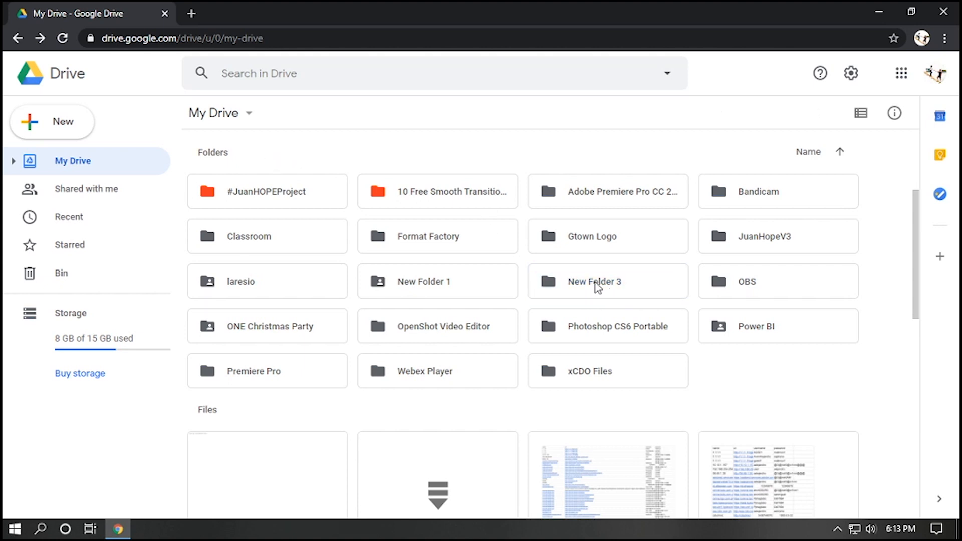
Upload Evaluation Report into New Folder 3, then return to My Drive via the breadcrumb.
{"action": "double_click", "coordinate": [595, 281]}
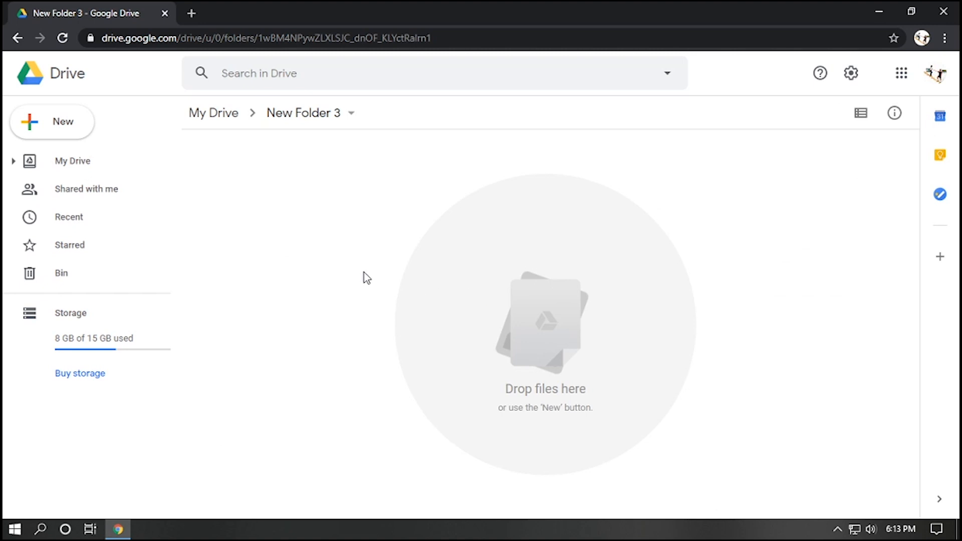
{"action": "left_click", "coordinate": [52, 122]}
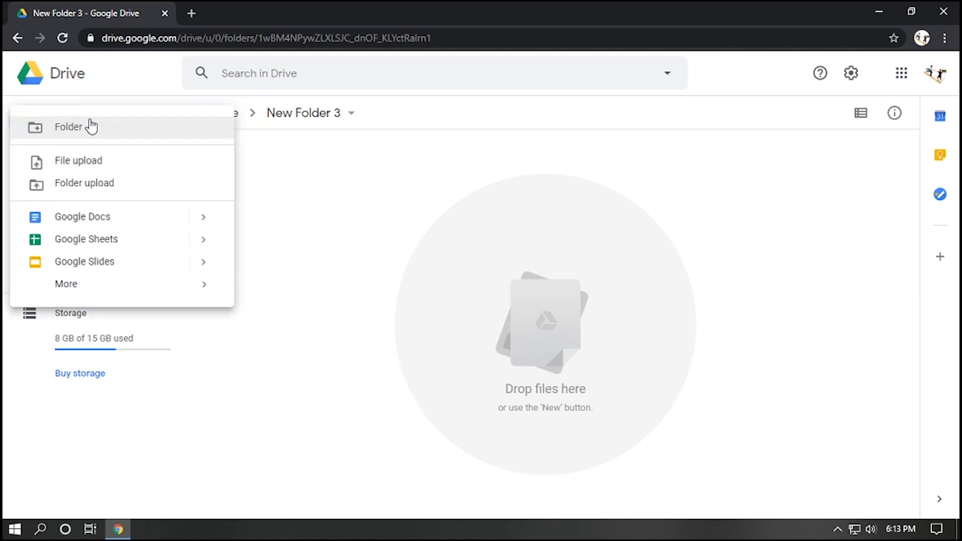
{"action": "left_click", "coordinate": [78, 160]}
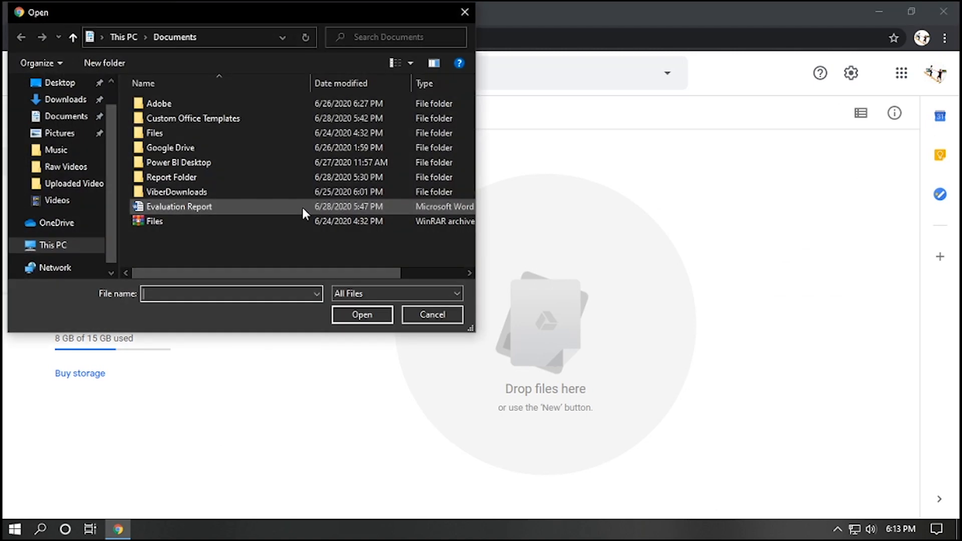
{"action": "left_click", "coordinate": [362, 314]}
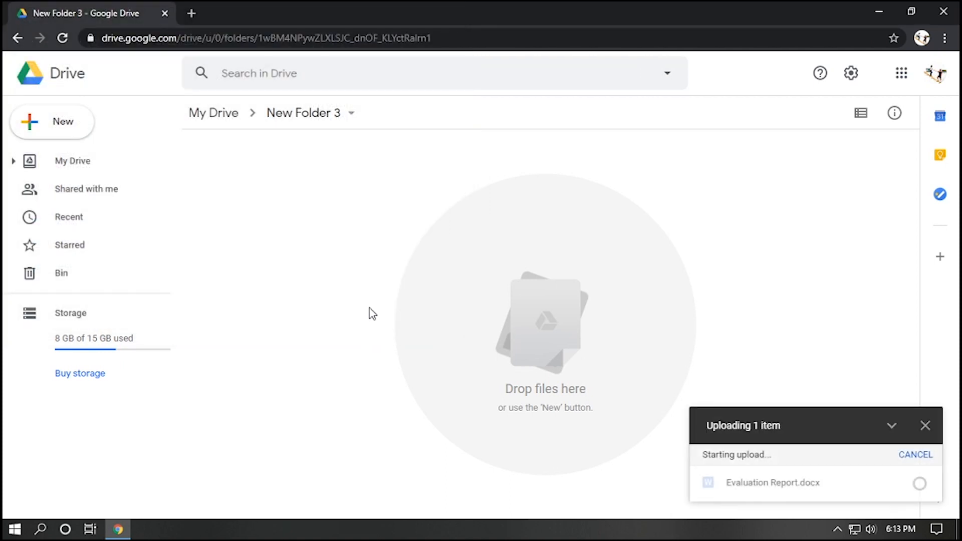
{"action": "mouse_move", "coordinate": [833, 486]}
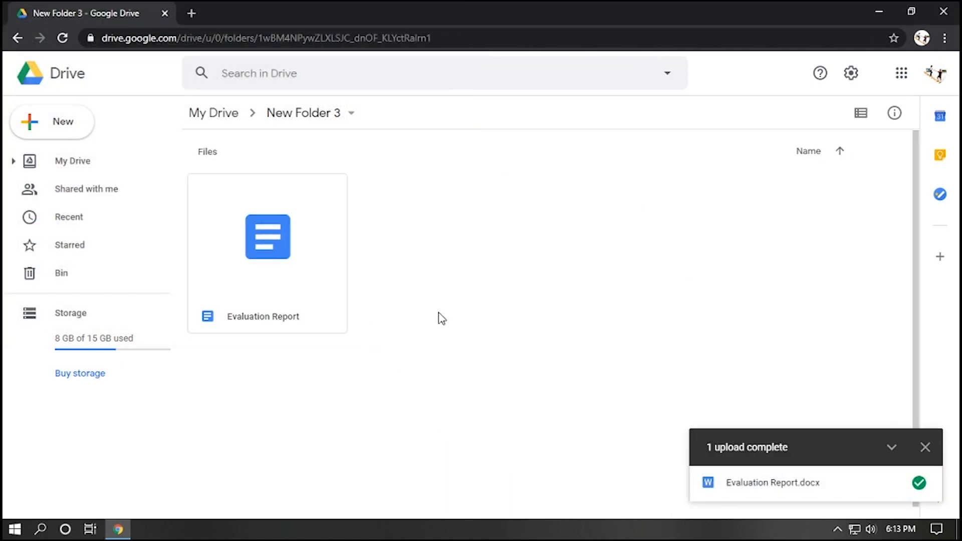
{"action": "left_click", "coordinate": [213, 113]}
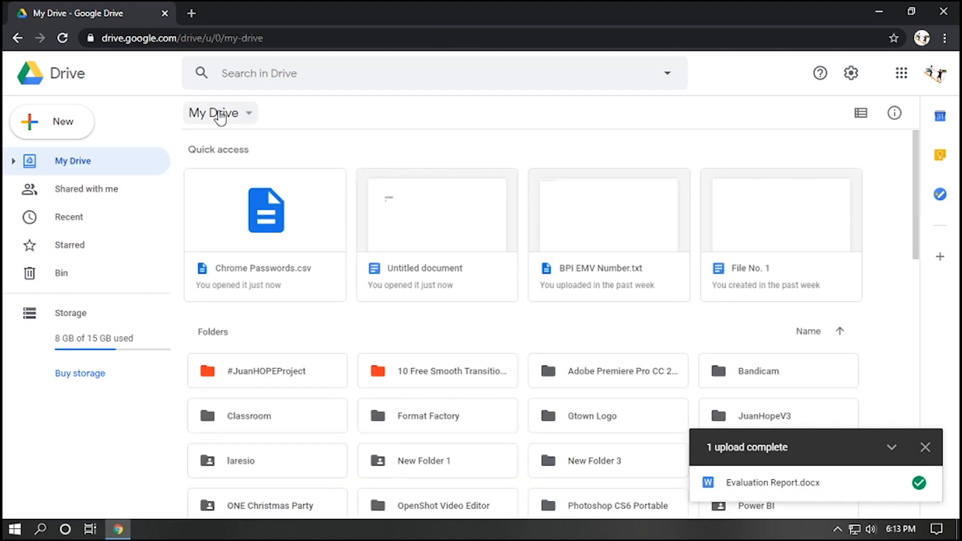
Colour New Folder 3 red from its context menu and start Move to.
{"action": "scroll", "scroll_direction": "down", "scroll_amount": 3}
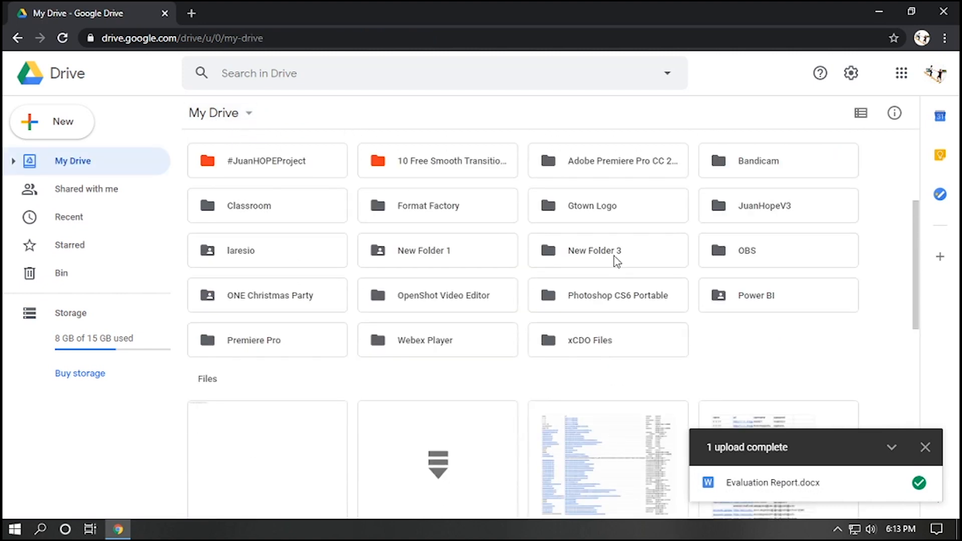
{"action": "right_click", "coordinate": [607, 250]}
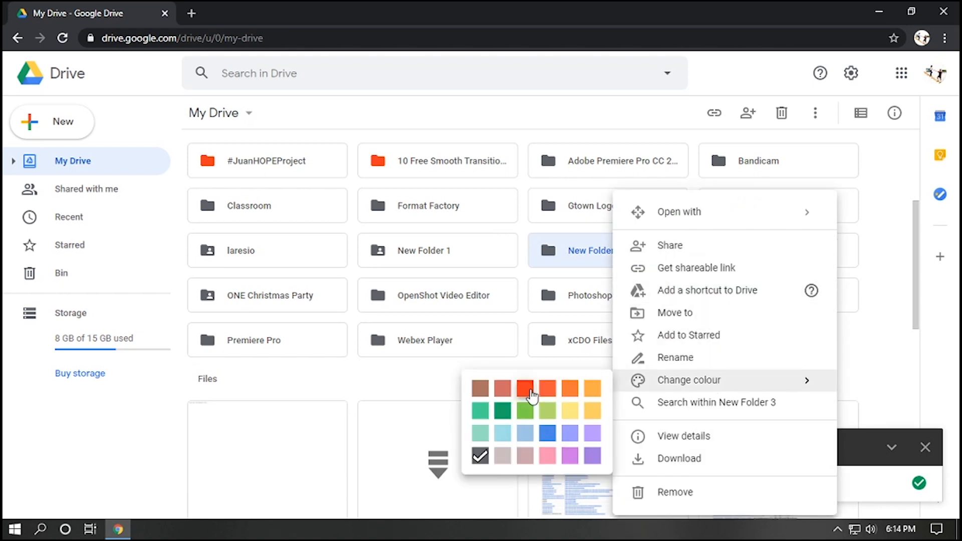
{"action": "left_click", "coordinate": [524, 387]}
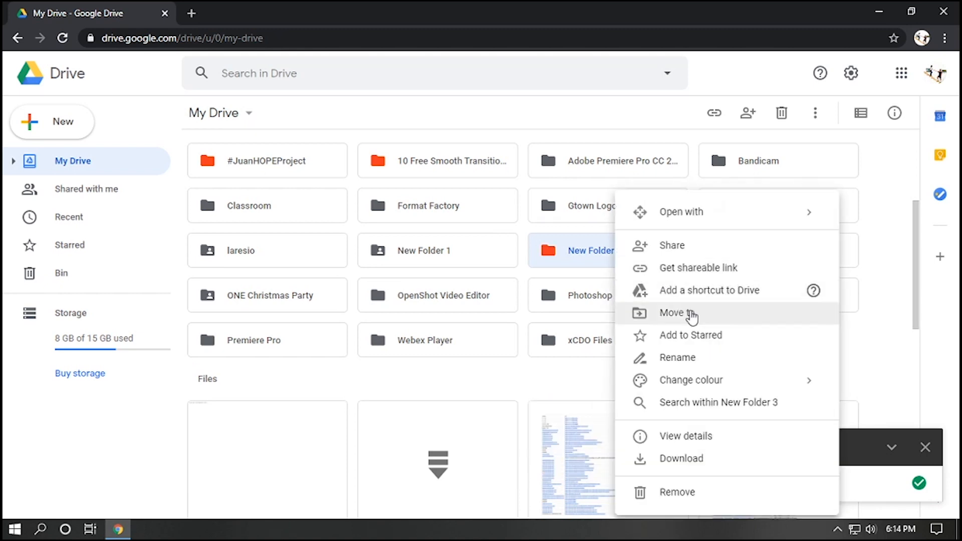
{"action": "mouse_move", "coordinate": [691, 459]}
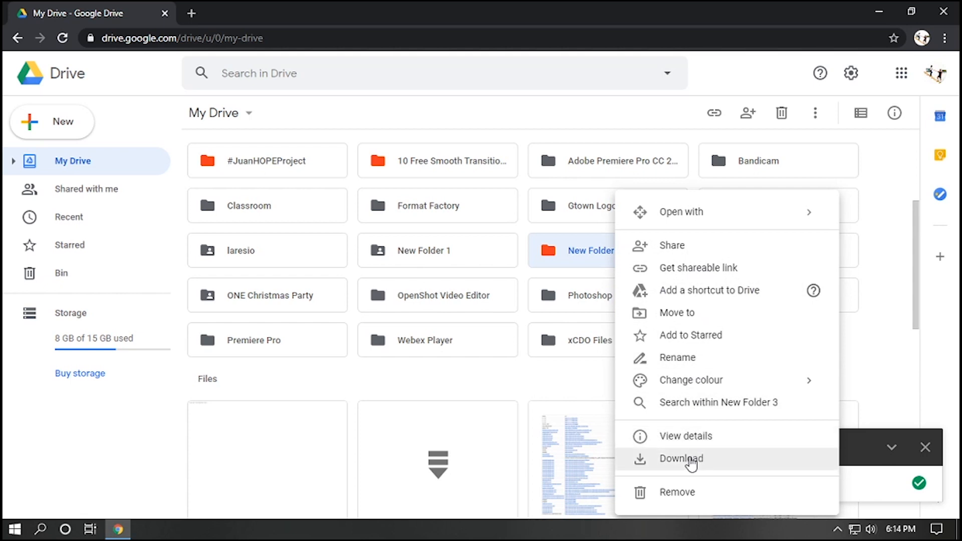
{"action": "mouse_move", "coordinate": [611, 423]}
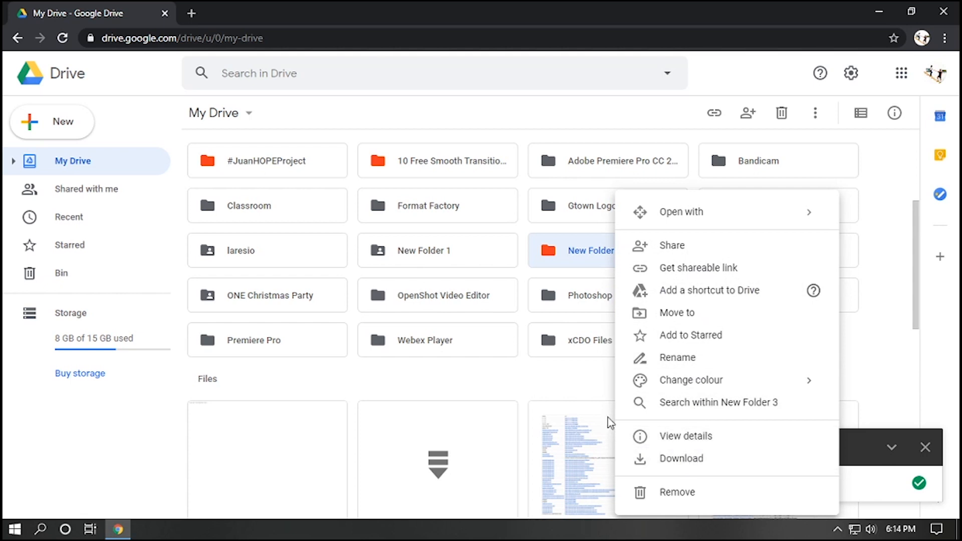
{"action": "left_click", "coordinate": [581, 373]}
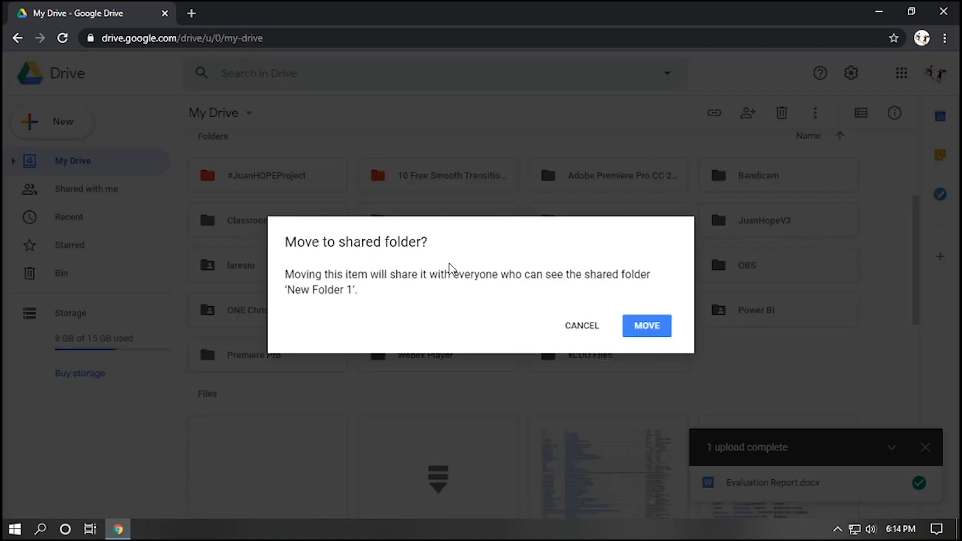
Confirm moving New Folder 3 into New Folder 1, then undo the move and return to My Drive.
{"action": "left_click", "coordinate": [647, 325]}
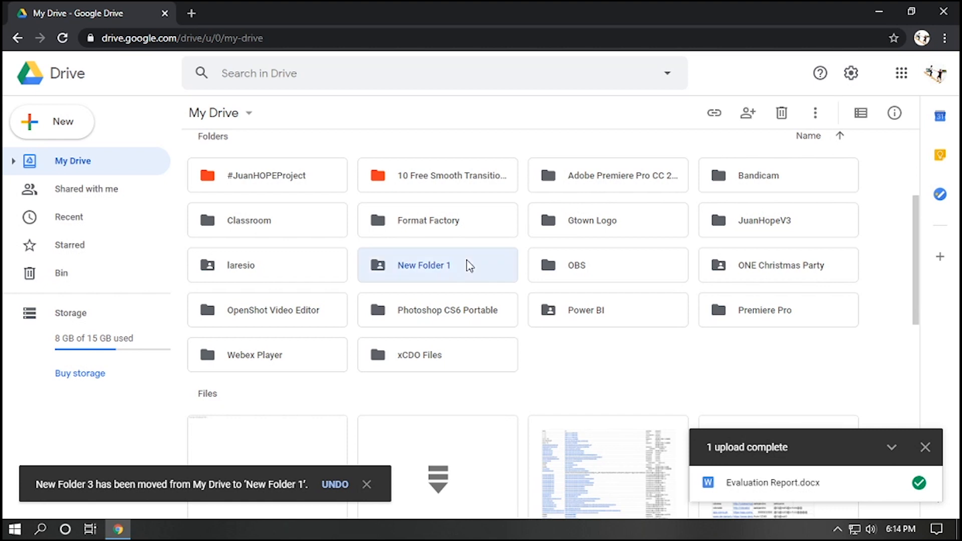
{"action": "double_click", "coordinate": [423, 265]}
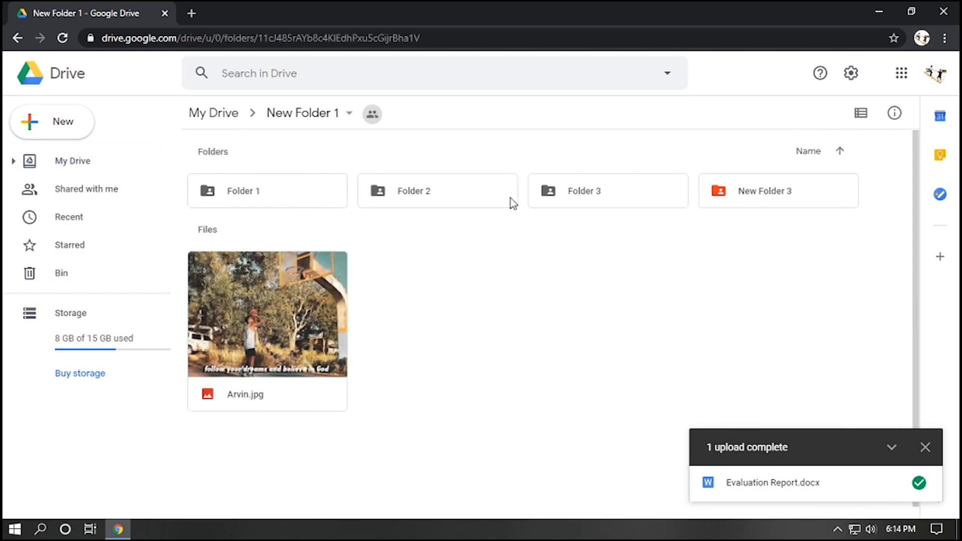
{"action": "left_click", "coordinate": [777, 190]}
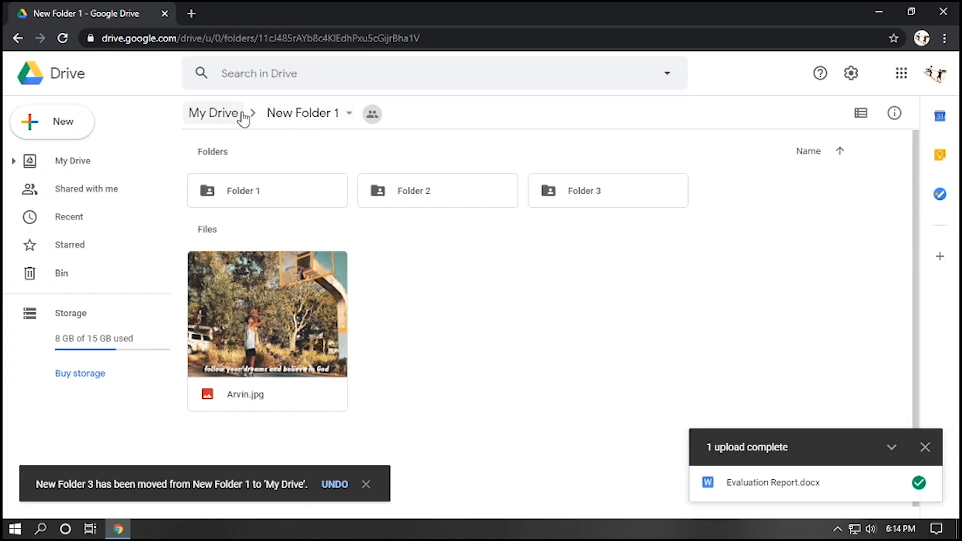
{"action": "left_click", "coordinate": [214, 113]}
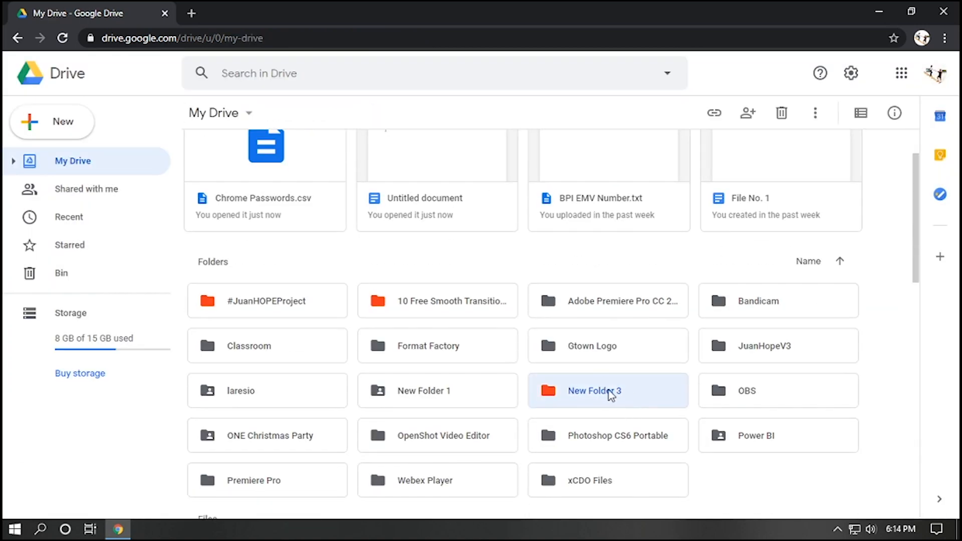
{"action": "scroll", "scroll_direction": "up", "scroll_amount": 3}
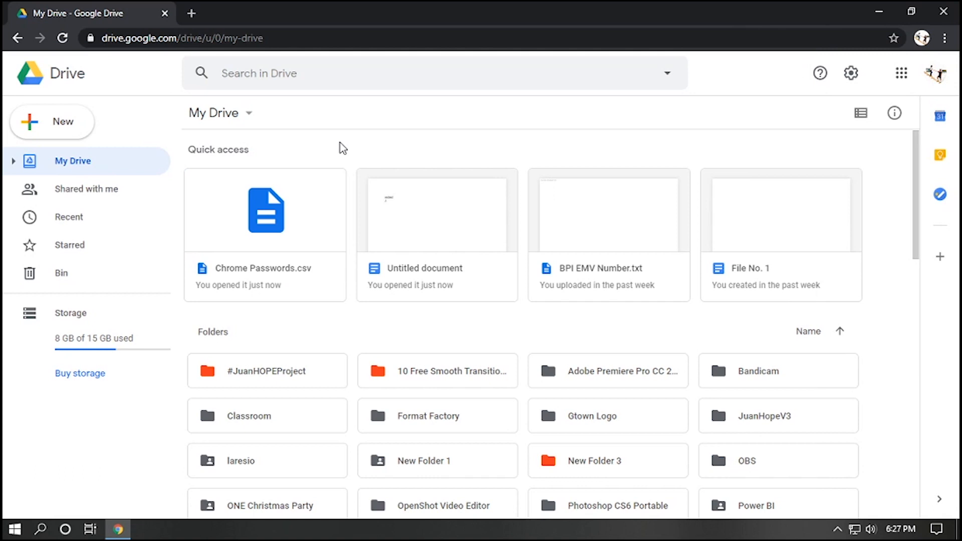
{"action": "mouse_move", "coordinate": [736, 322]}
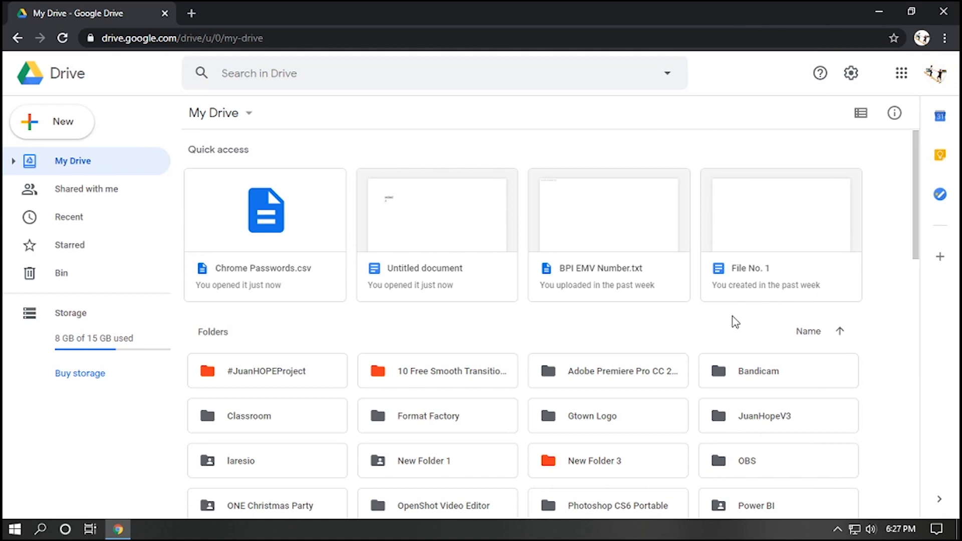
{"action": "mouse_move", "coordinate": [784, 235]}
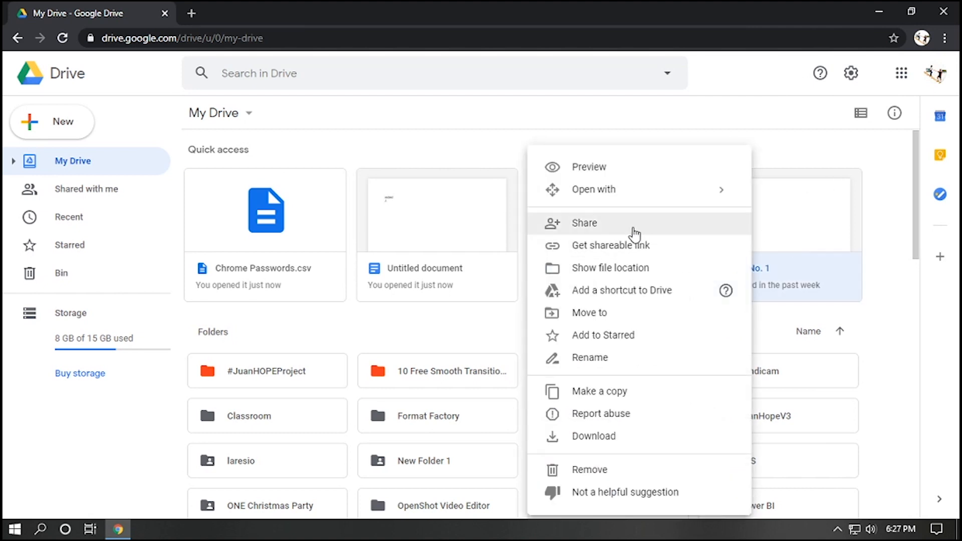
{"action": "left_click", "coordinate": [584, 222]}
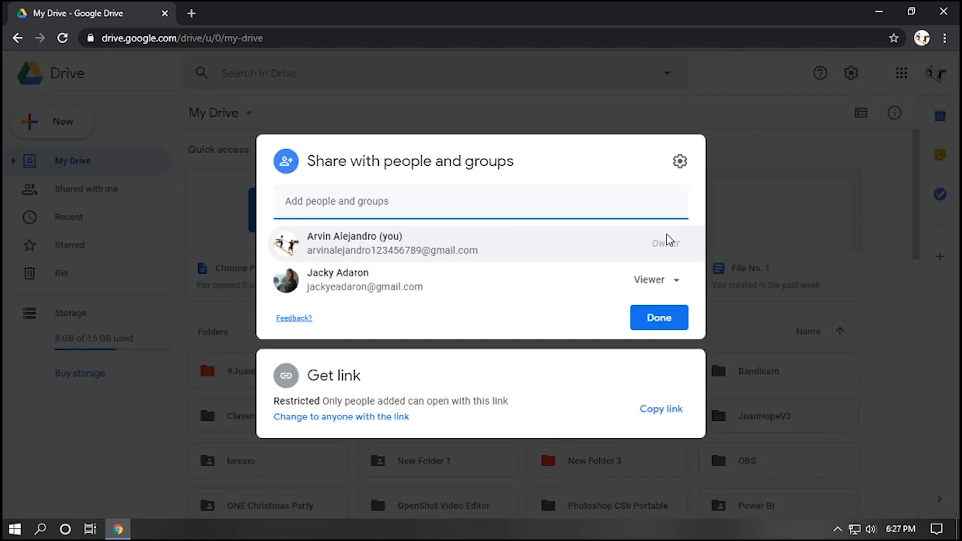
{"action": "left_click", "coordinate": [433, 201]}
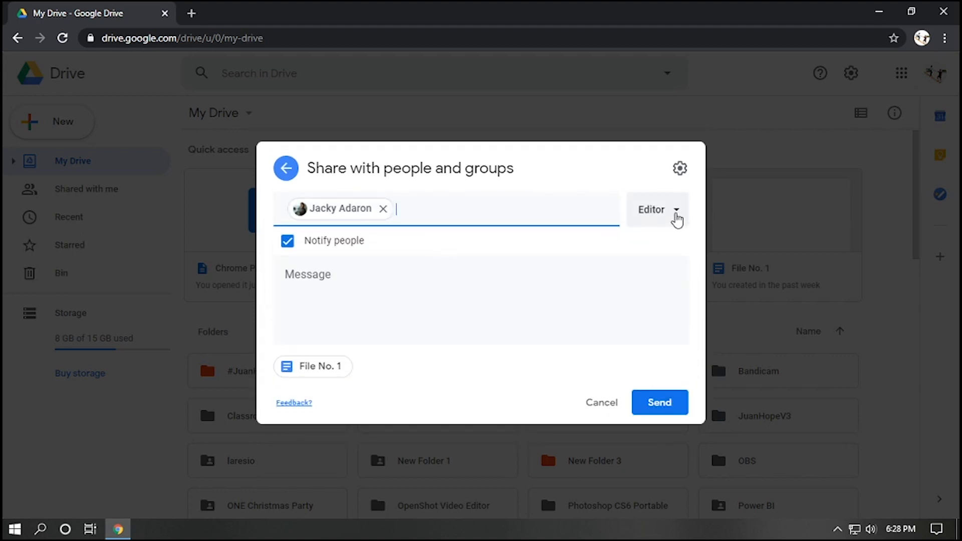
{"action": "left_click", "coordinate": [658, 210]}
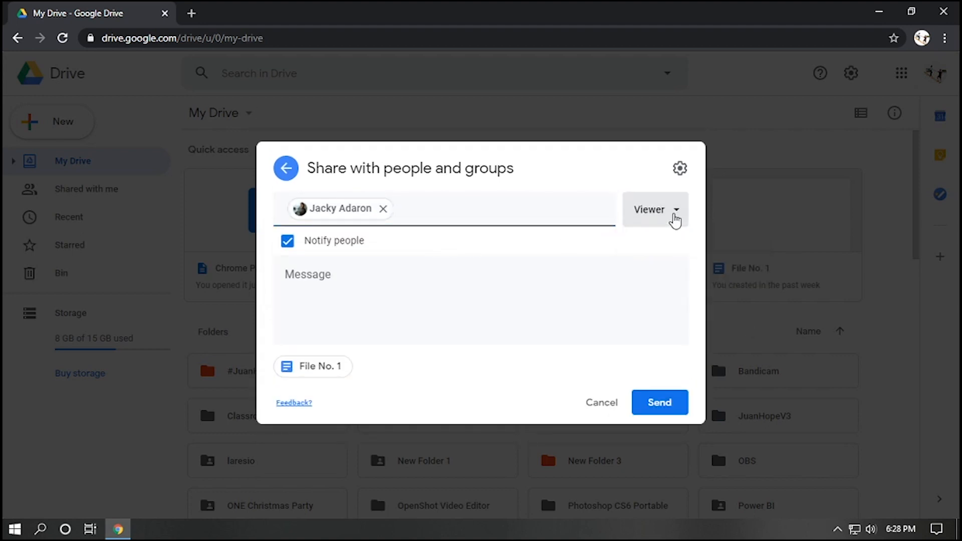
{"action": "left_click", "coordinate": [655, 209]}
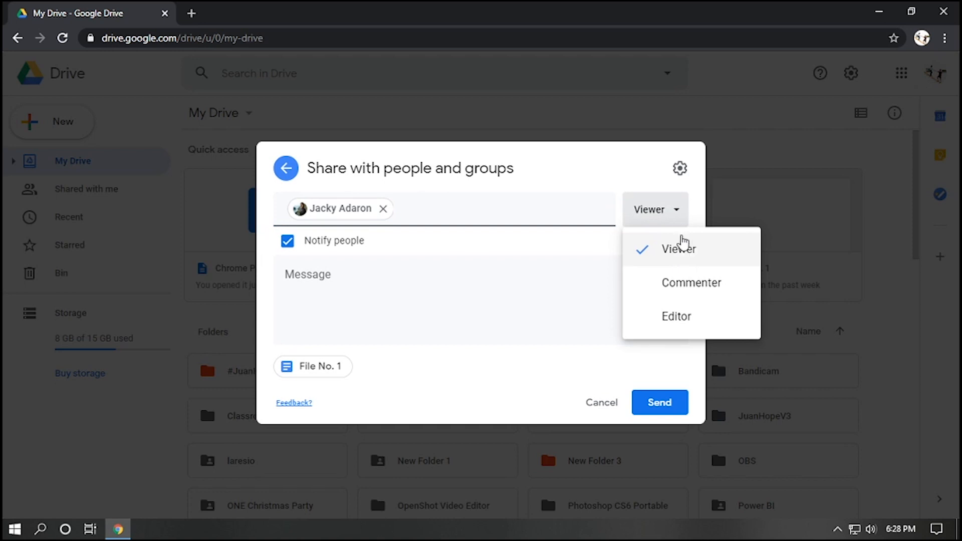
{"action": "left_click", "coordinate": [679, 249]}
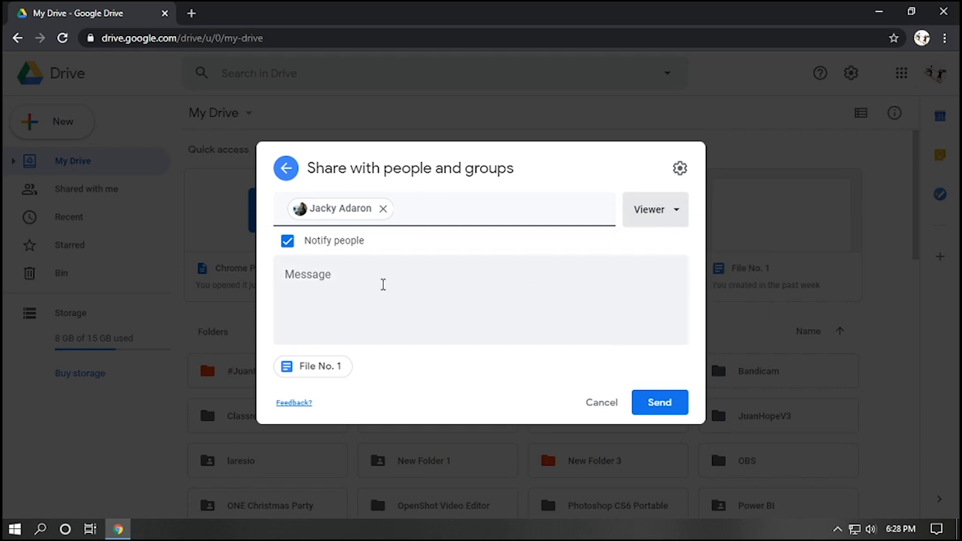
{"action": "type", "text": "pls check"}
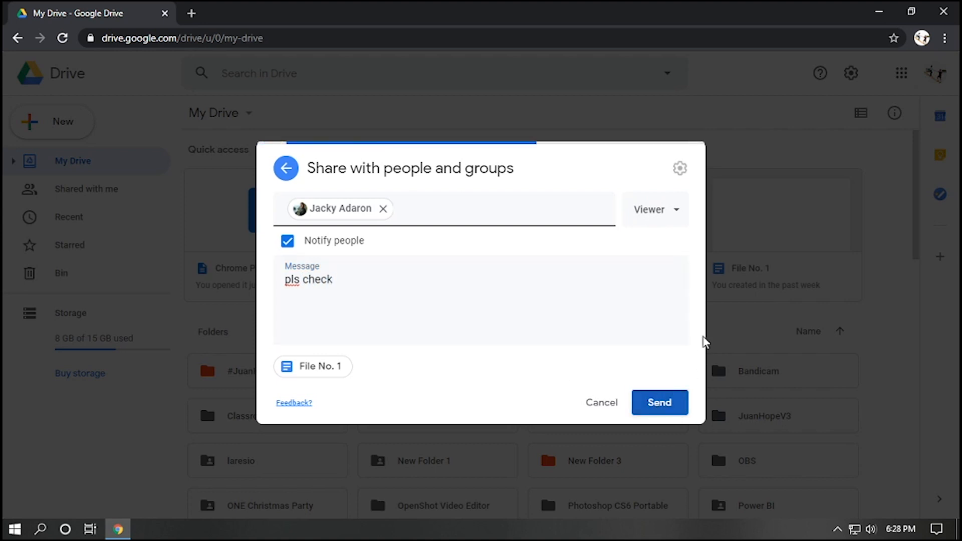
{"action": "left_click", "coordinate": [660, 403]}
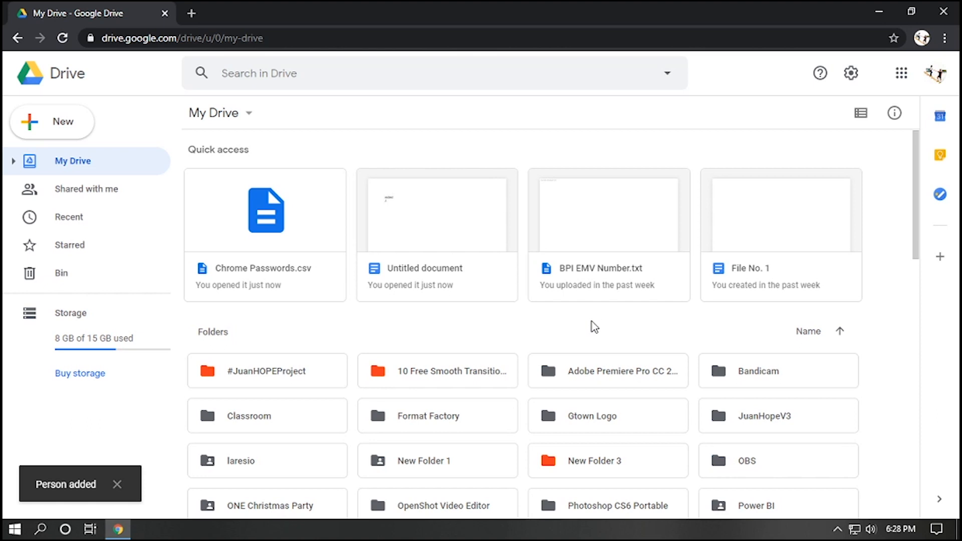
{"action": "left_click", "coordinate": [607, 391]}
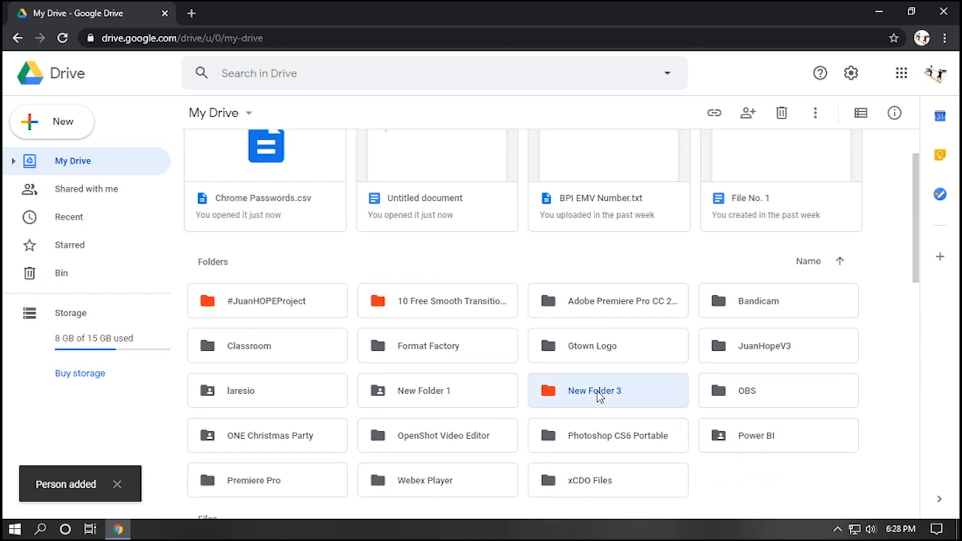
{"action": "mouse_move", "coordinate": [595, 396]}
{"action": "type", "text": "jack"}
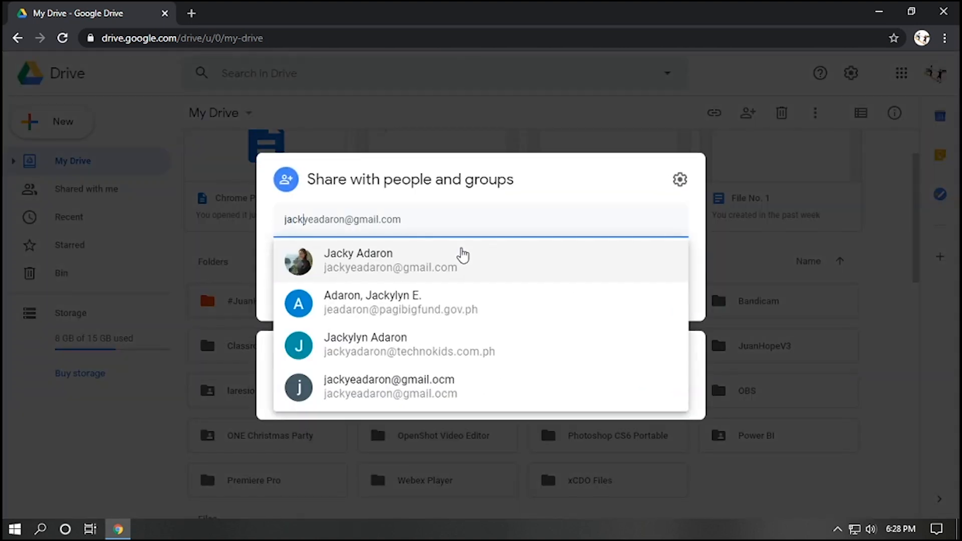
{"action": "left_click", "coordinate": [390, 261]}
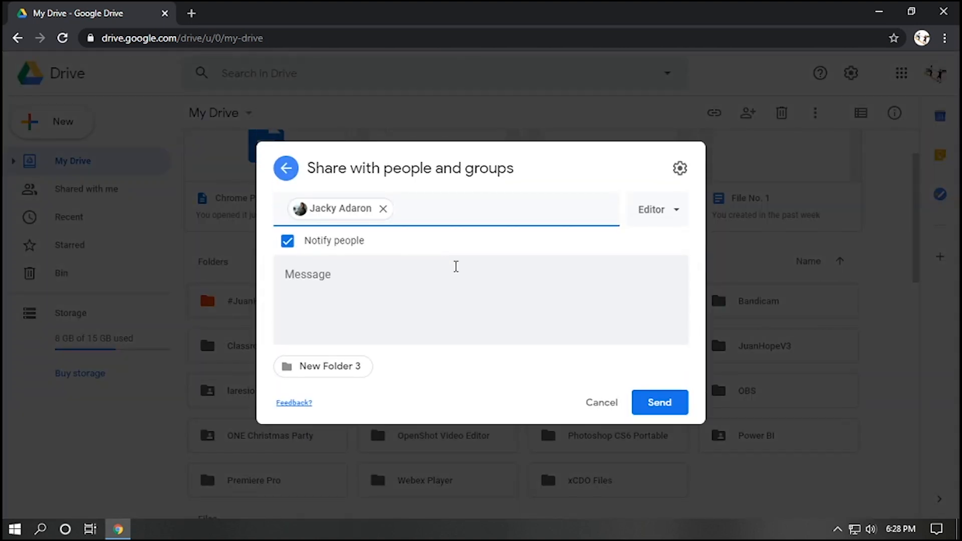
{"action": "mouse_move", "coordinate": [622, 324]}
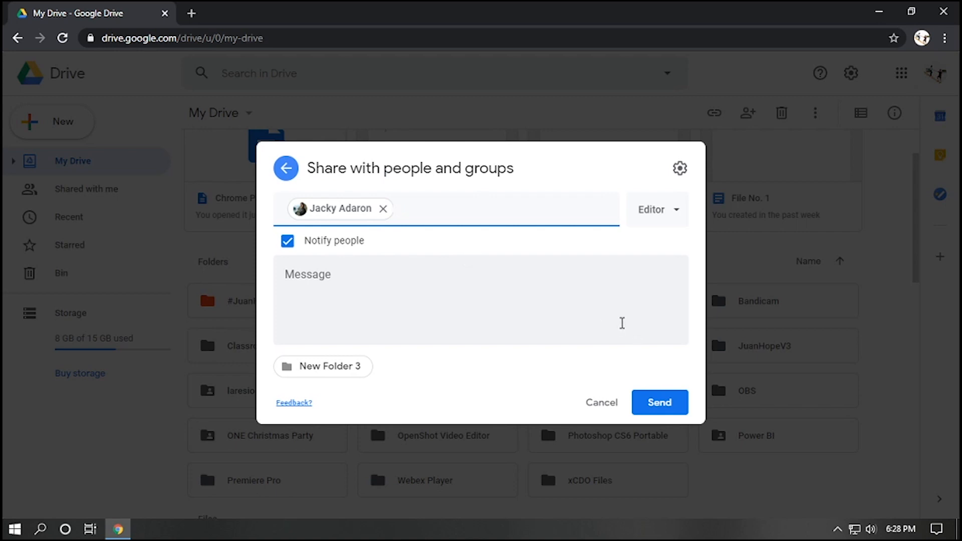
{"action": "left_click", "coordinate": [657, 209]}
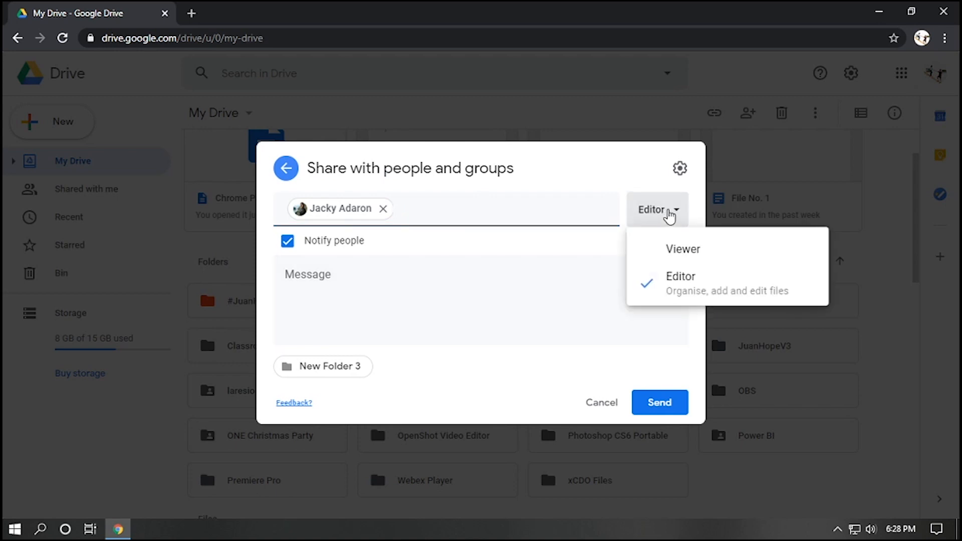
{"action": "left_click", "coordinate": [683, 248]}
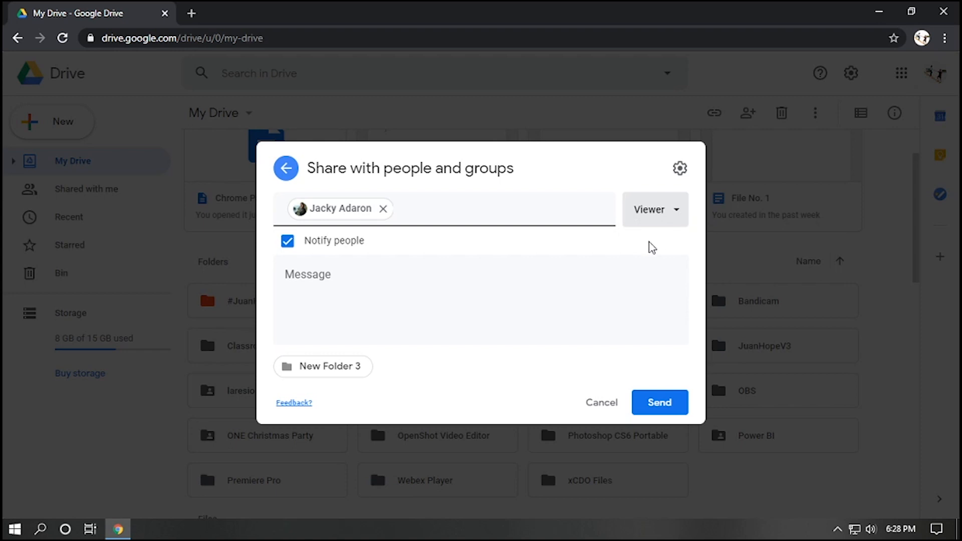
{"action": "mouse_move", "coordinate": [649, 246]}
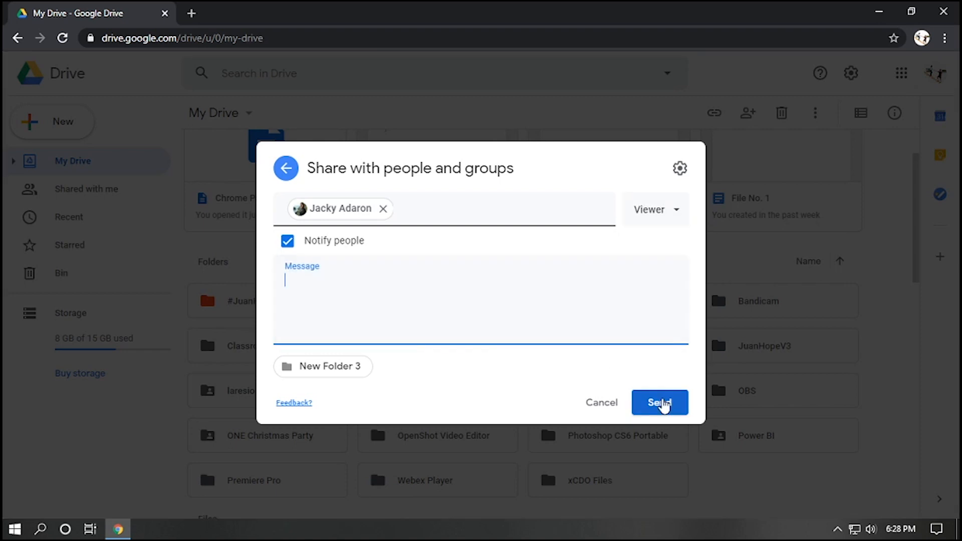
{"action": "left_click", "coordinate": [659, 403]}
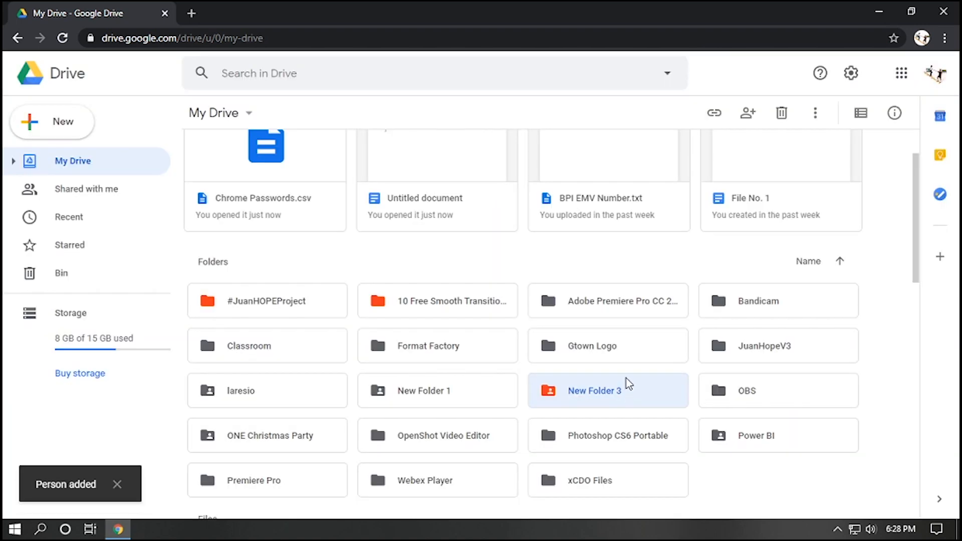
Reopen New Folder 3's sharing settings, confirm link access stays restricted to people added, and finish.
{"action": "scroll", "scroll_direction": "up", "scroll_amount": 3}
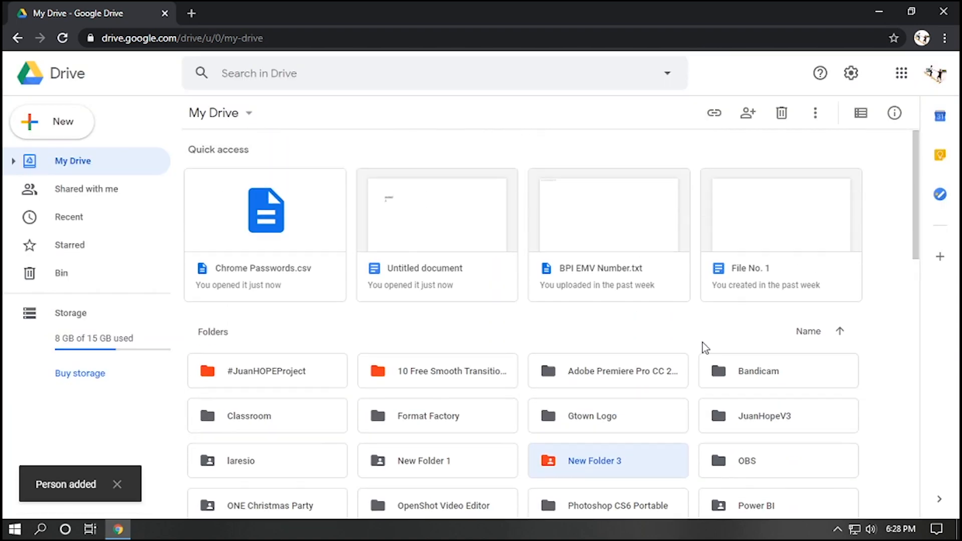
{"action": "left_click", "coordinate": [781, 235]}
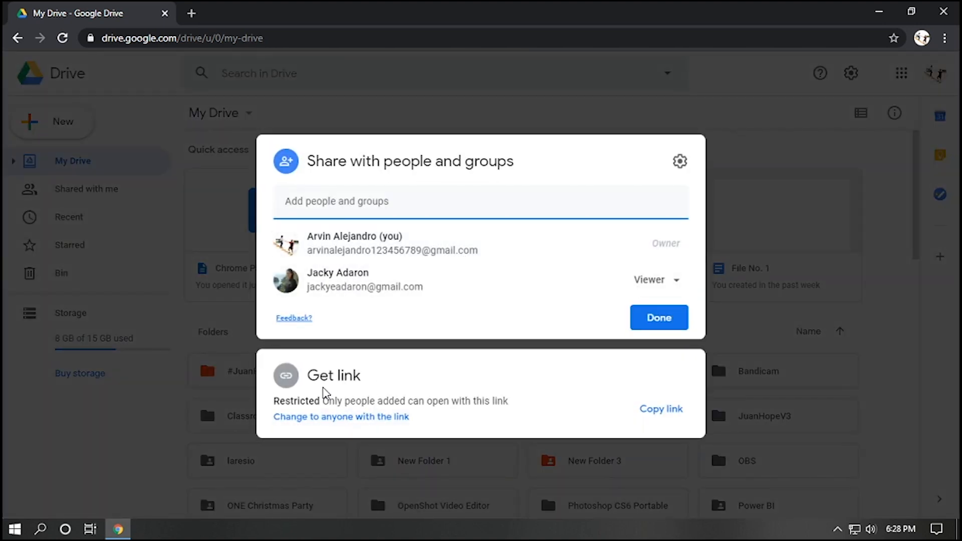
{"action": "left_click", "coordinate": [661, 409]}
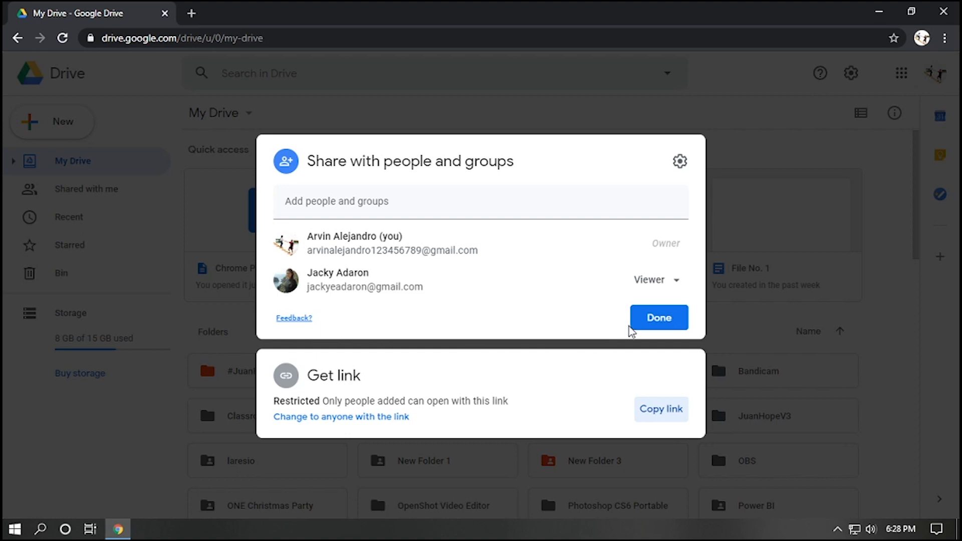
{"action": "left_click", "coordinate": [659, 317]}
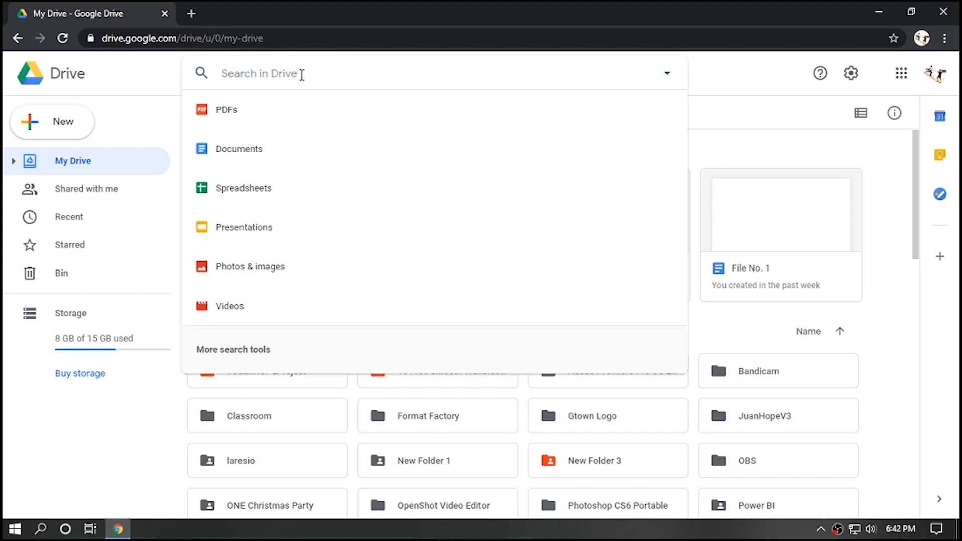
Search Drive for 'evaluation', browse the advanced options' Type dropdown, then close the panel without searching.
{"action": "type", "text": "eval"}
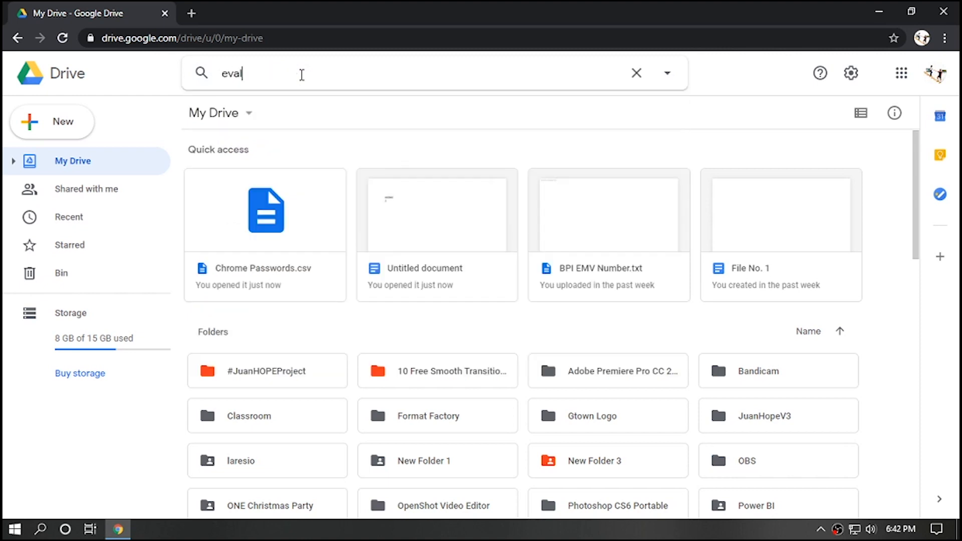
{"action": "type", "text": "uation"}
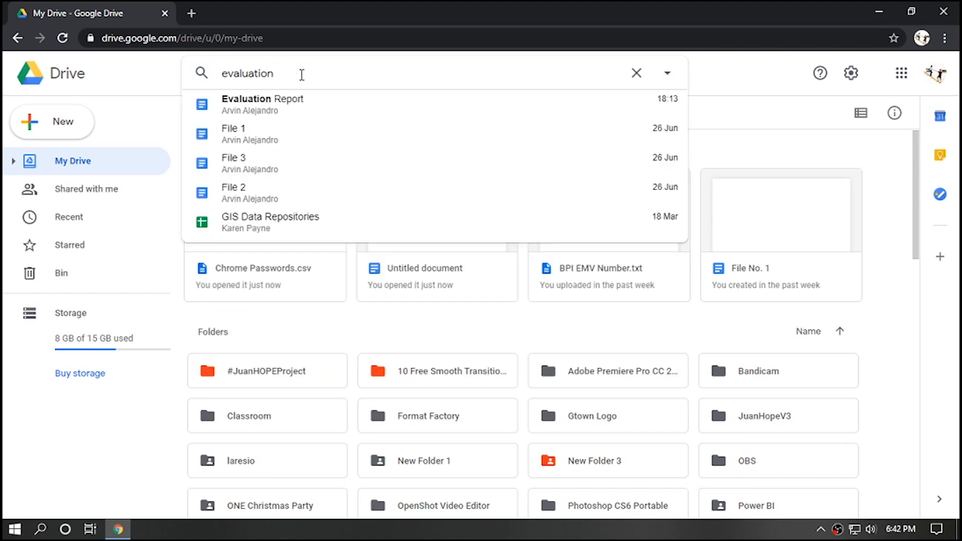
{"action": "mouse_move", "coordinate": [295, 104]}
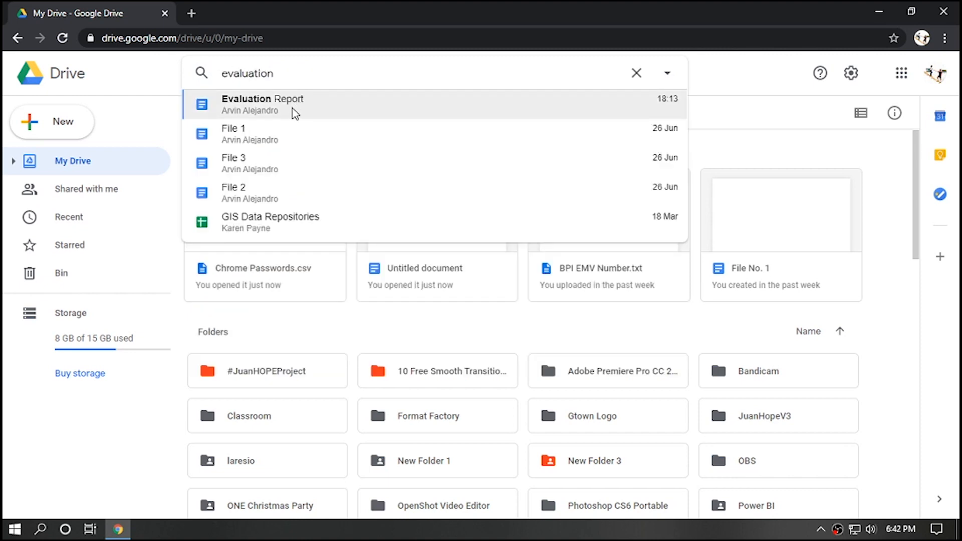
{"action": "mouse_move", "coordinate": [318, 110]}
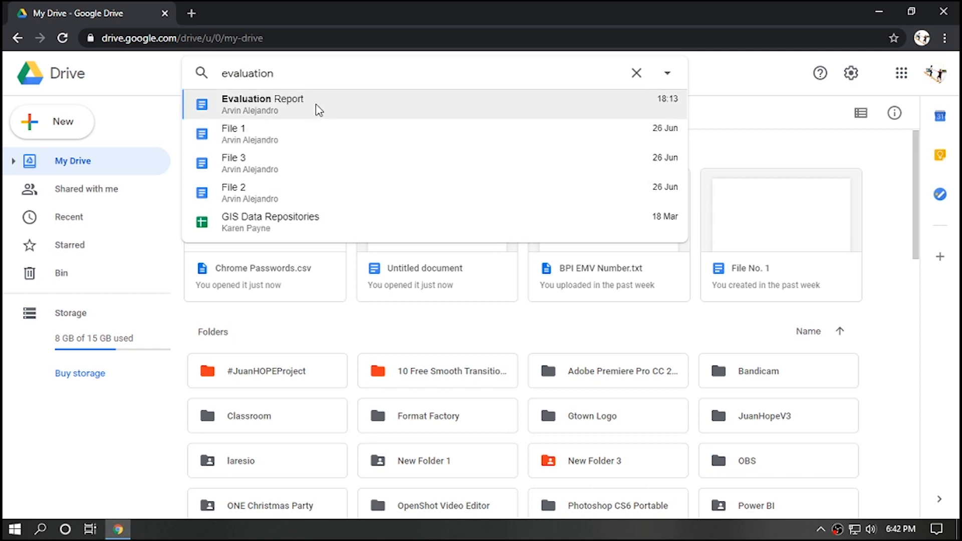
{"action": "mouse_move", "coordinate": [667, 72]}
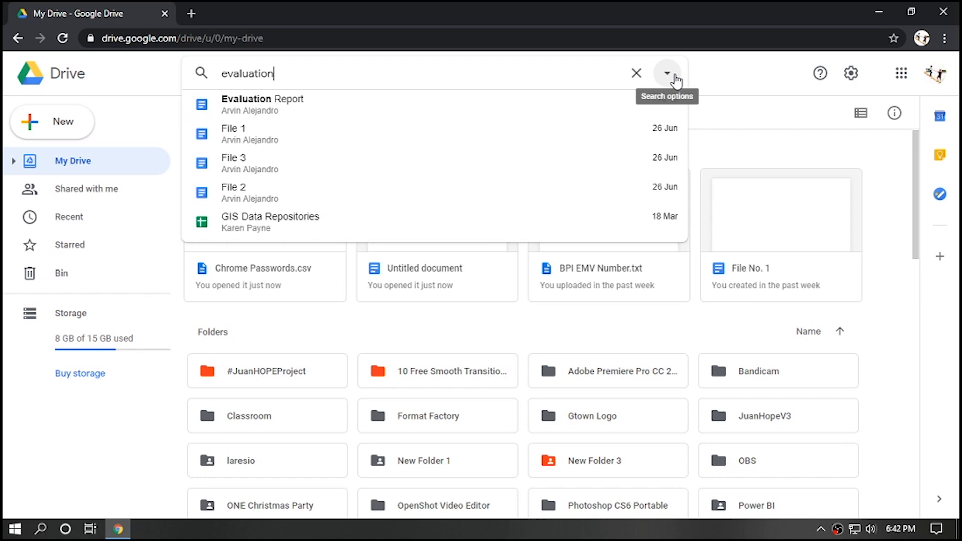
{"action": "left_click", "coordinate": [667, 72]}
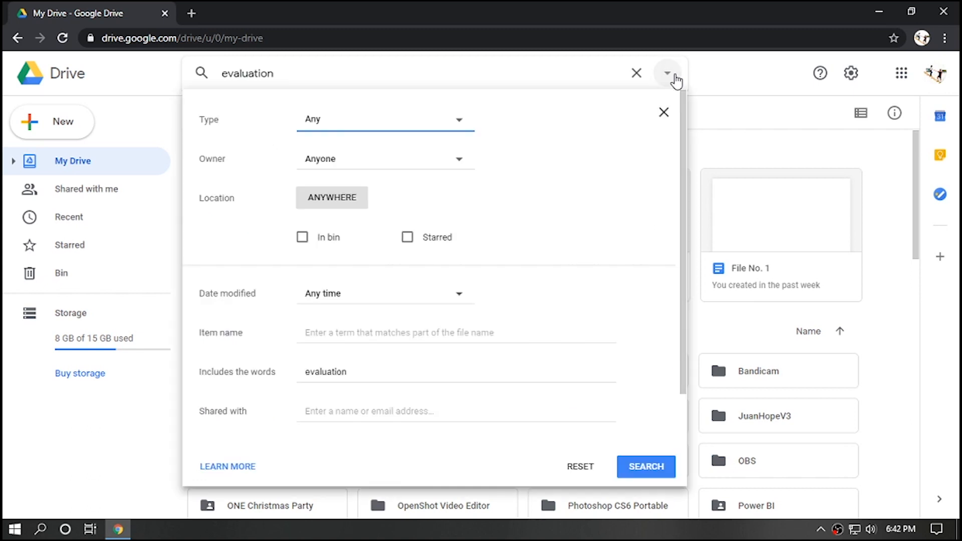
{"action": "mouse_move", "coordinate": [462, 129]}
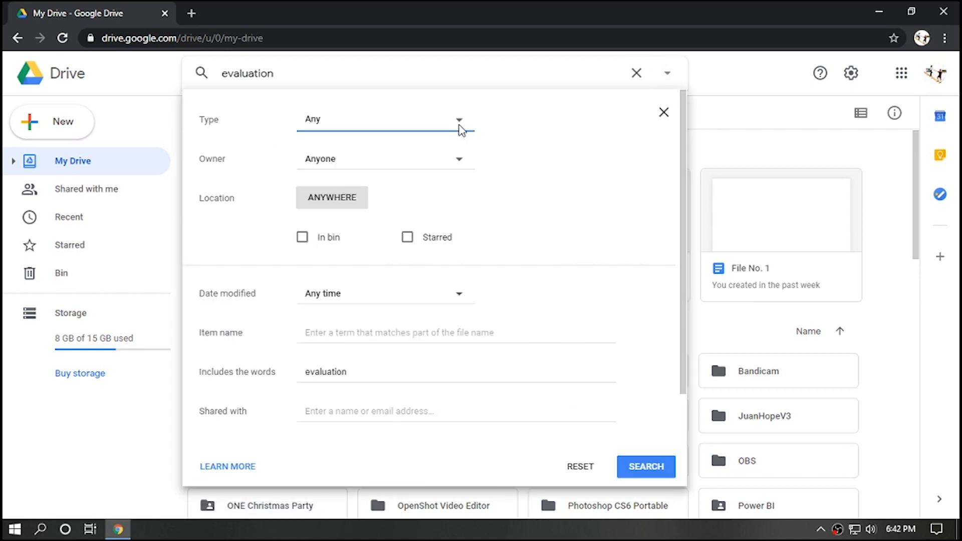
{"action": "left_click", "coordinate": [458, 119]}
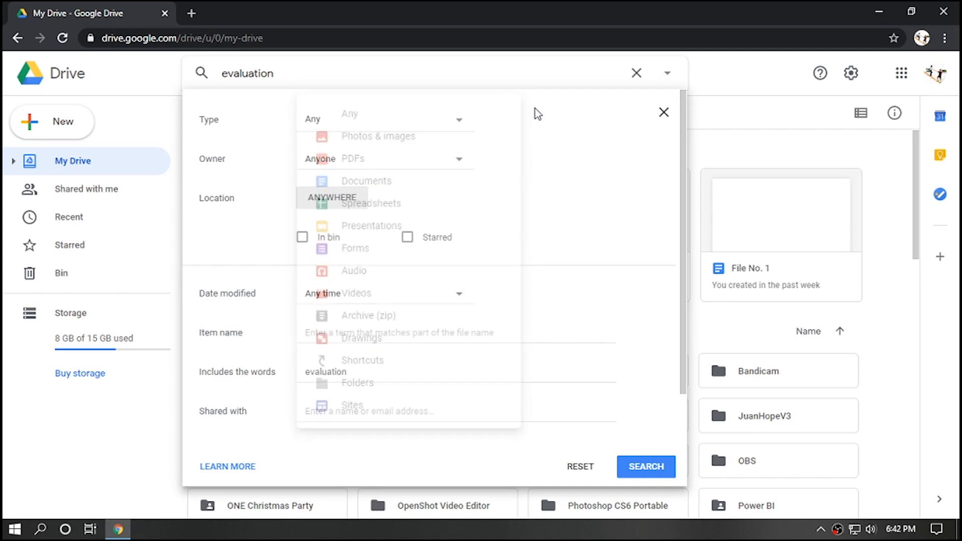
{"action": "mouse_move", "coordinate": [535, 132]}
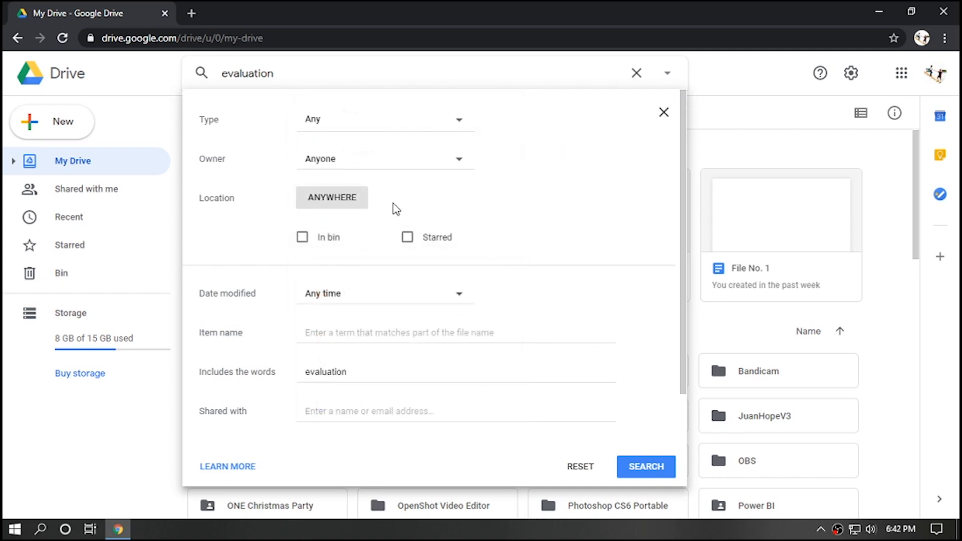
{"action": "scroll", "scroll_direction": "down", "scroll_amount": 3}
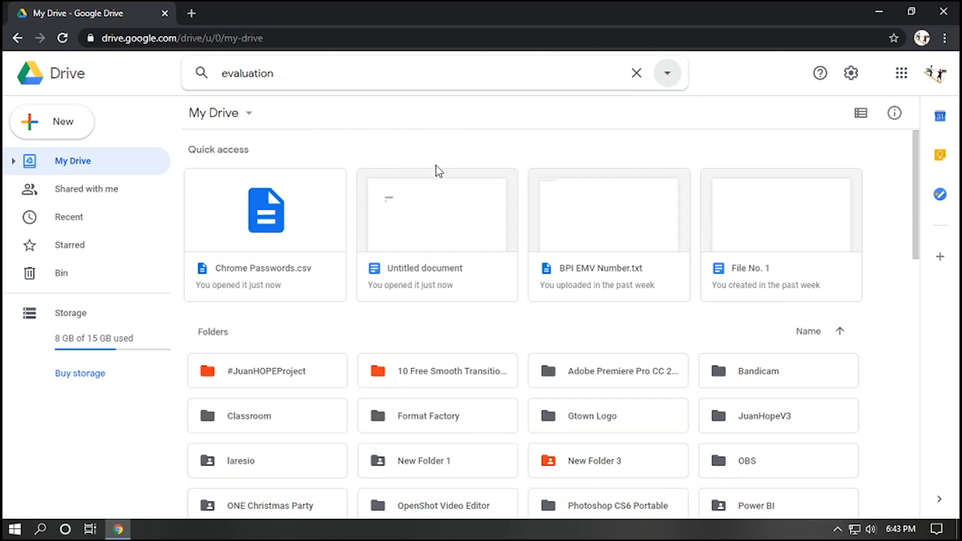
{"action": "left_click", "coordinate": [637, 73]}
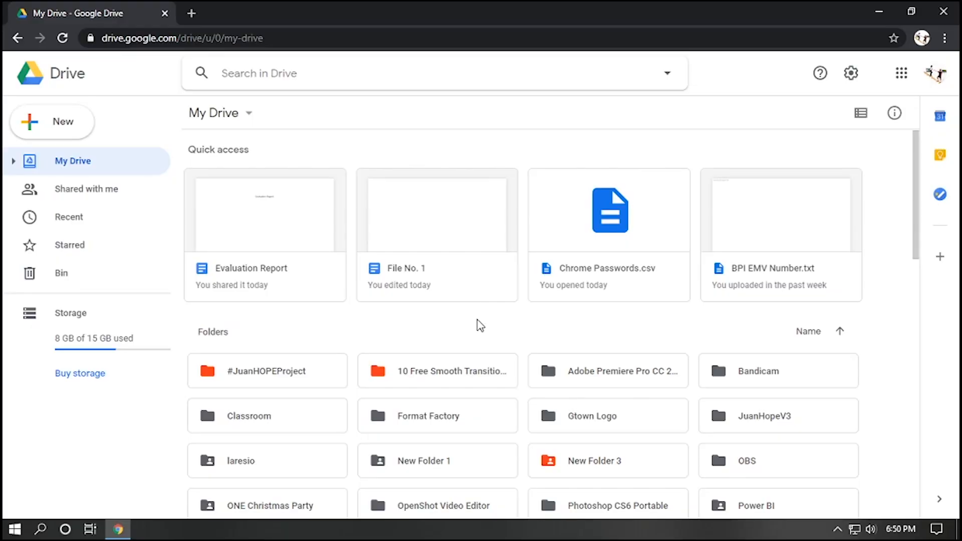
Go into New Folder 1's Folder 2 and start moving File 2 to another folder.
{"action": "scroll", "scroll_direction": "down", "scroll_amount": 3}
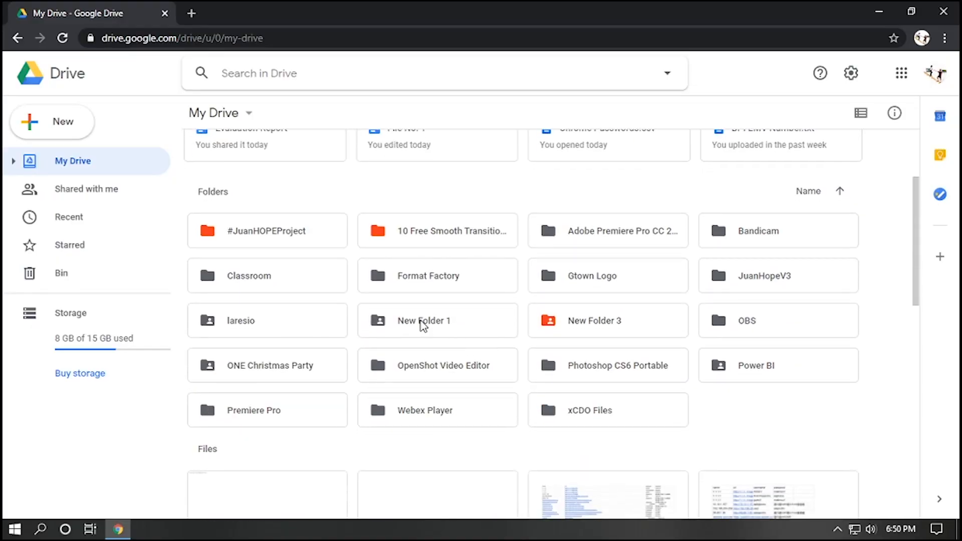
{"action": "left_click", "coordinate": [437, 320]}
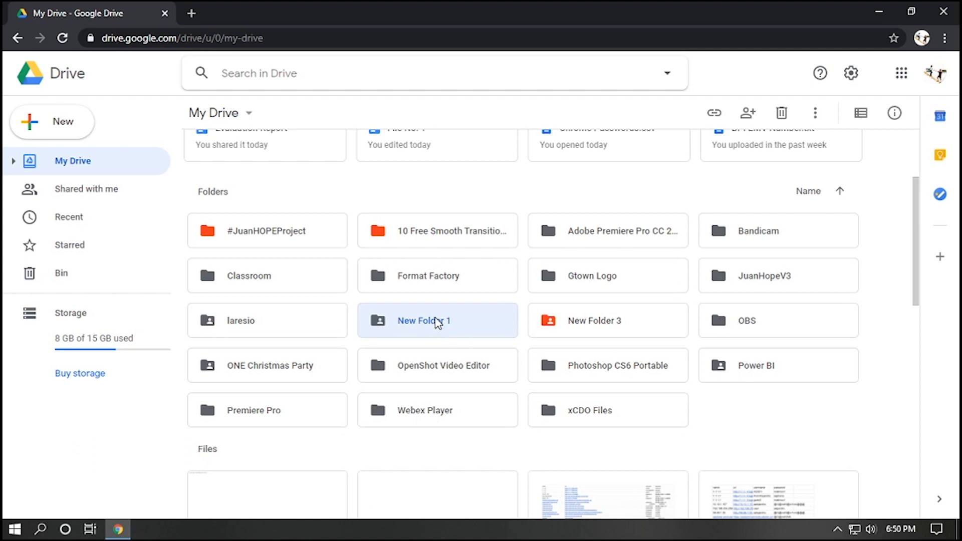
{"action": "double_click", "coordinate": [423, 321]}
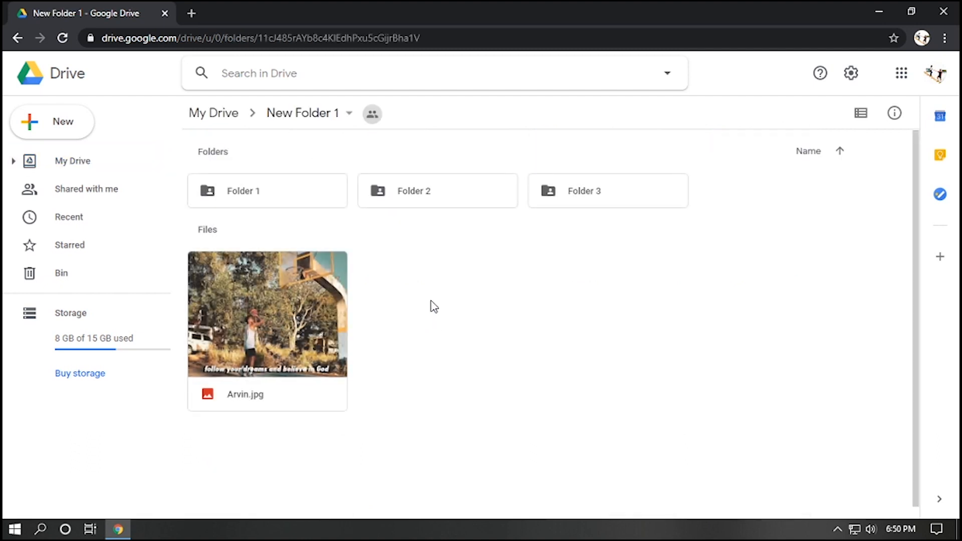
{"action": "double_click", "coordinate": [414, 191]}
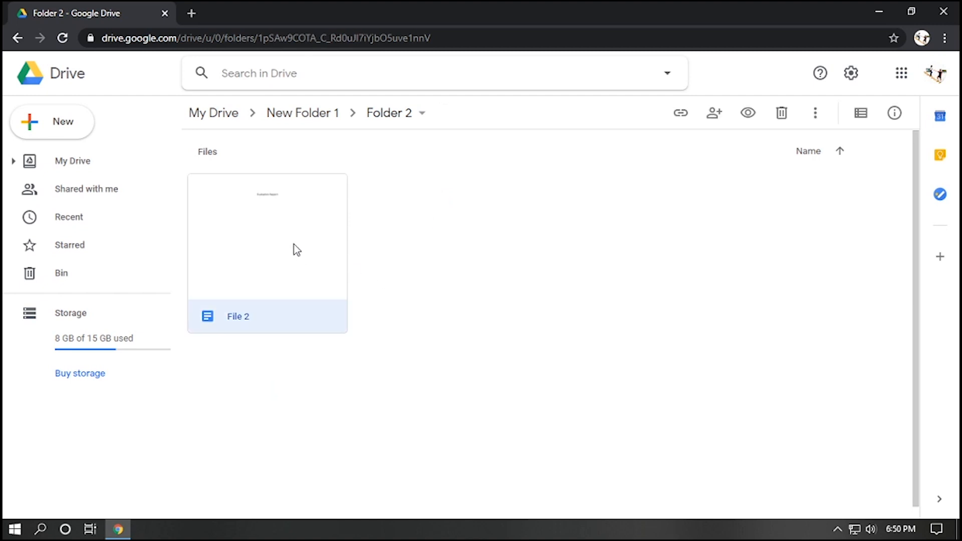
{"action": "right_click", "coordinate": [297, 249]}
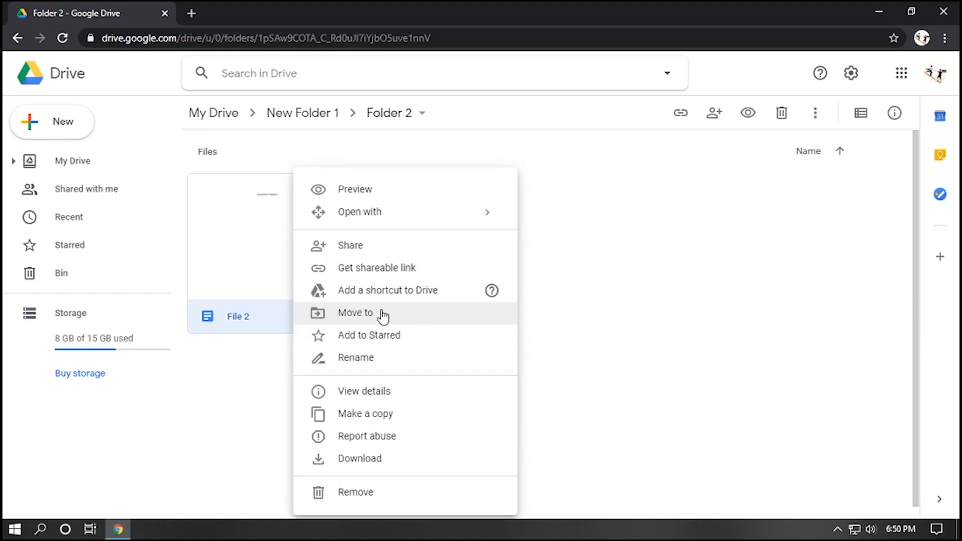
{"action": "left_click", "coordinate": [355, 313]}
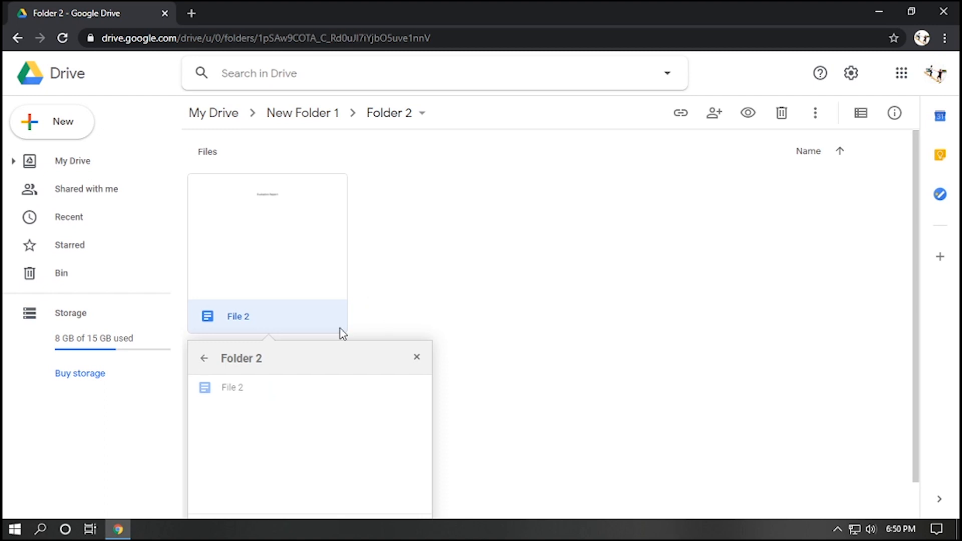
Move File 2 into Folder 3 under New Folder 1 and return to My Drive.
{"action": "left_click", "coordinate": [203, 357]}
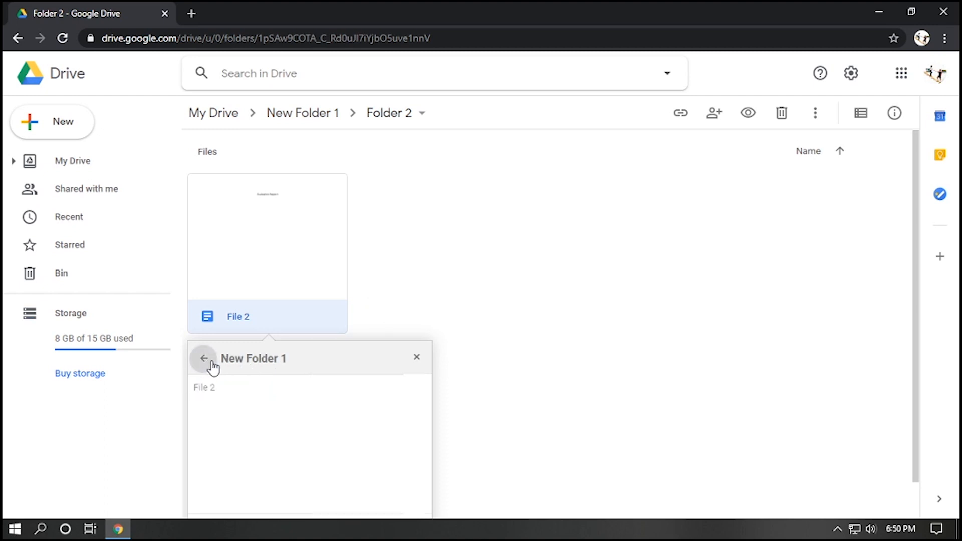
{"action": "left_click", "coordinate": [204, 358]}
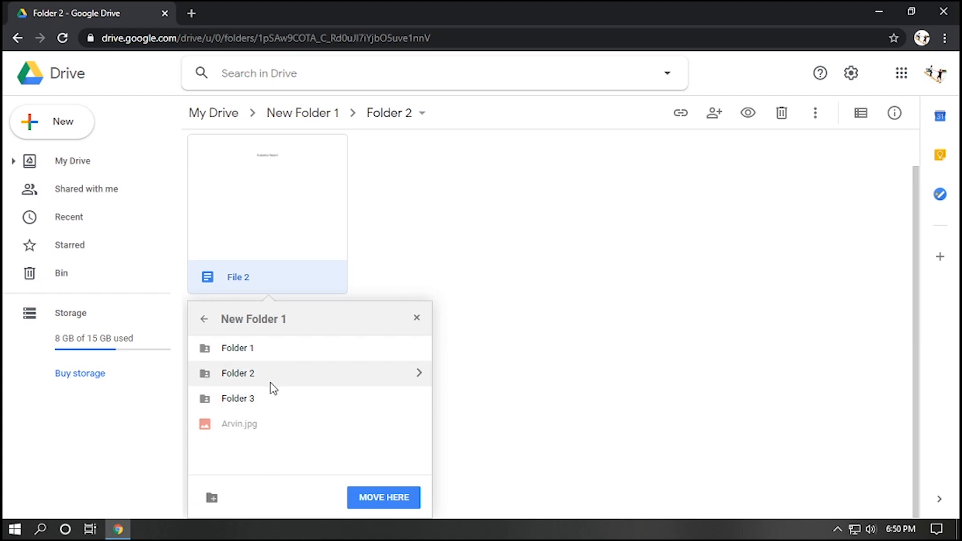
{"action": "left_click", "coordinate": [237, 398]}
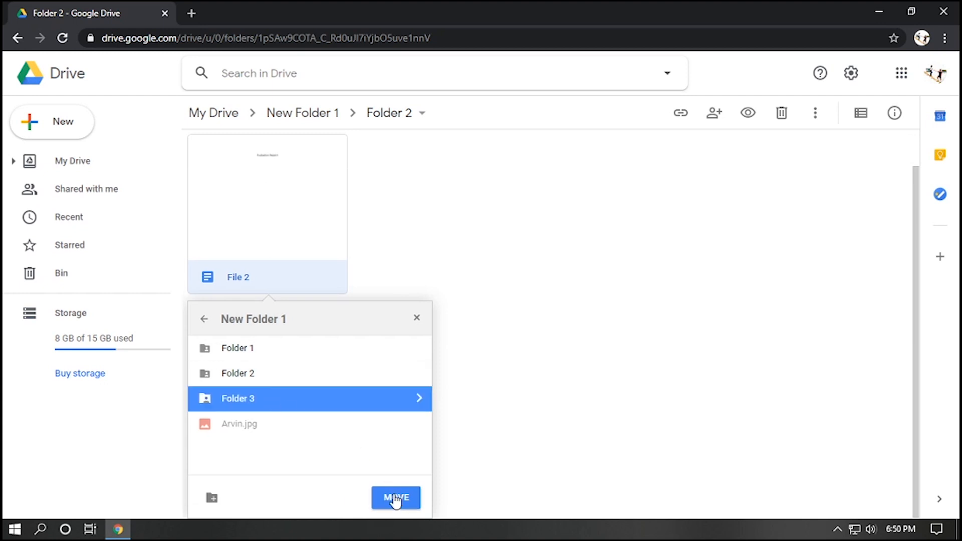
{"action": "left_click", "coordinate": [396, 499]}
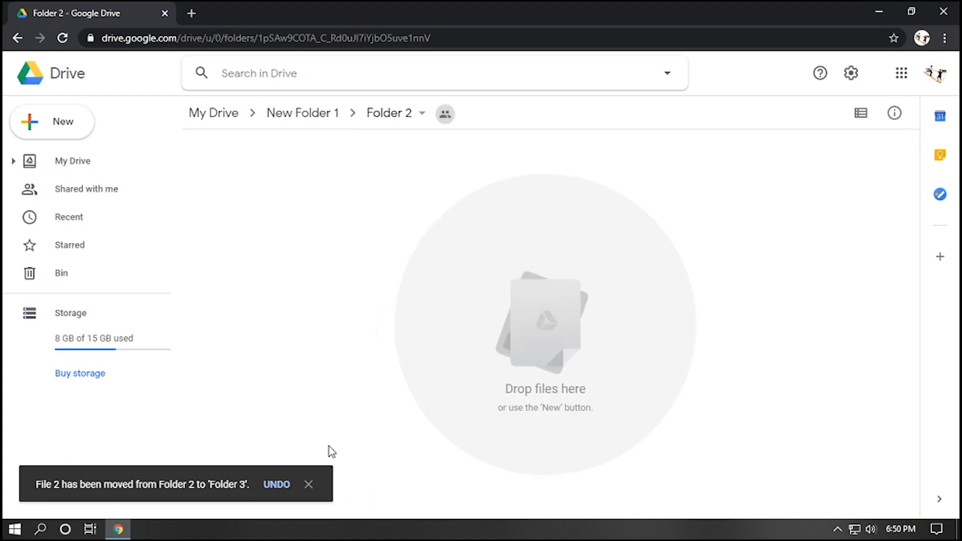
{"action": "mouse_move", "coordinate": [349, 226]}
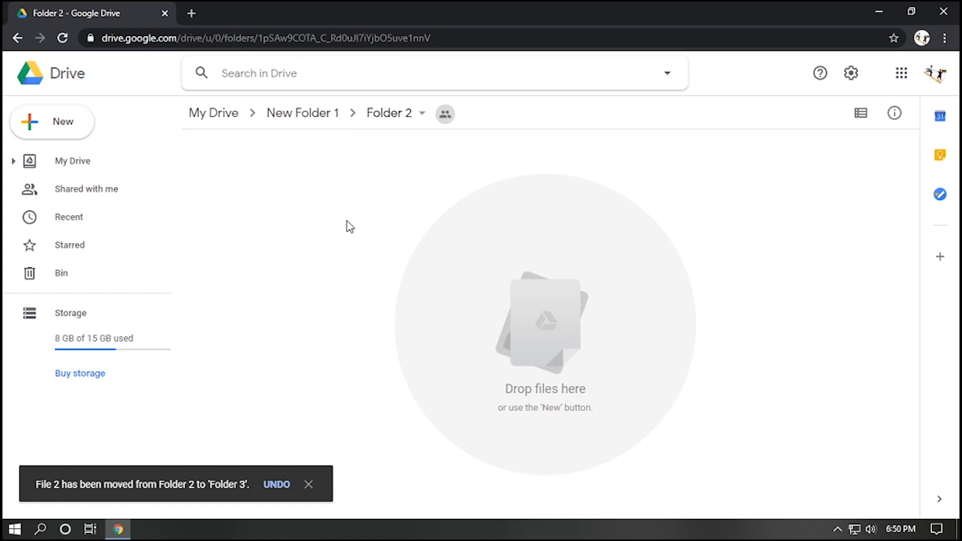
{"action": "left_click", "coordinate": [72, 160]}
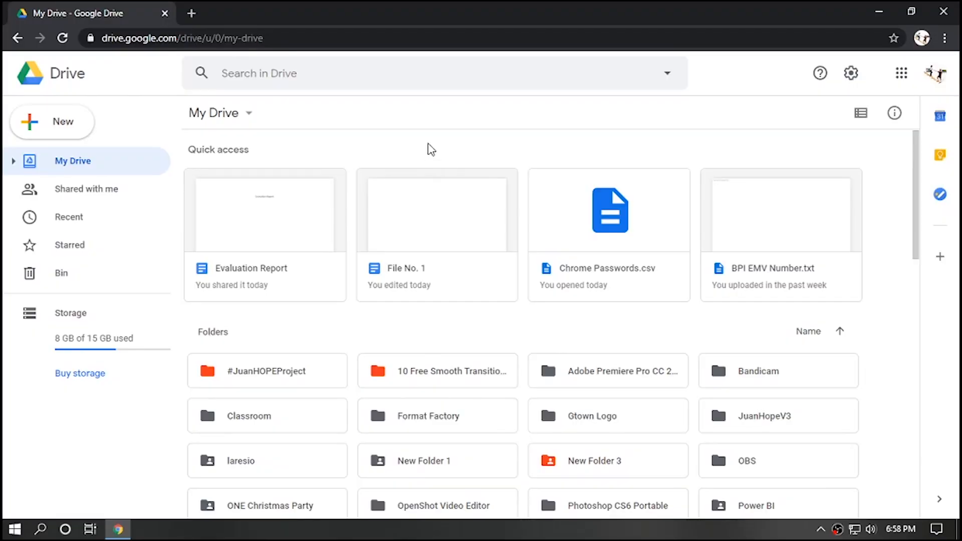
{"action": "mouse_move", "coordinate": [395, 163]}
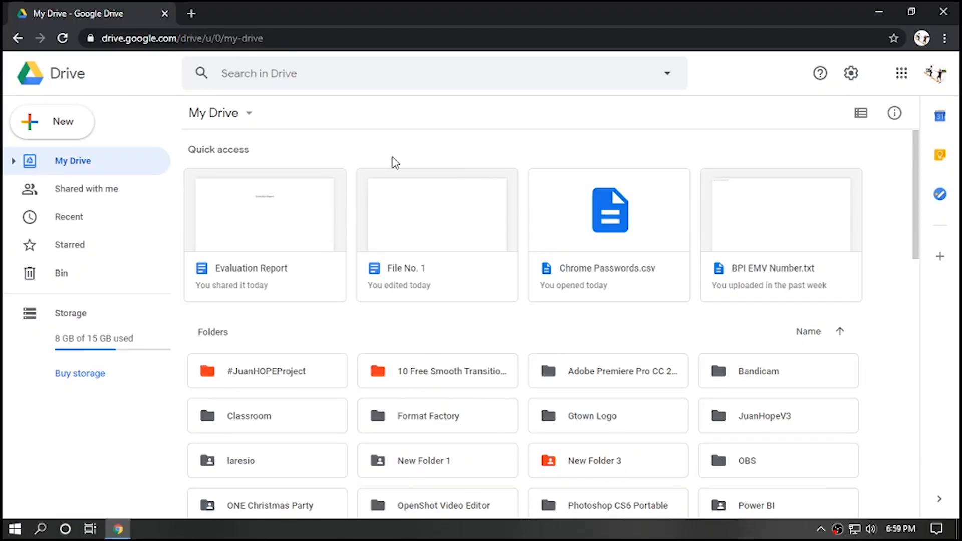
{"action": "mouse_move", "coordinate": [457, 220]}
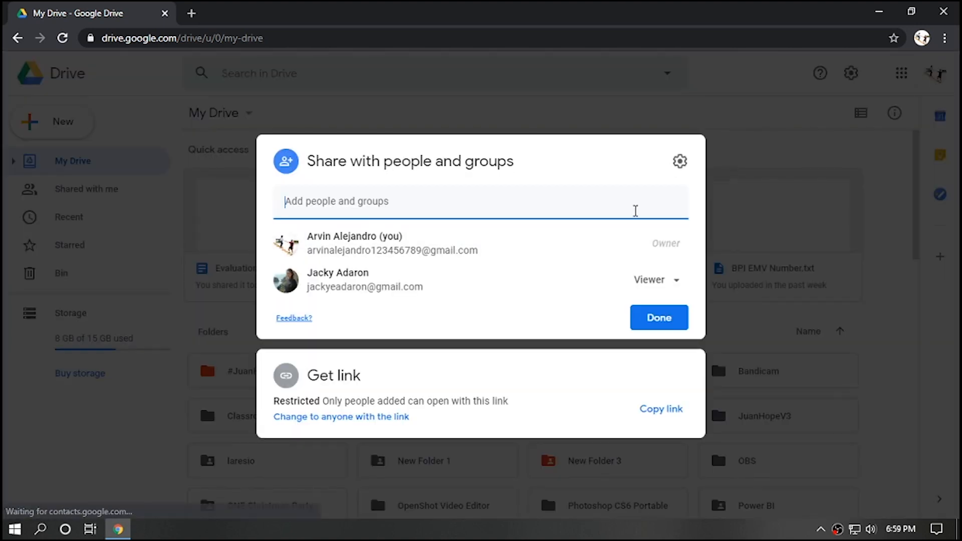
Disable editors changing permissions and viewers downloading, printing or copying, then close sharing.
{"action": "left_click", "coordinate": [680, 160]}
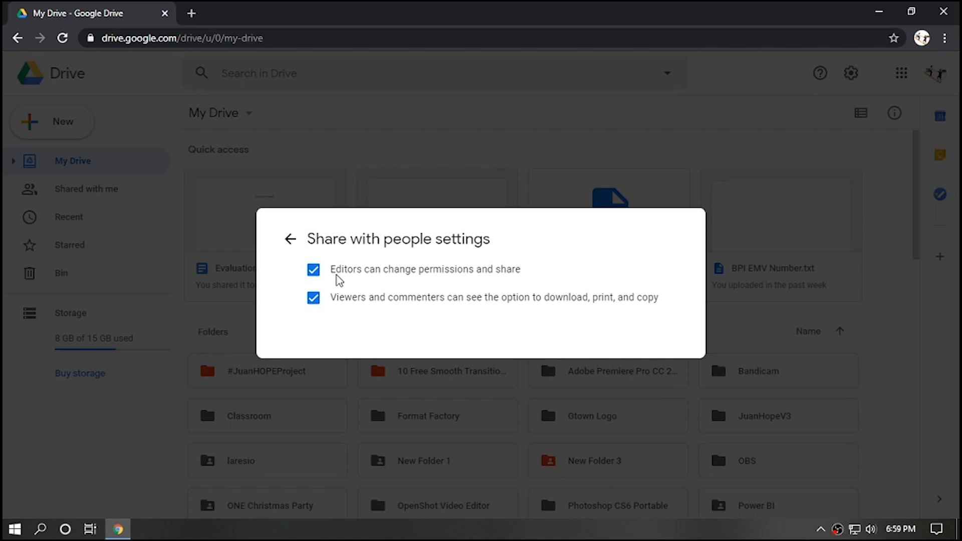
{"action": "left_click", "coordinate": [313, 269]}
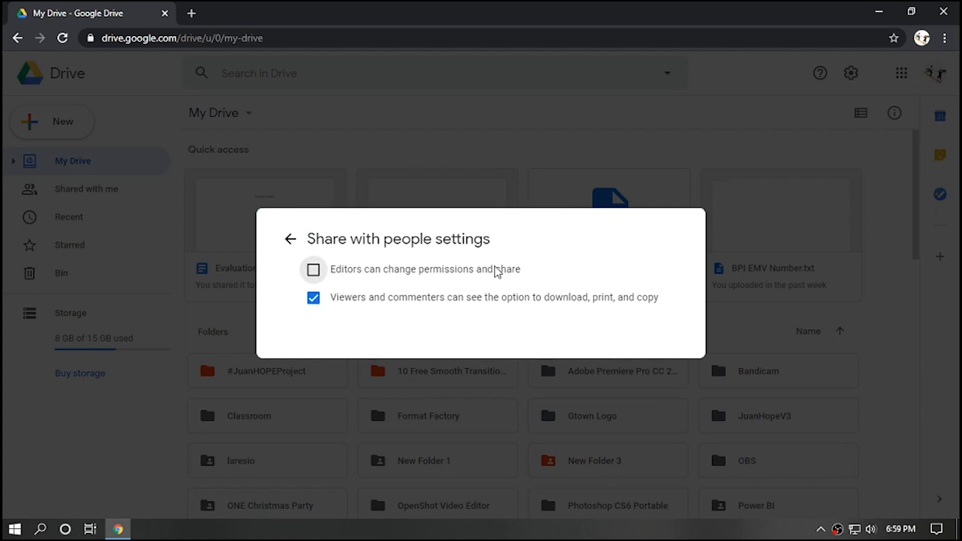
{"action": "mouse_move", "coordinate": [391, 273]}
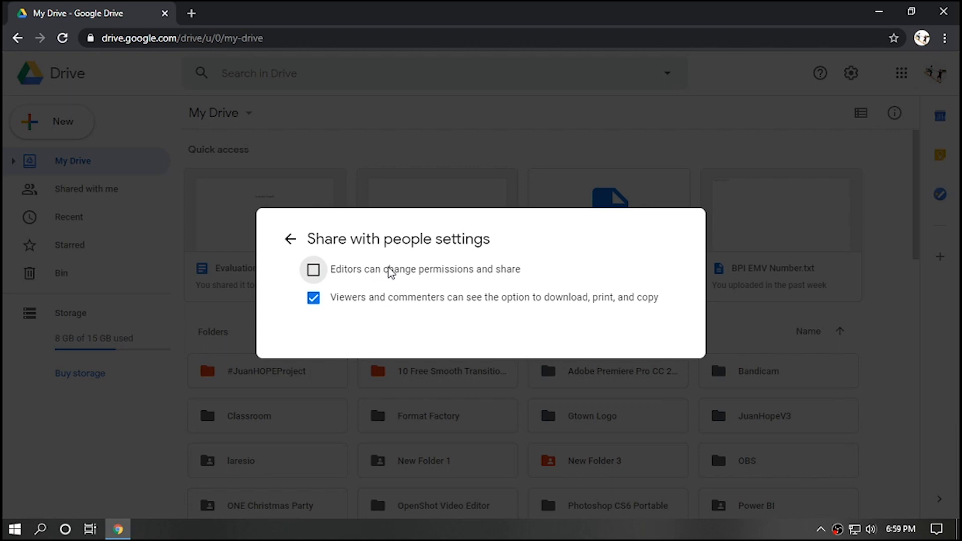
{"action": "left_click", "coordinate": [314, 297]}
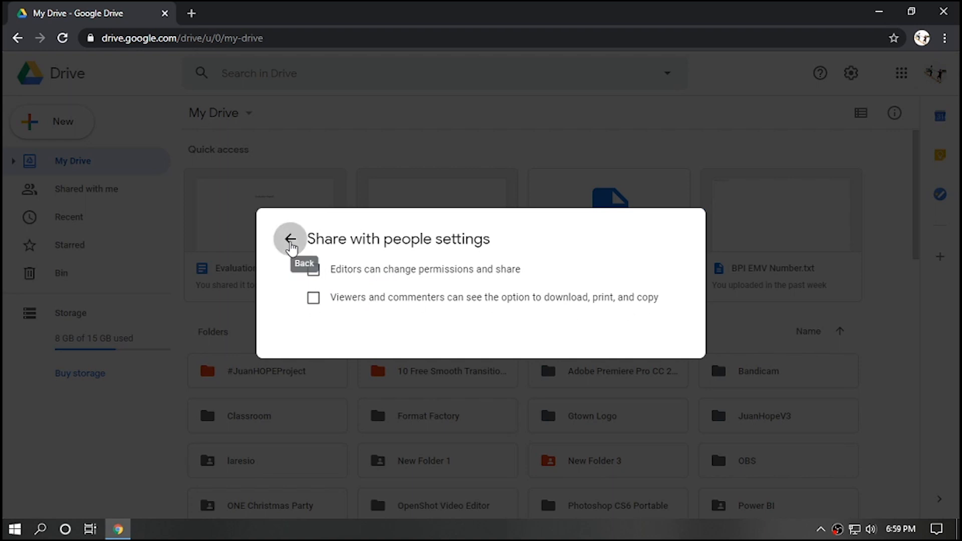
{"action": "left_click", "coordinate": [291, 239]}
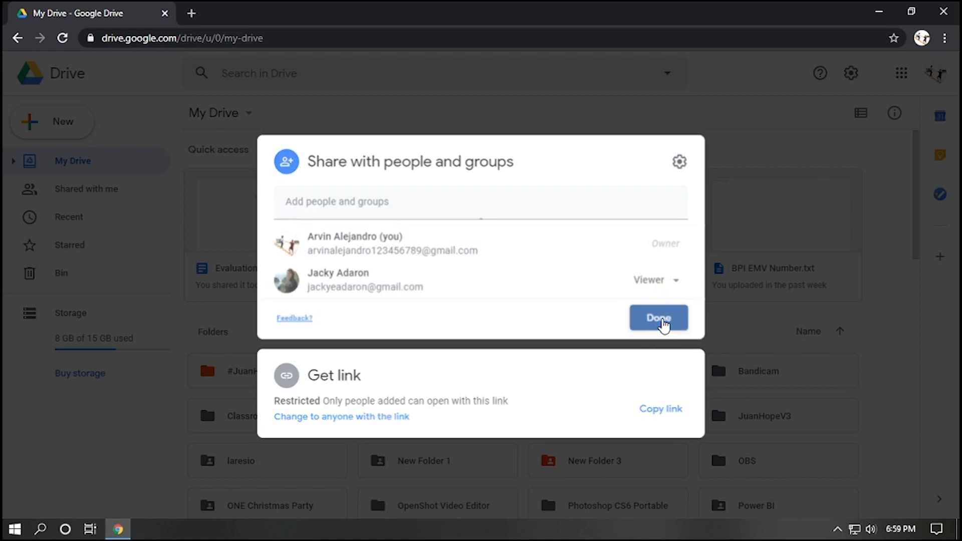
{"action": "left_click", "coordinate": [657, 318]}
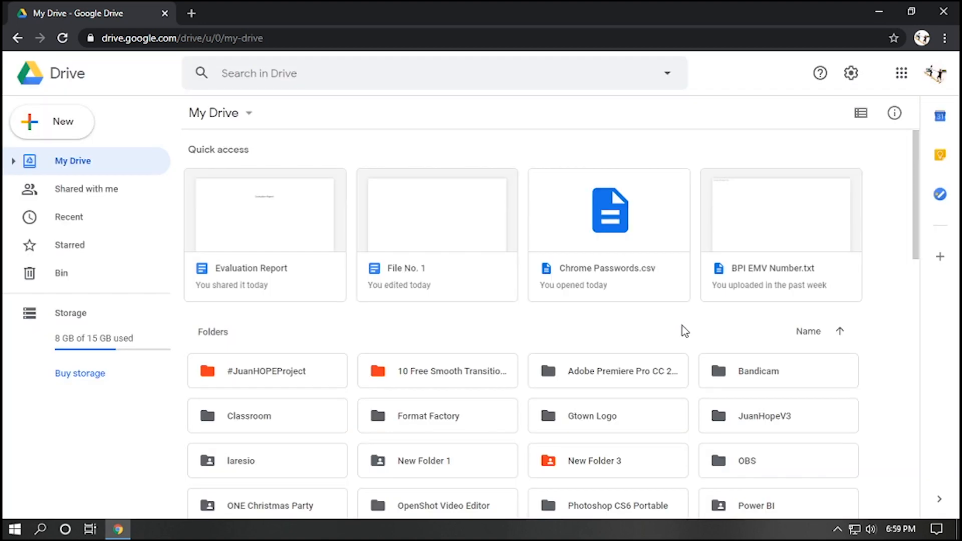
{"action": "mouse_move", "coordinate": [456, 148]}
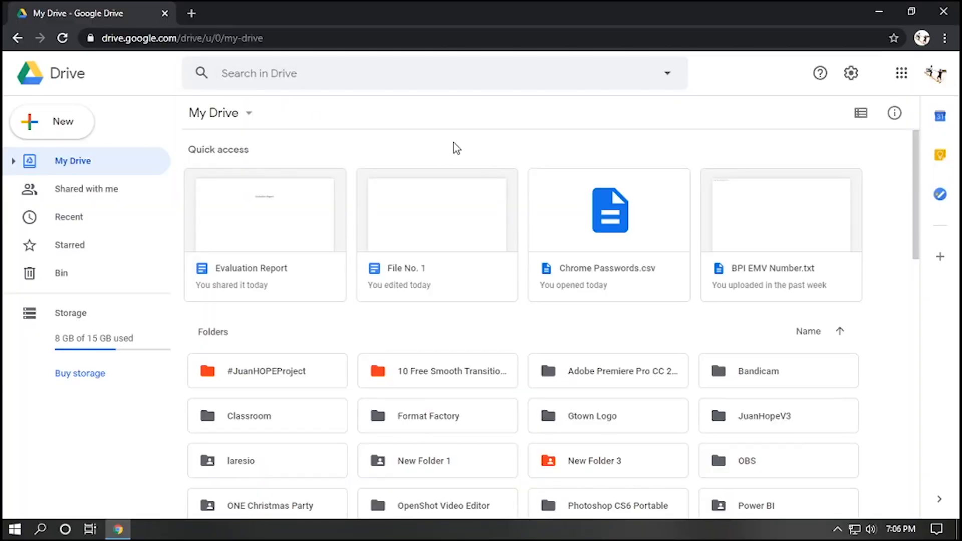
{"action": "left_click", "coordinate": [436, 234]}
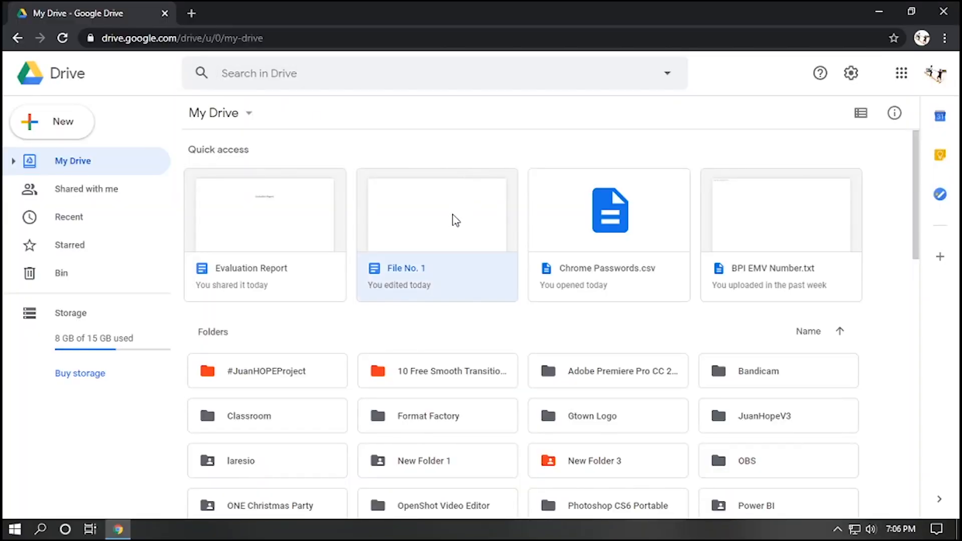
{"action": "mouse_move", "coordinate": [448, 219]}
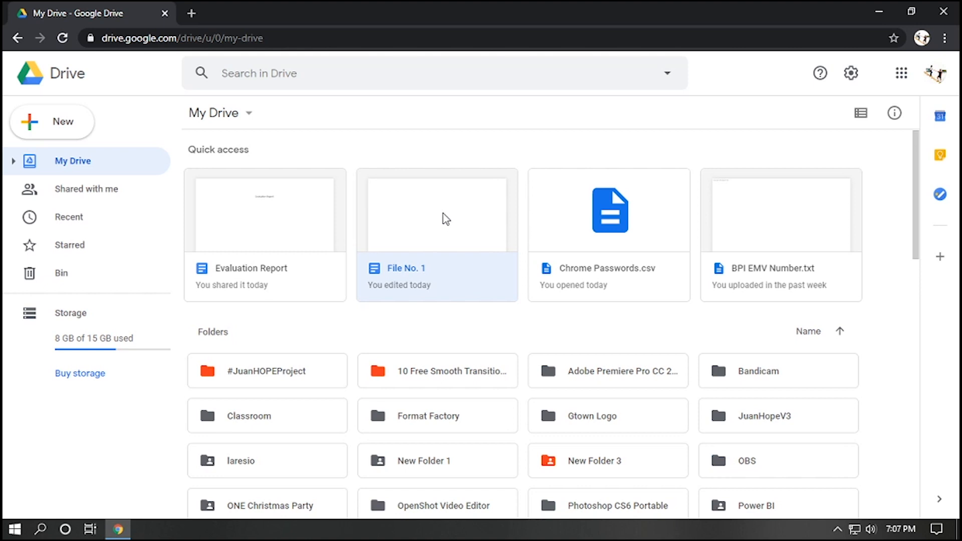
{"action": "mouse_move", "coordinate": [457, 217]}
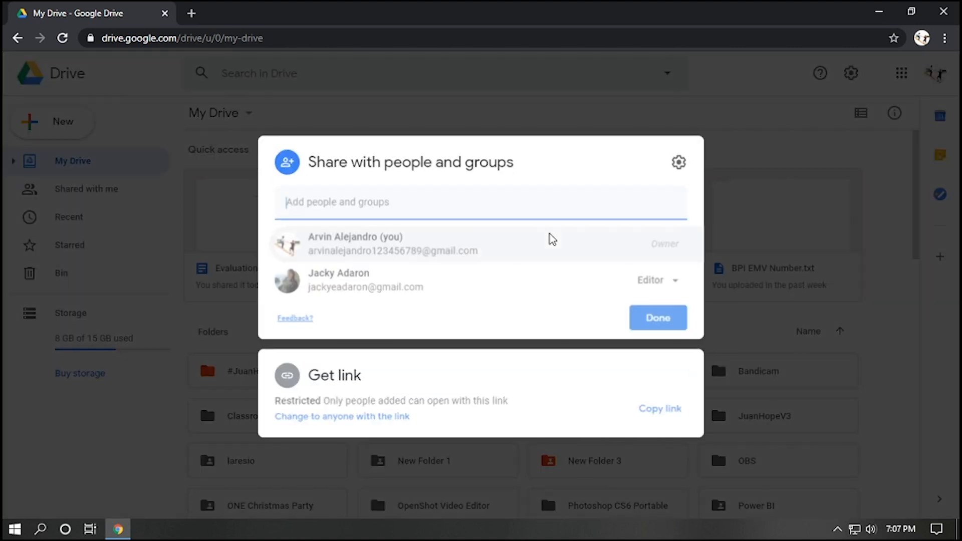
{"action": "left_click", "coordinate": [656, 279]}
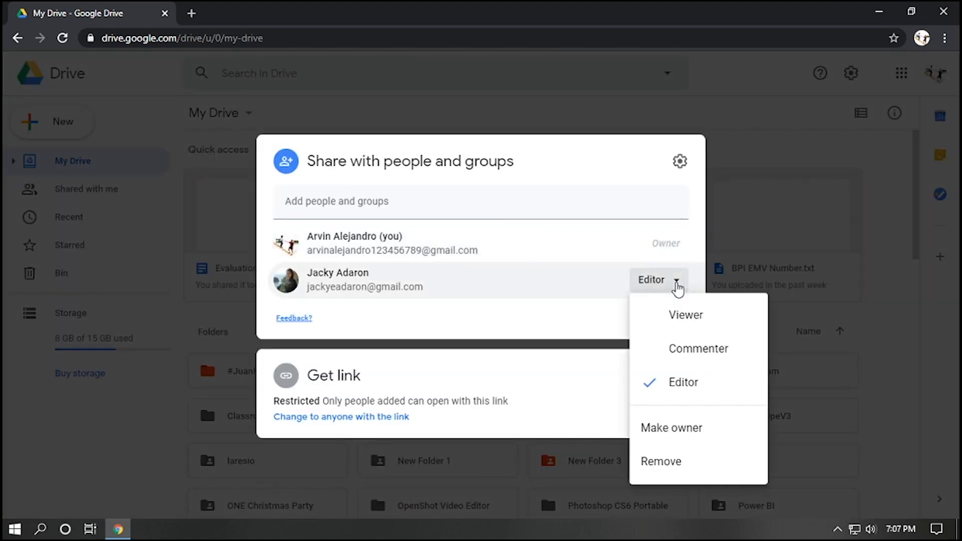
{"action": "mouse_move", "coordinate": [697, 428]}
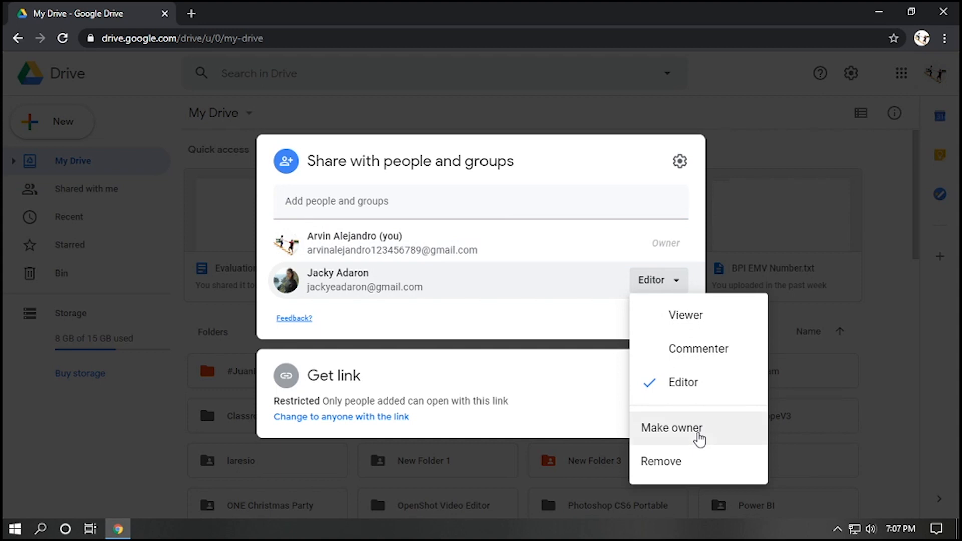
{"action": "left_click", "coordinate": [672, 428]}
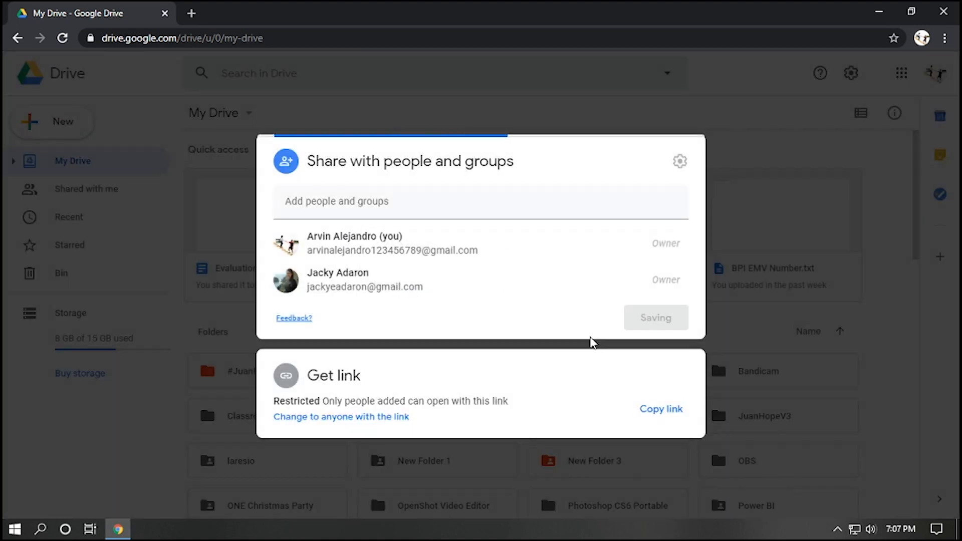
{"action": "left_click", "coordinate": [655, 318]}
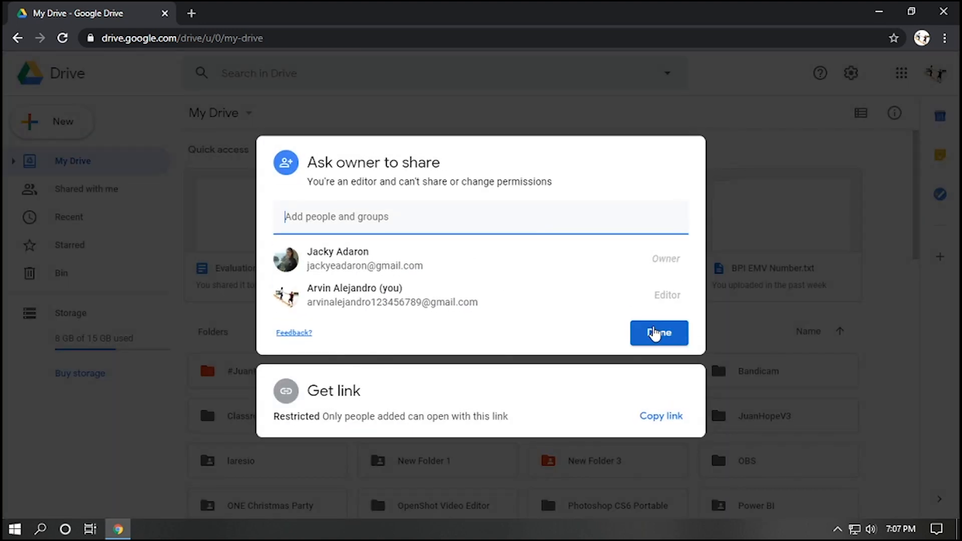
{"action": "left_click", "coordinate": [658, 333]}
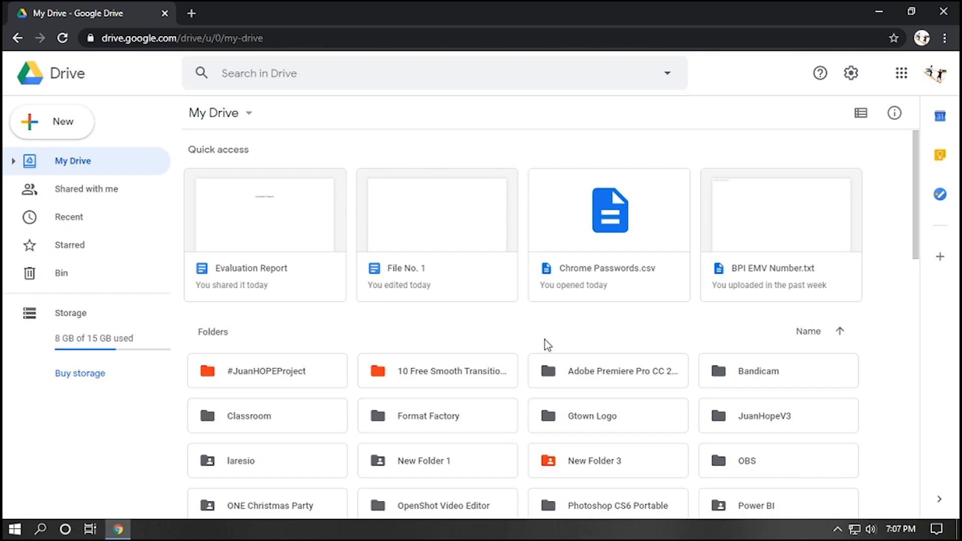